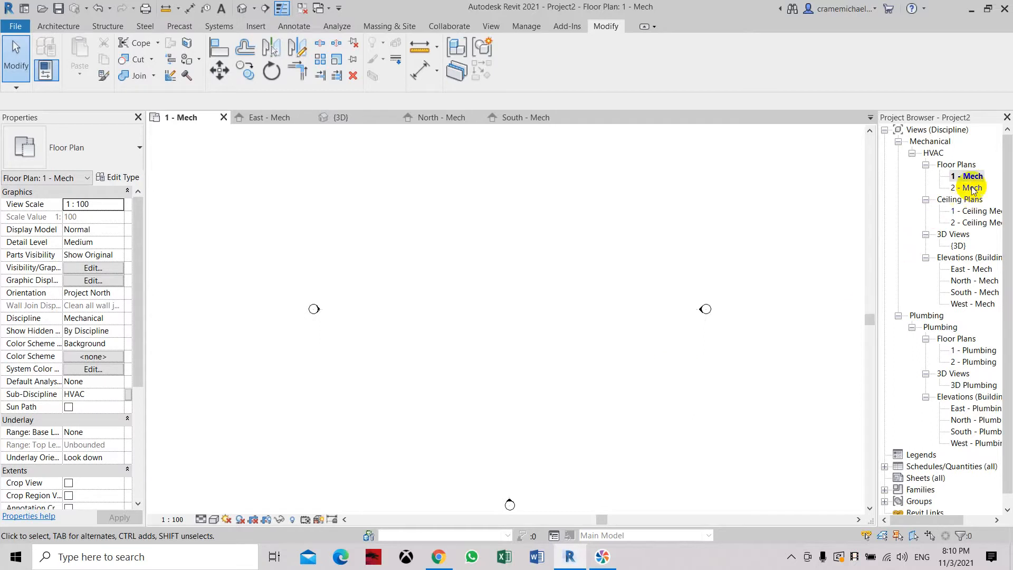
{"action": "mouse_move", "coordinate": [967, 176]}
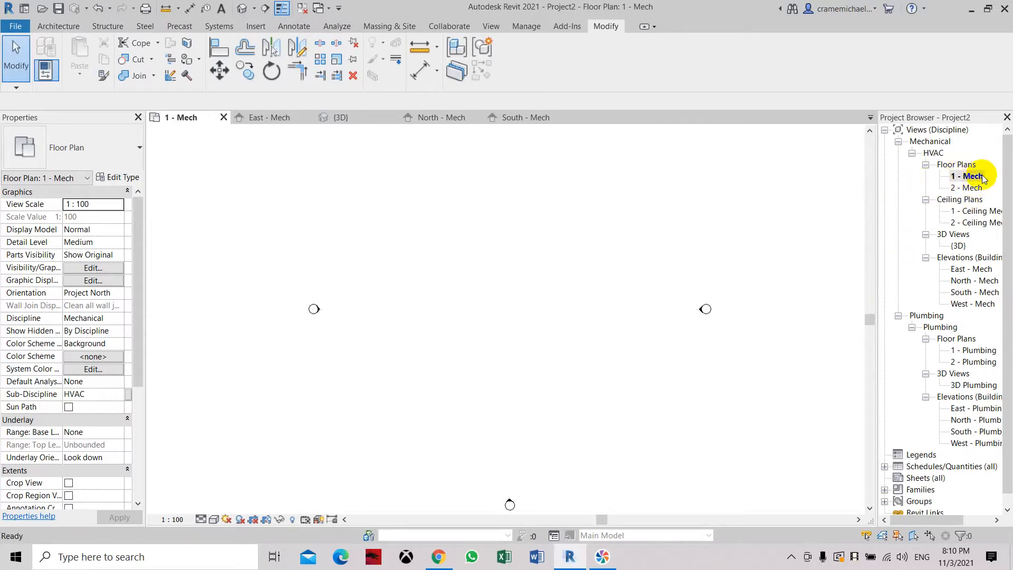
{"action": "mouse_move", "coordinate": [589, 242]}
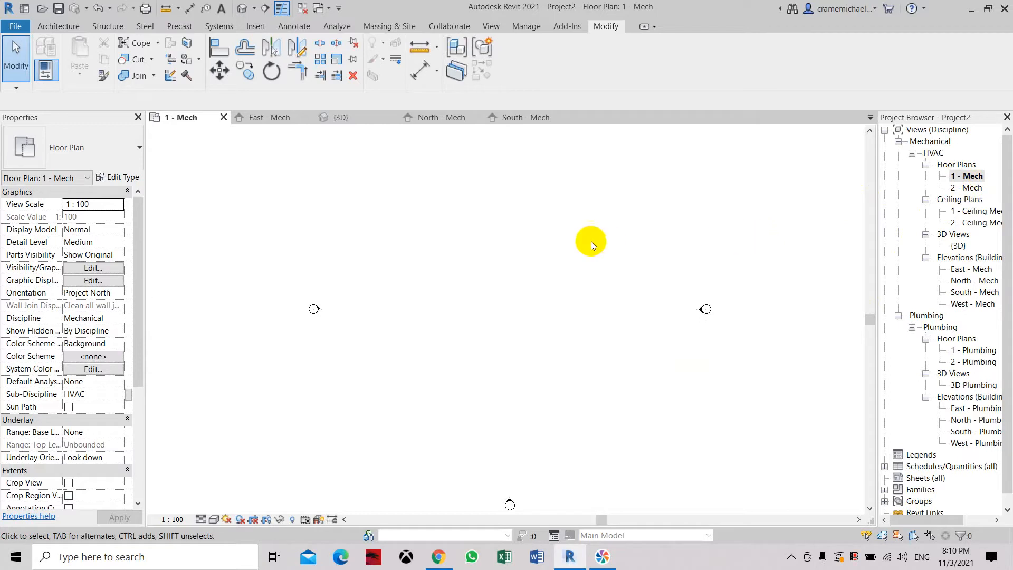
Start a Generic - 200mm architectural wall with its unconnected height set to 4000.
{"action": "left_click", "coordinate": [58, 25]}
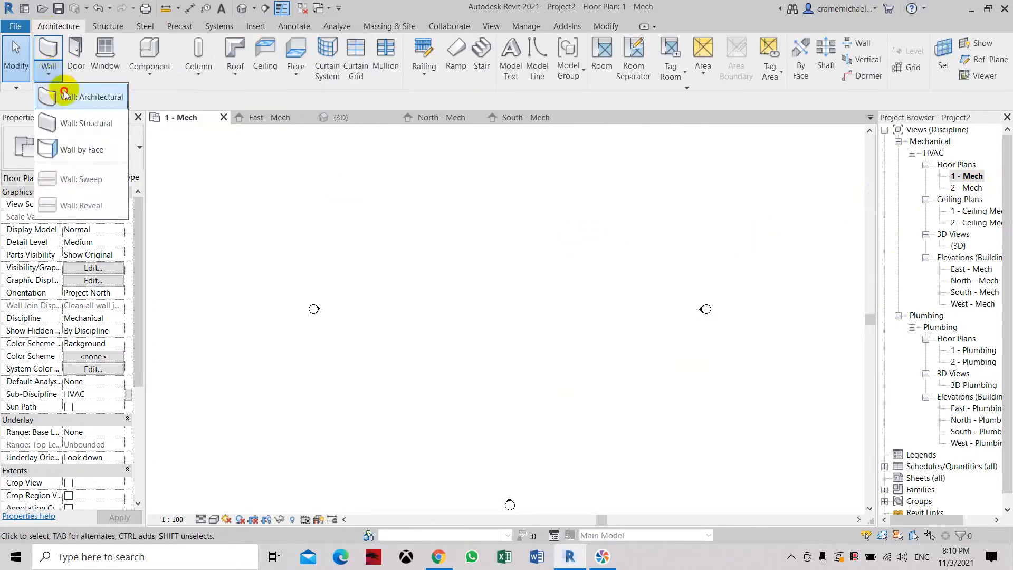
{"action": "left_click", "coordinate": [92, 96]}
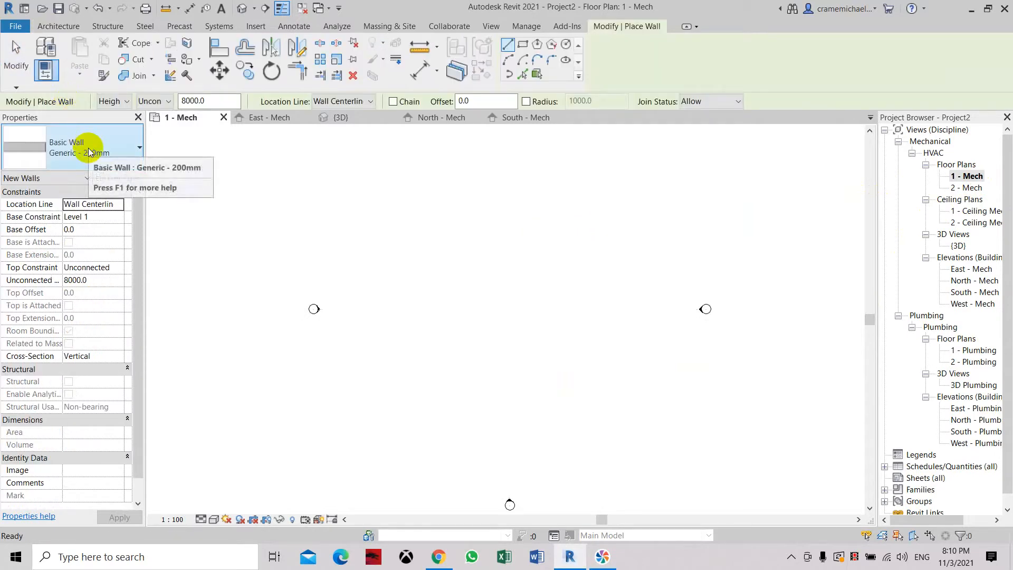
{"action": "left_click", "coordinate": [138, 147]}
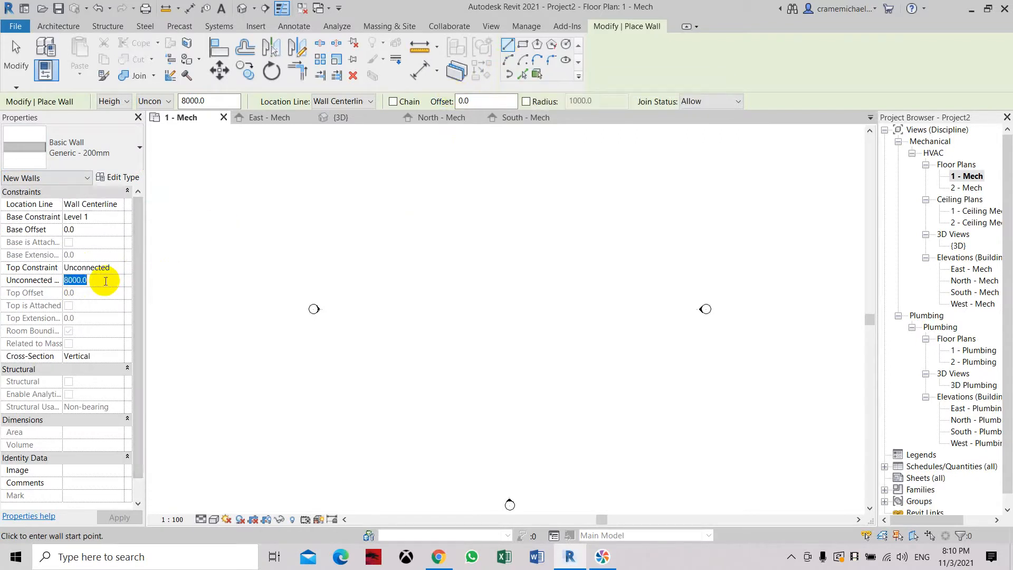
{"action": "type", "text": "4000"}
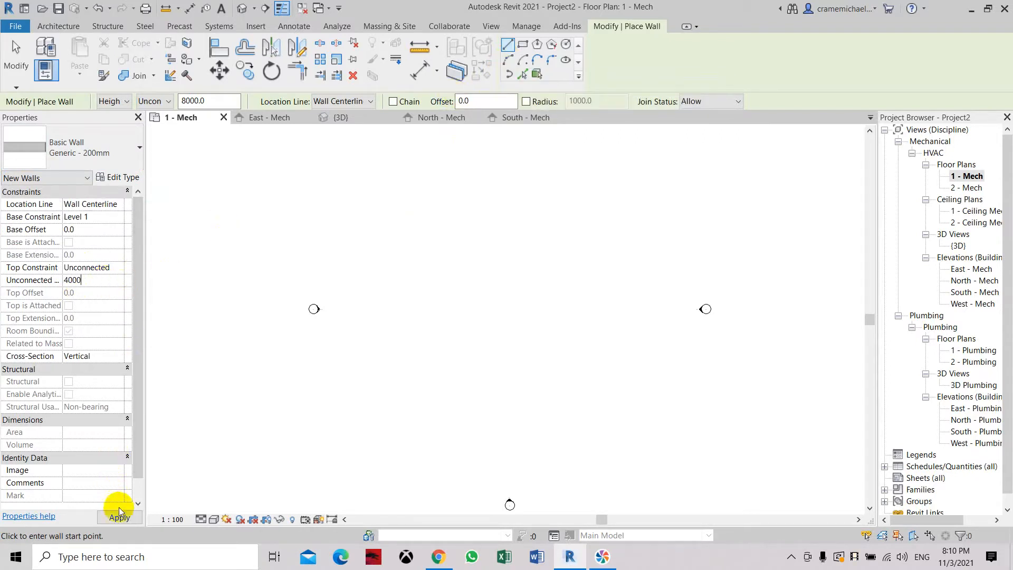
{"action": "mouse_move", "coordinate": [509, 61]}
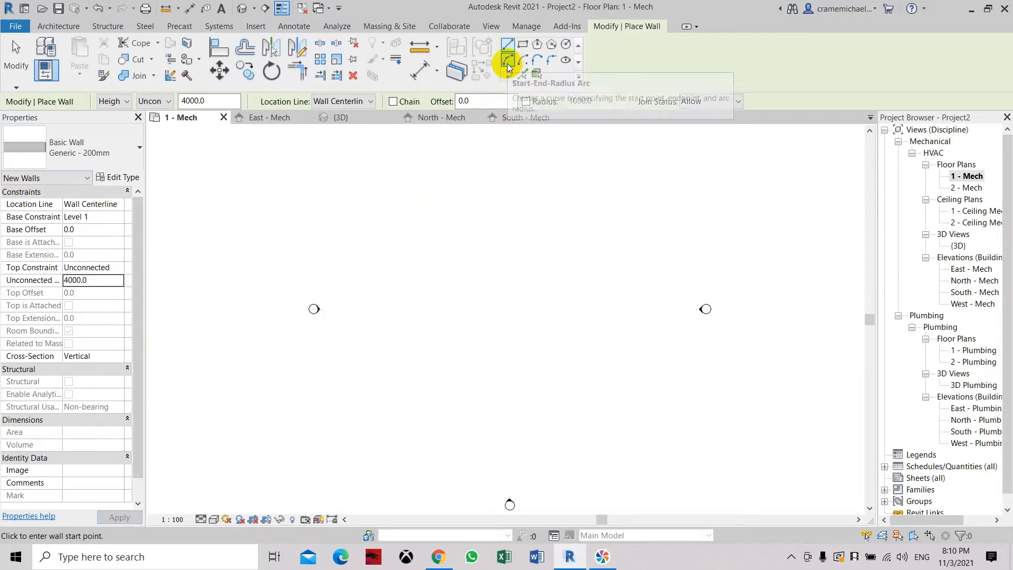
{"action": "mouse_move", "coordinate": [509, 59]}
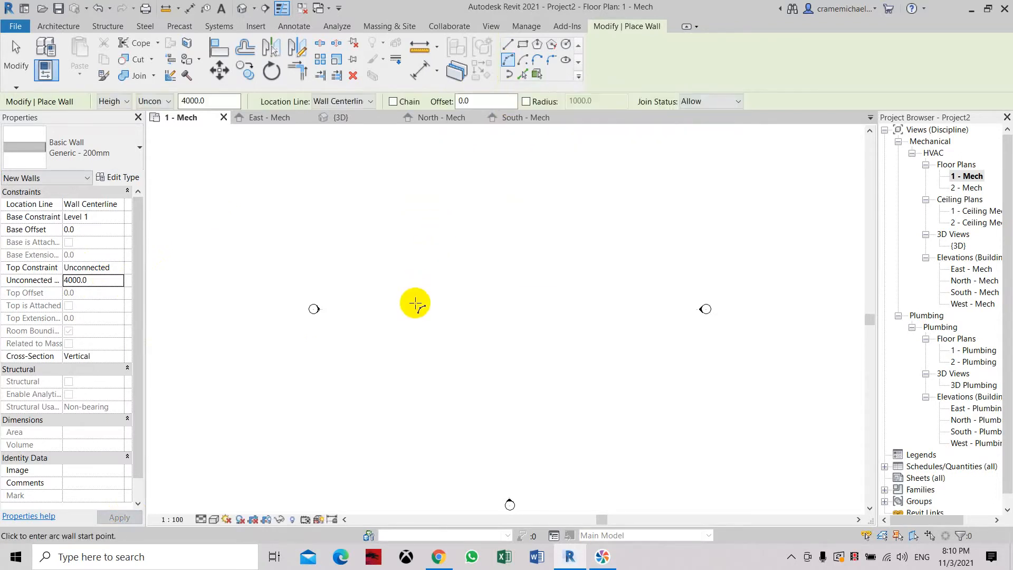
Draw a Start-End-Radius semicircular arc wall in the 1 - Mech plan.
{"action": "left_click", "coordinate": [604, 297]}
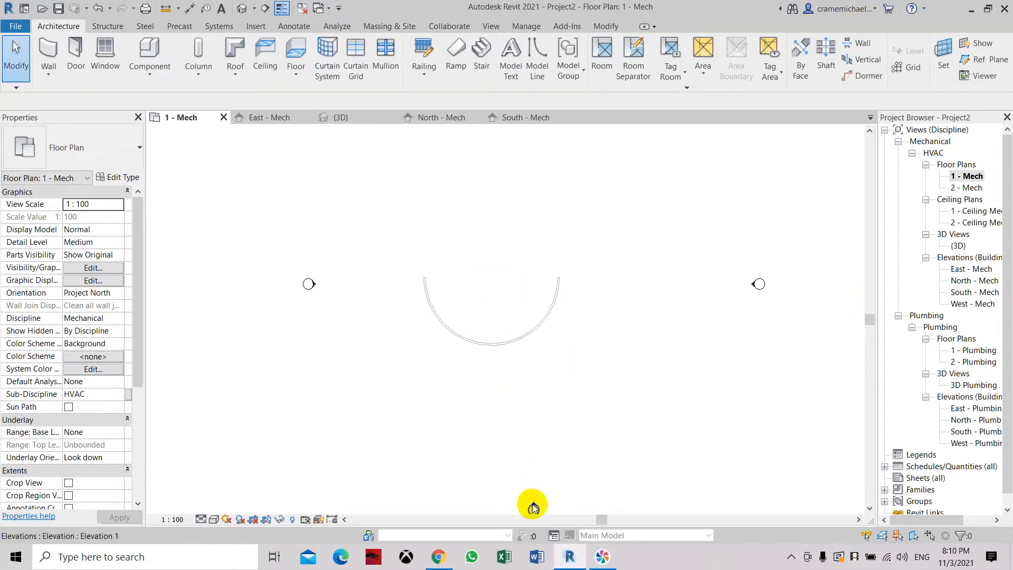
{"action": "mouse_move", "coordinate": [532, 504]}
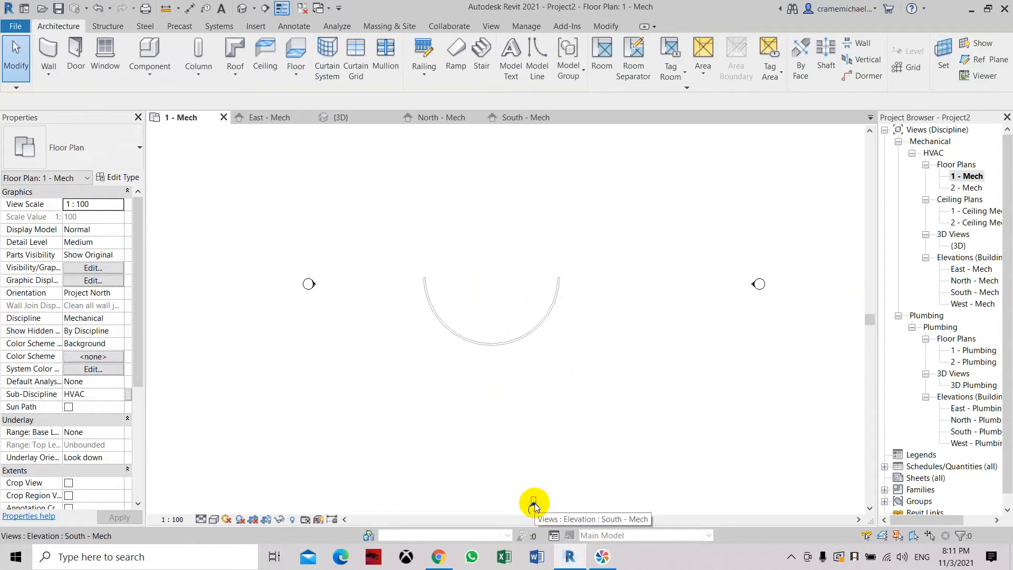
Open the South - Mech elevation, select the curved wall, and start a reference plane.
{"action": "left_click", "coordinate": [526, 117]}
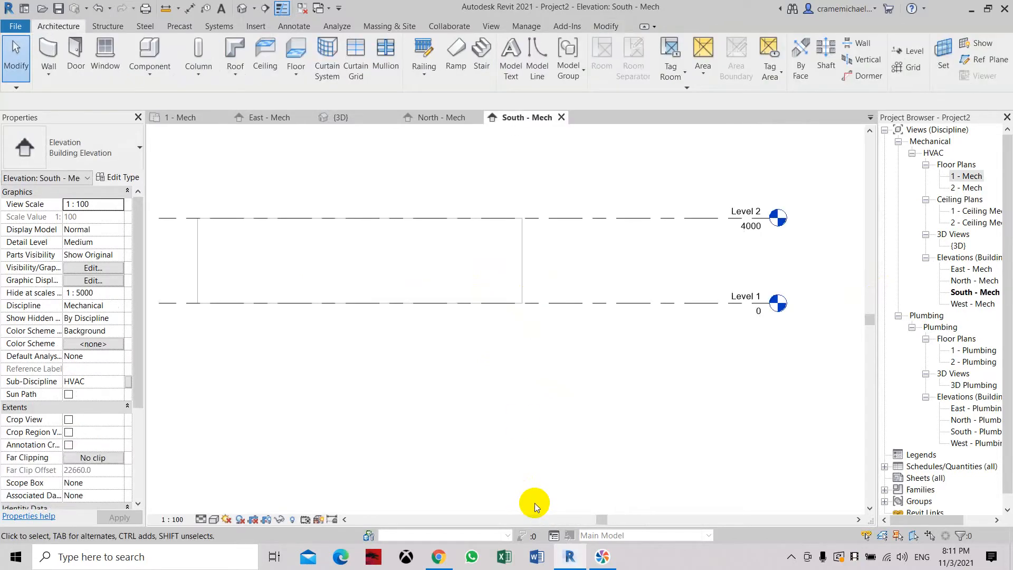
{"action": "left_click", "coordinate": [510, 294]}
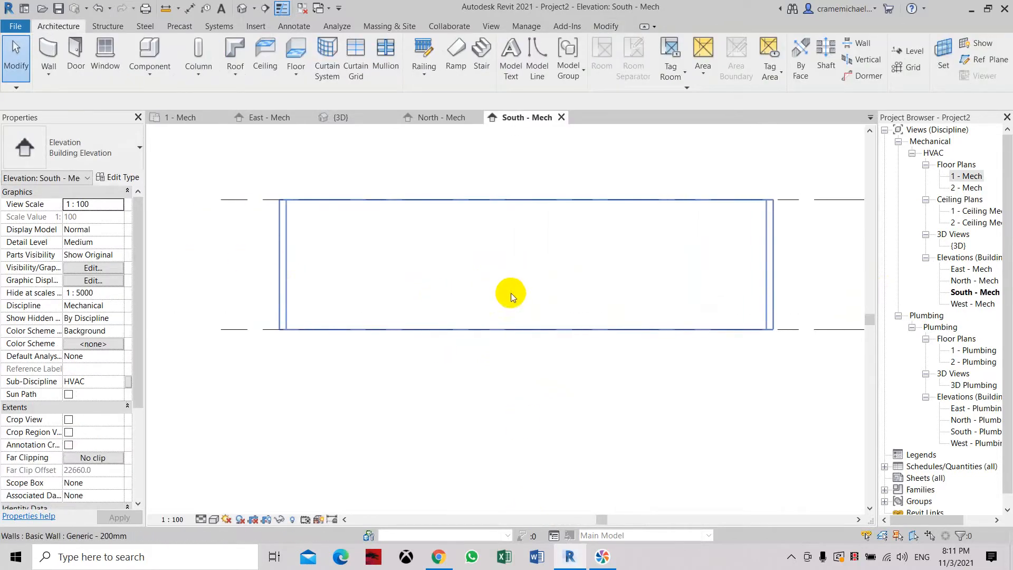
{"action": "left_click", "coordinate": [980, 59]}
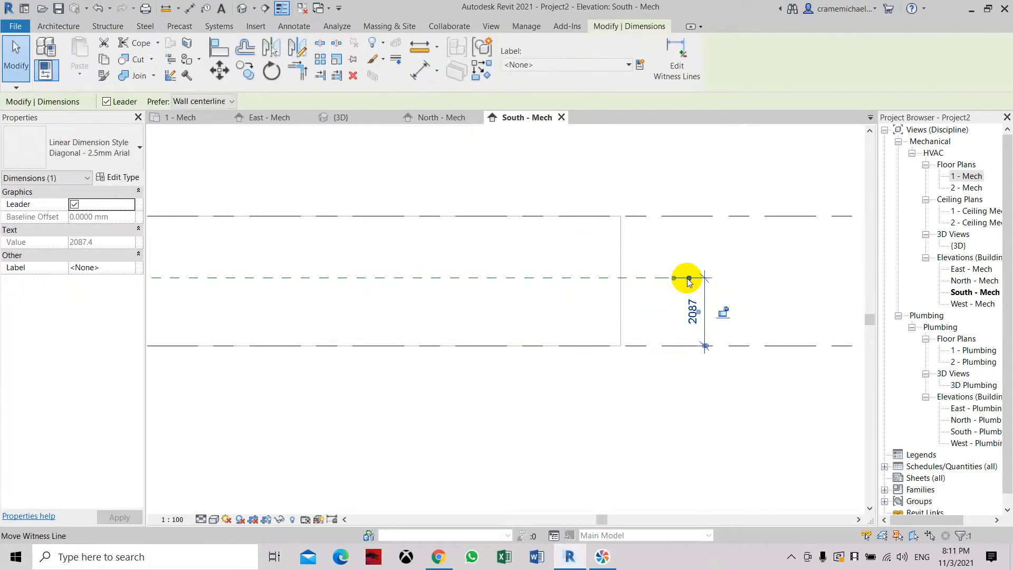
{"action": "mouse_move", "coordinate": [703, 282]}
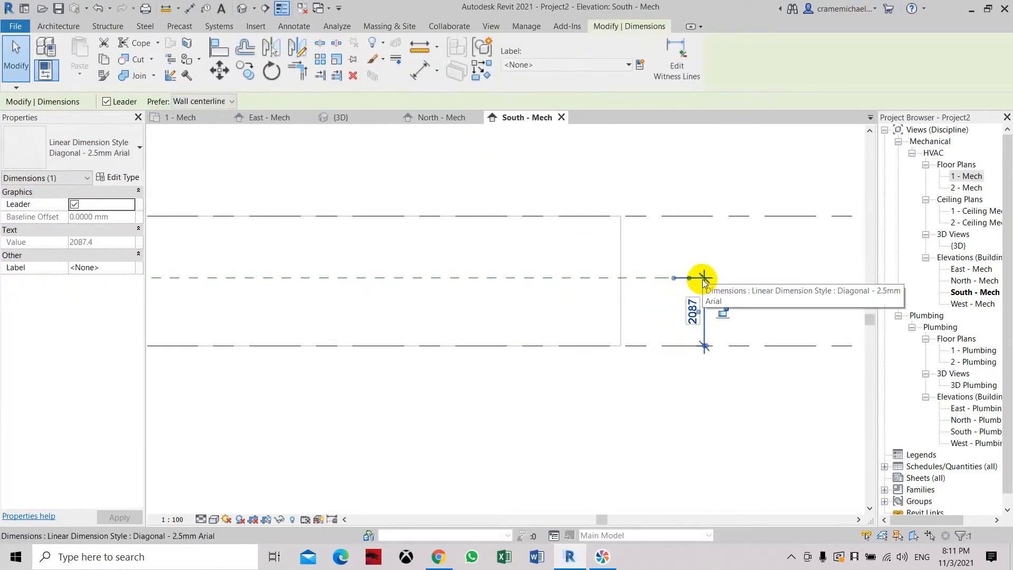
{"action": "mouse_move", "coordinate": [680, 282]}
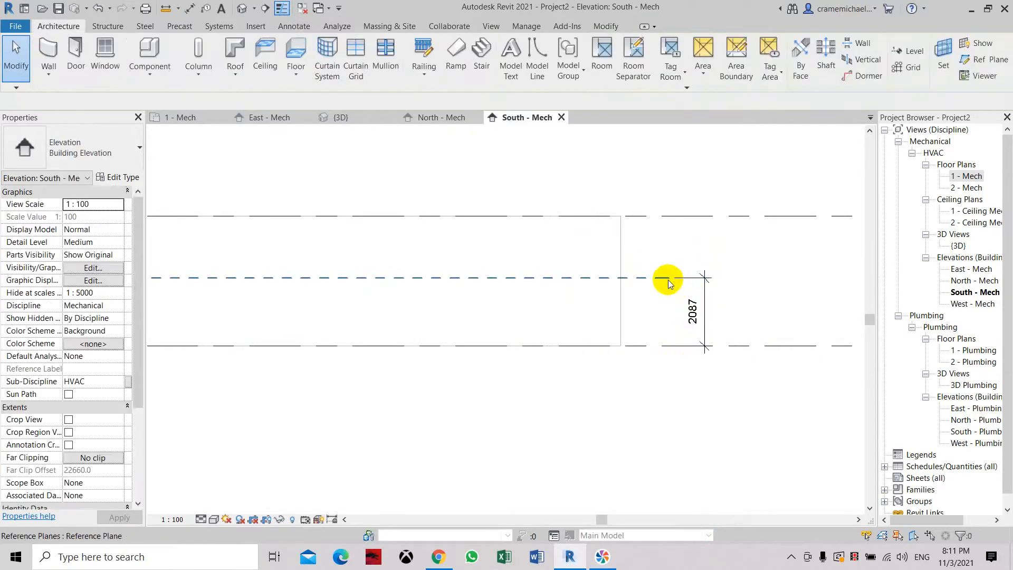
Set the reference plane 2000 above the level, then reselect the mid-height plane.
{"action": "left_click", "coordinate": [669, 279]}
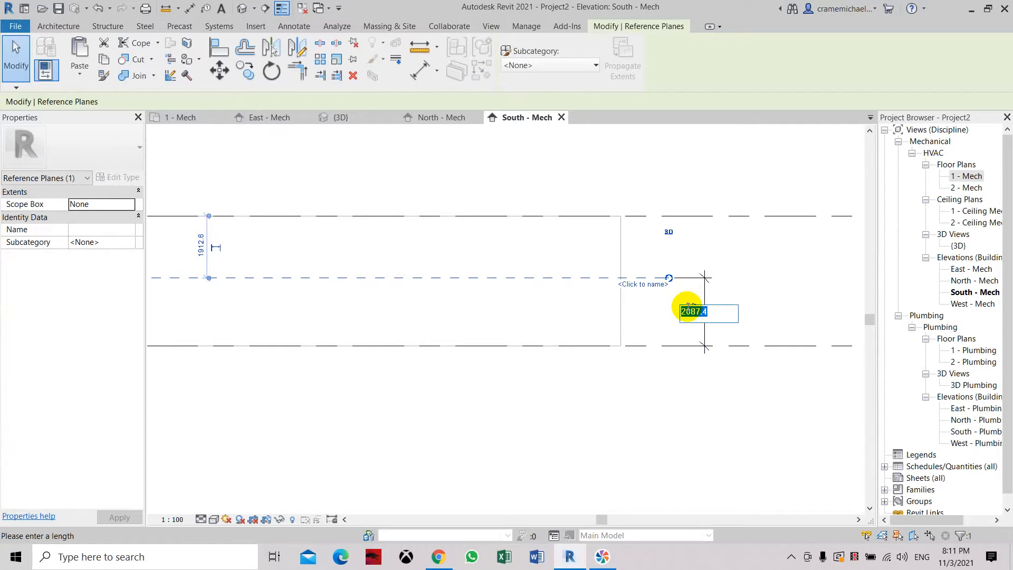
{"action": "type", "text": "2000"}
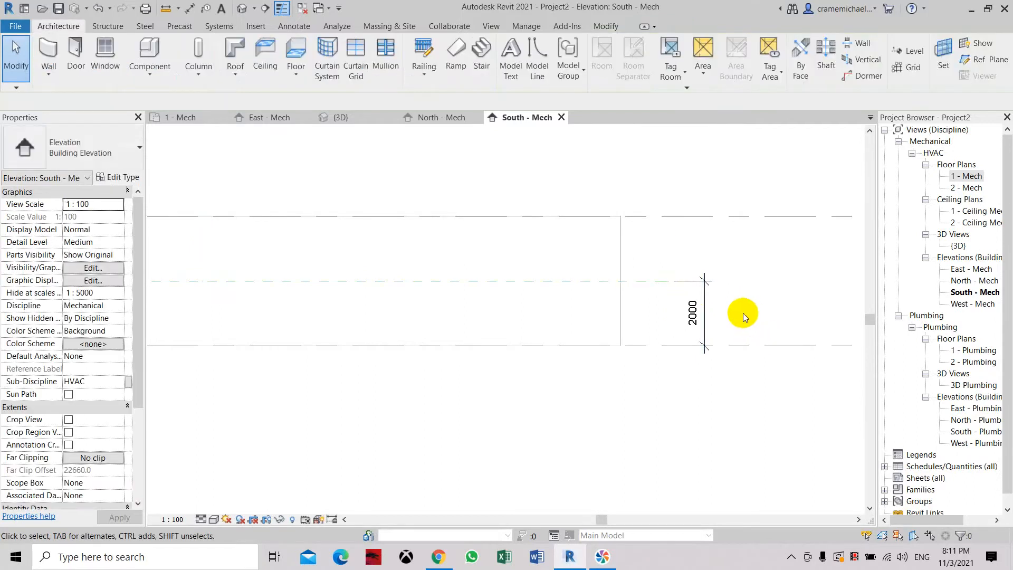
{"action": "left_click", "coordinate": [665, 343]}
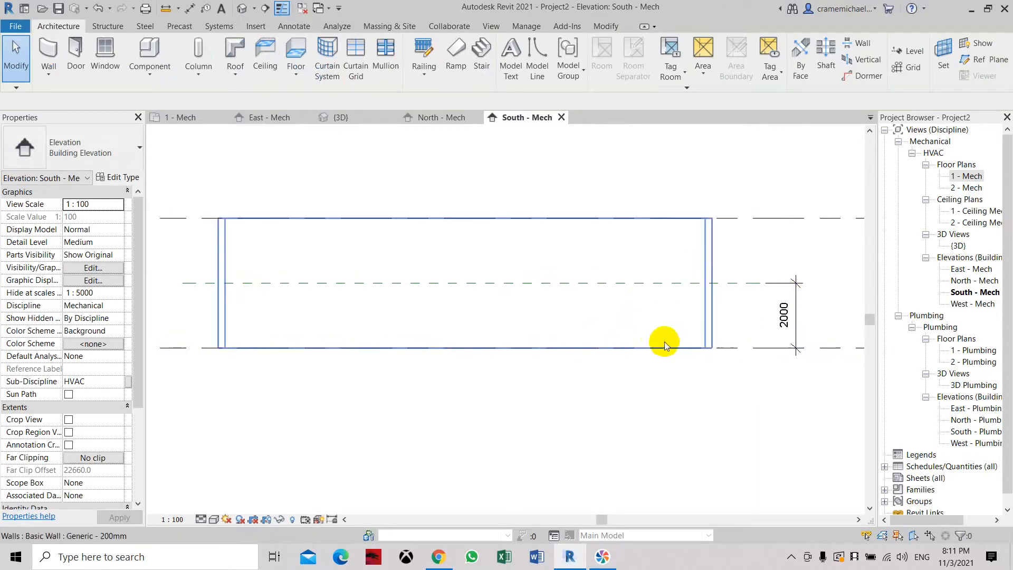
{"action": "left_click", "coordinate": [432, 288]}
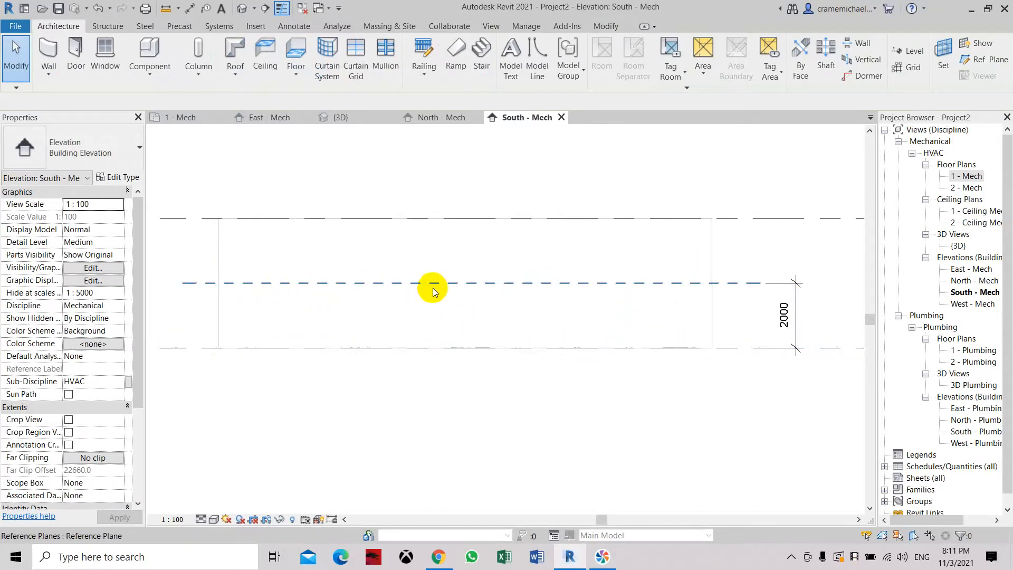
{"action": "mouse_move", "coordinate": [443, 282]}
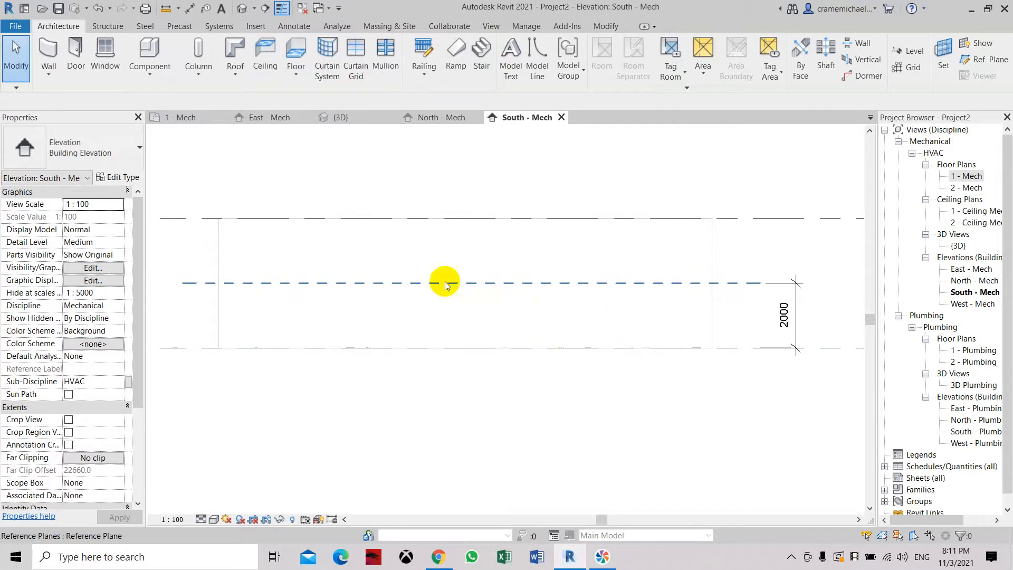
{"action": "left_click", "coordinate": [690, 289]}
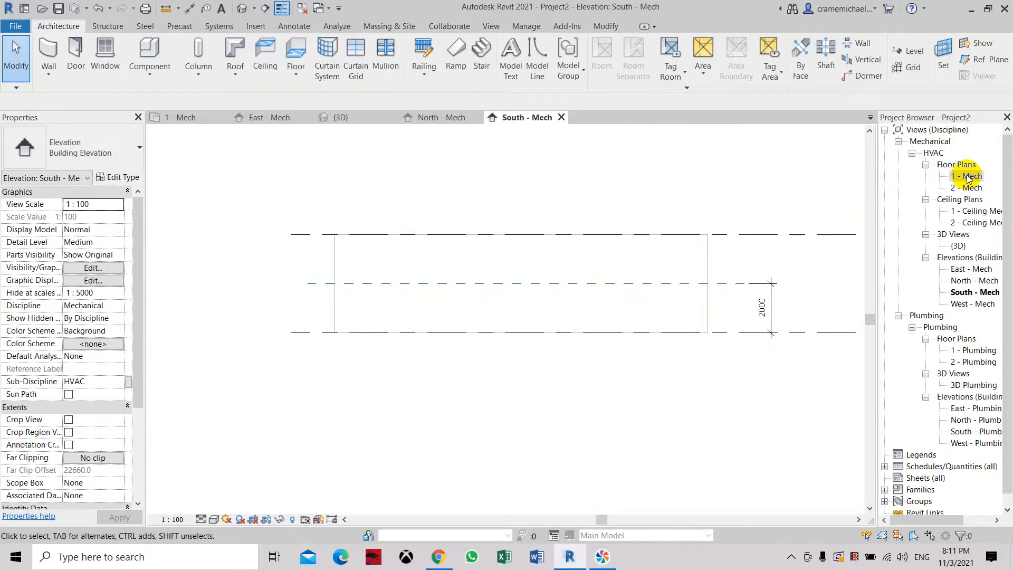
{"action": "double_click", "coordinate": [967, 176]}
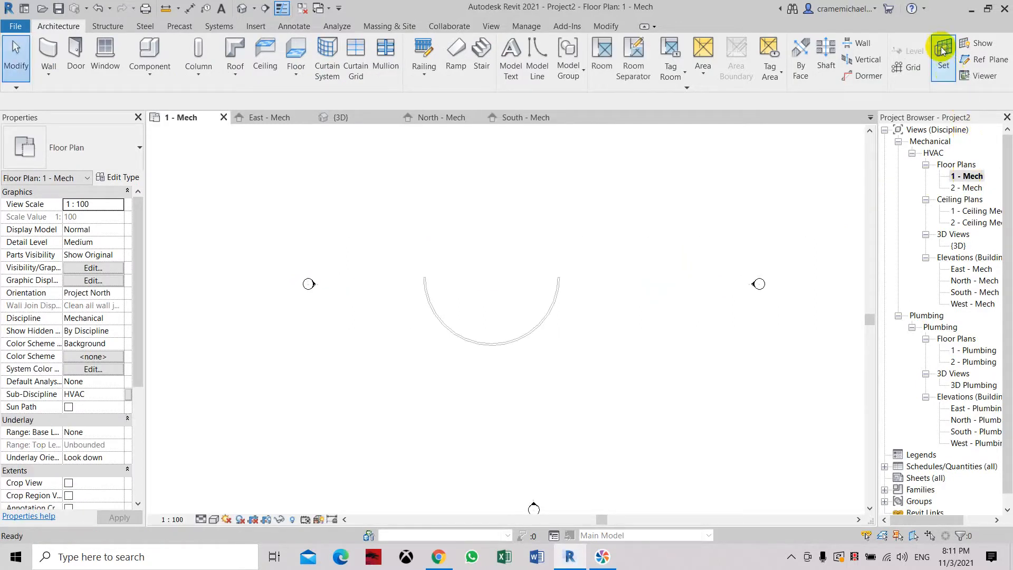
{"action": "left_click", "coordinate": [605, 276]}
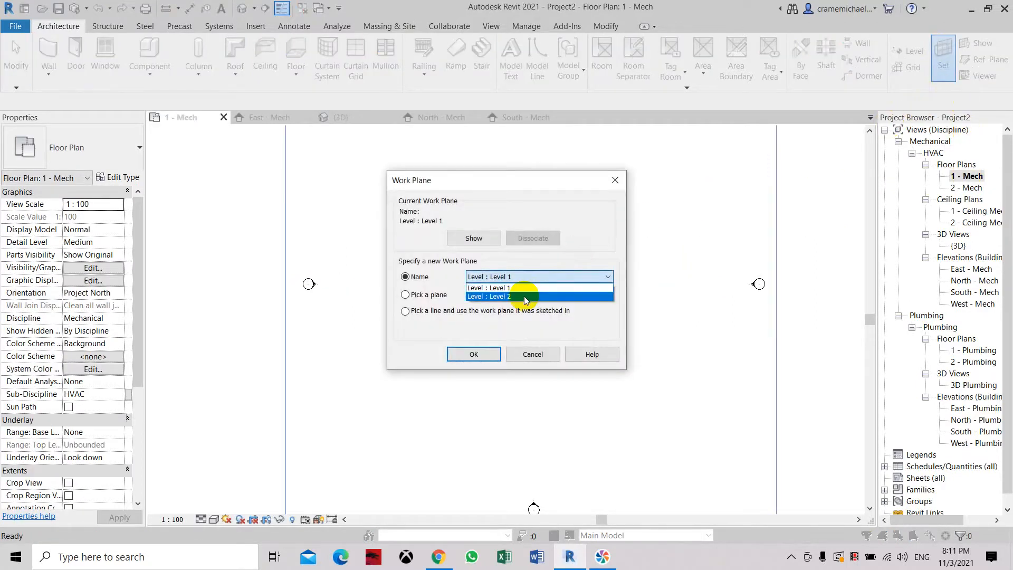
{"action": "left_click", "coordinate": [491, 287]}
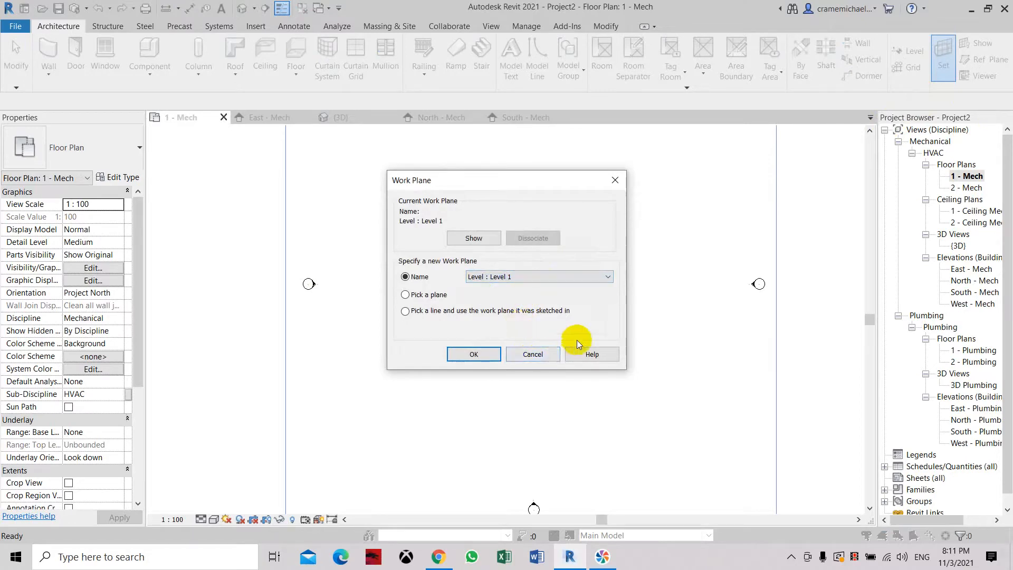
{"action": "left_click", "coordinate": [473, 354]}
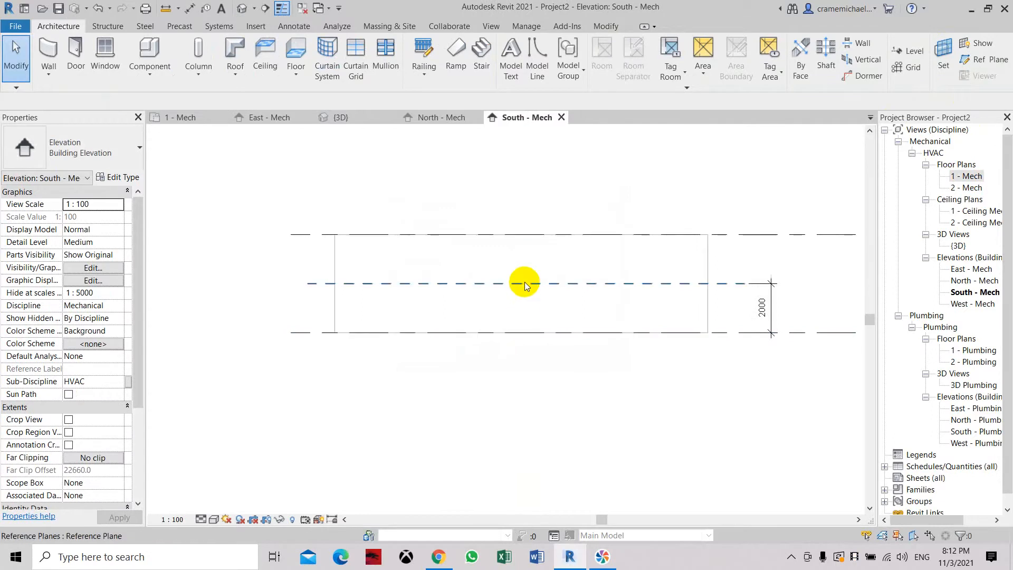
Name the 2000 reference plane 'DETAIL LINE' in Properties.
{"action": "left_click", "coordinate": [524, 283]}
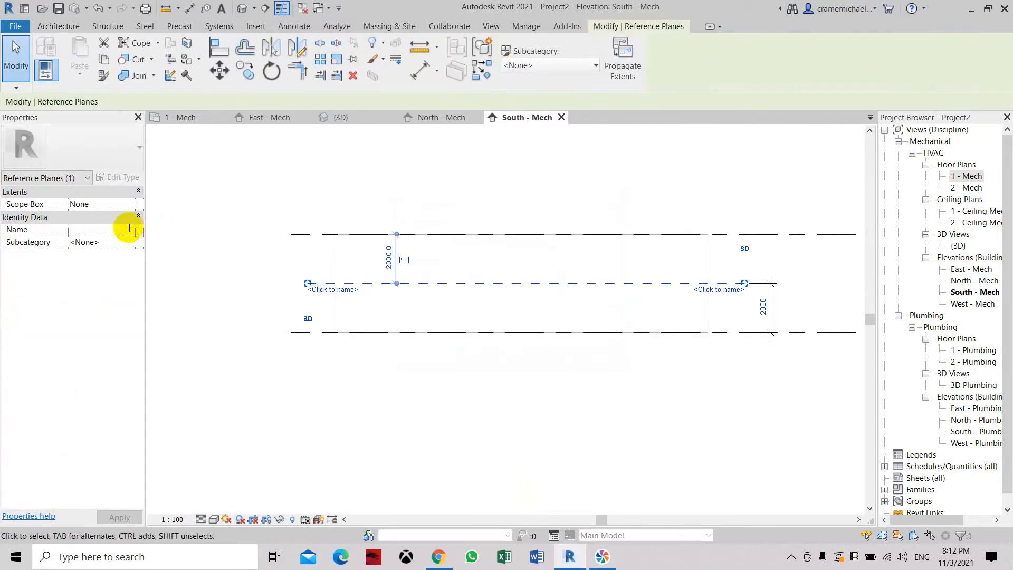
{"action": "type", "text": "dE"}
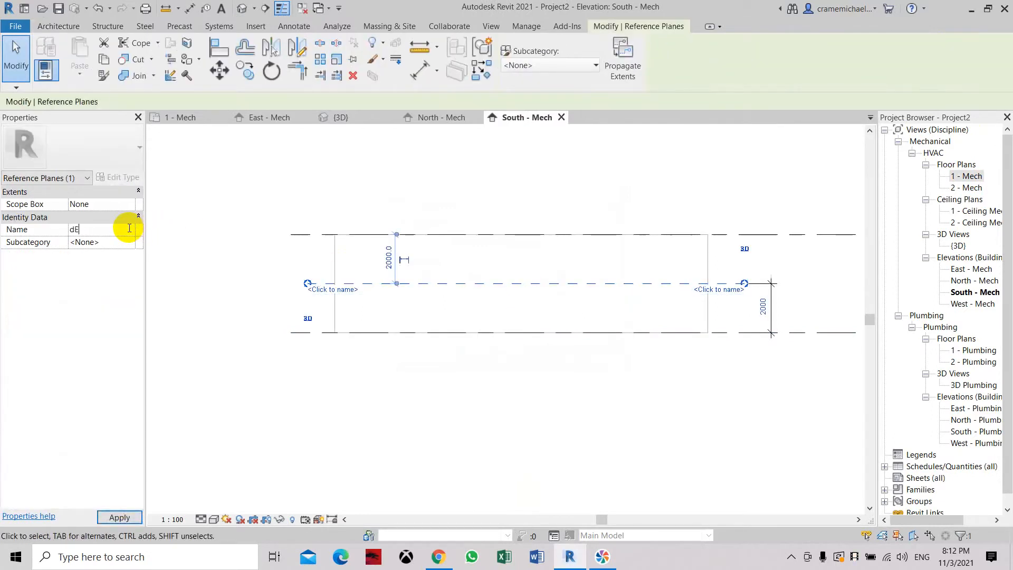
{"action": "type", "text": "TAIL LINE"}
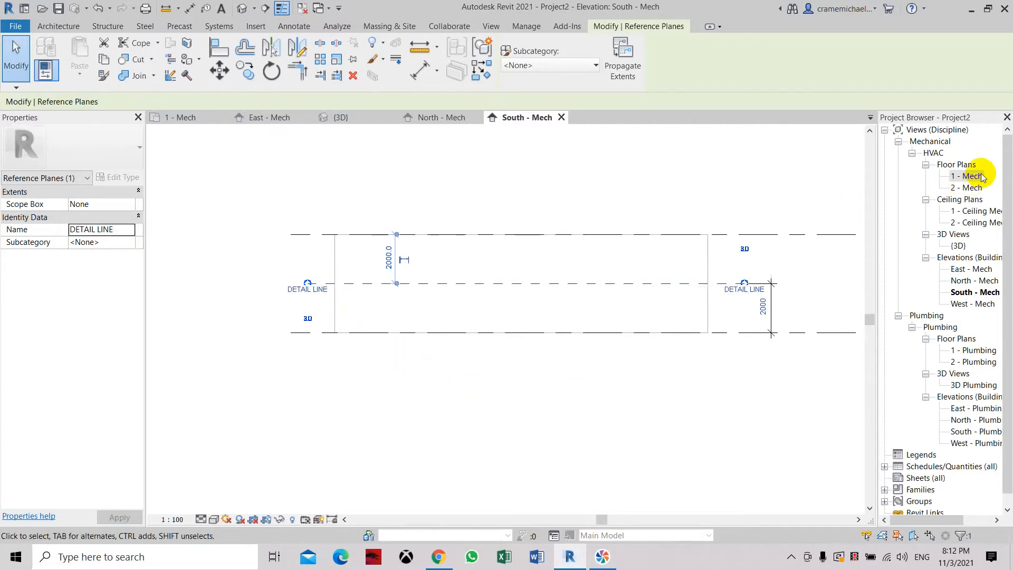
Switch to the 1 - Mech floor plan showing the semicircular wall.
{"action": "double_click", "coordinate": [967, 175]}
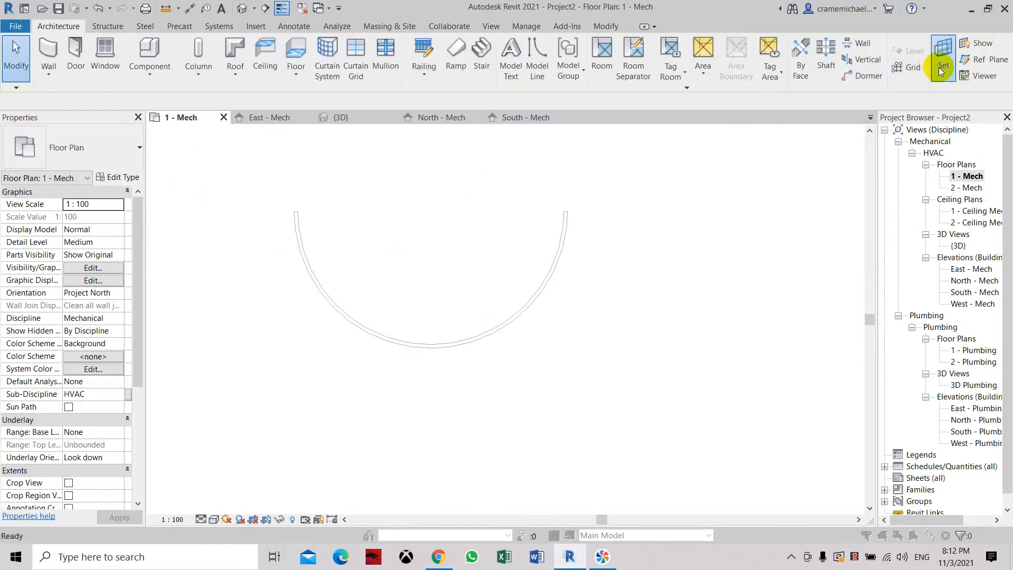
{"action": "left_click", "coordinate": [941, 58]}
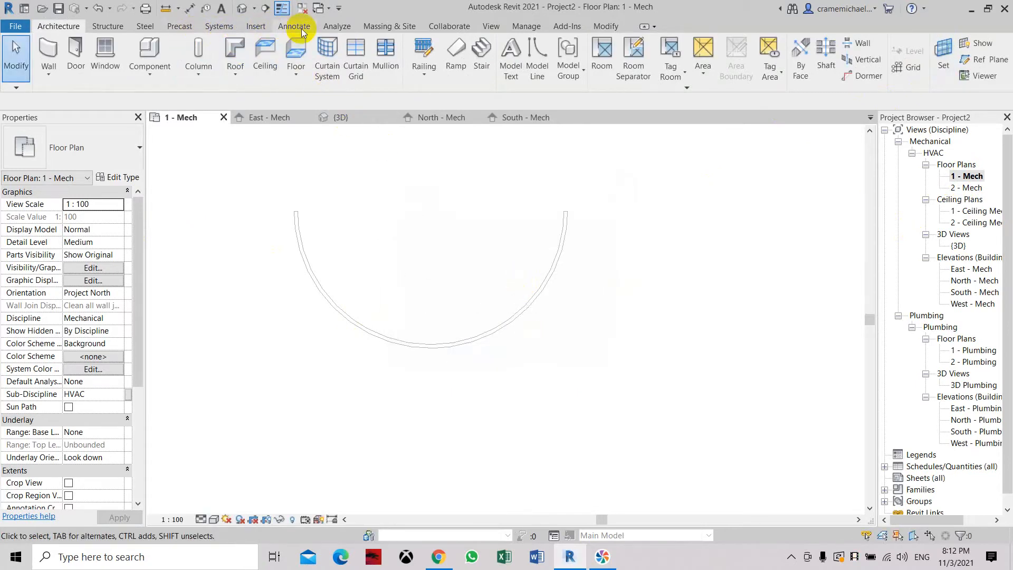
Draw a detail line from the arc wall's centre to the wall at 135°.
{"action": "left_click", "coordinate": [294, 26]}
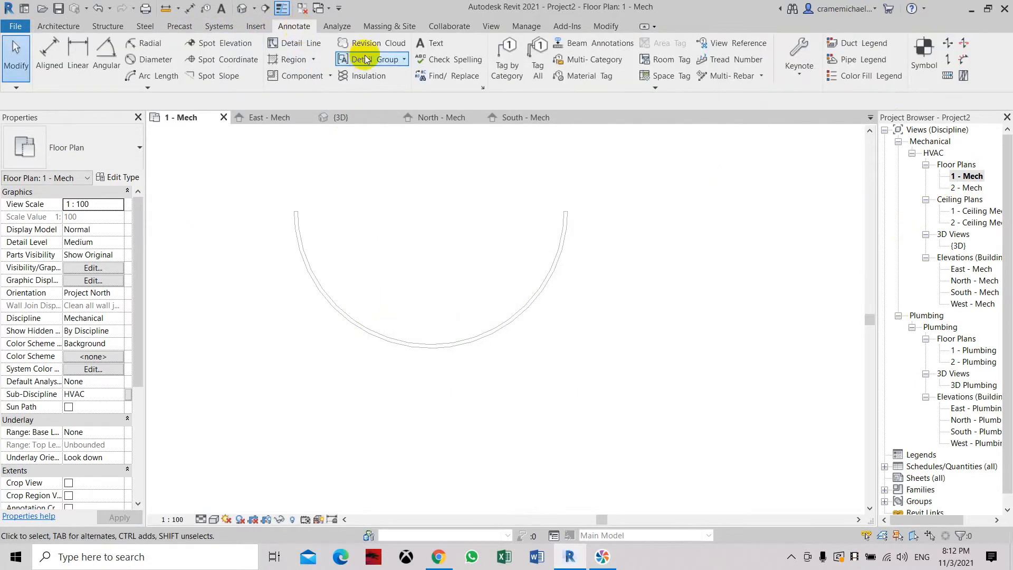
{"action": "left_click", "coordinate": [301, 42]}
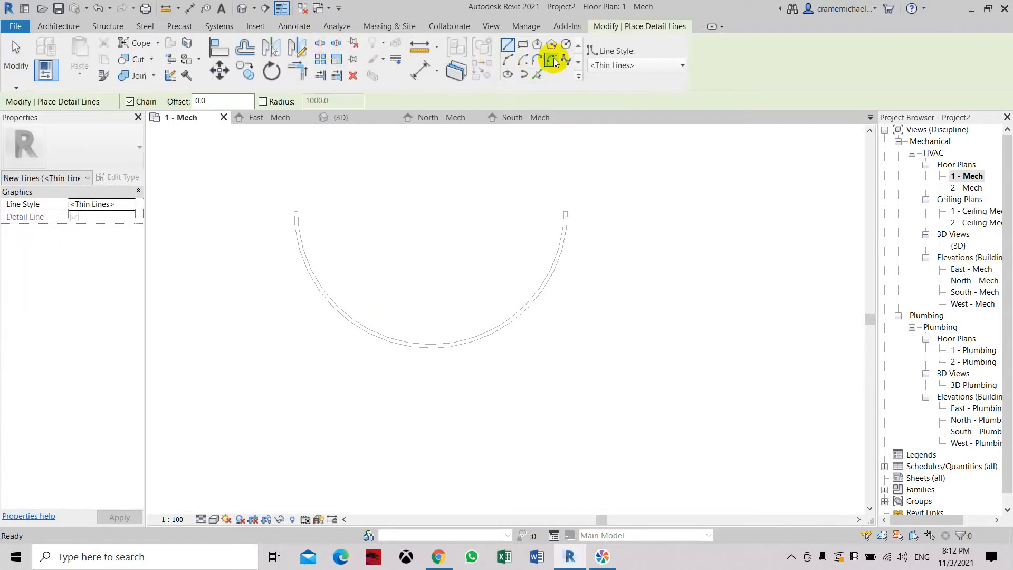
{"action": "left_click", "coordinate": [553, 61]}
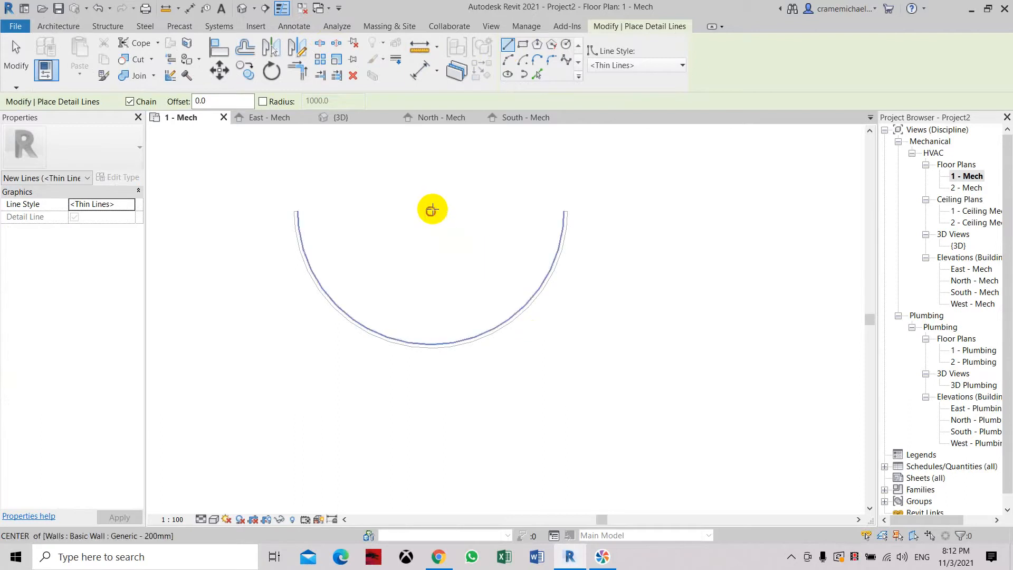
{"action": "mouse_move", "coordinate": [293, 347]}
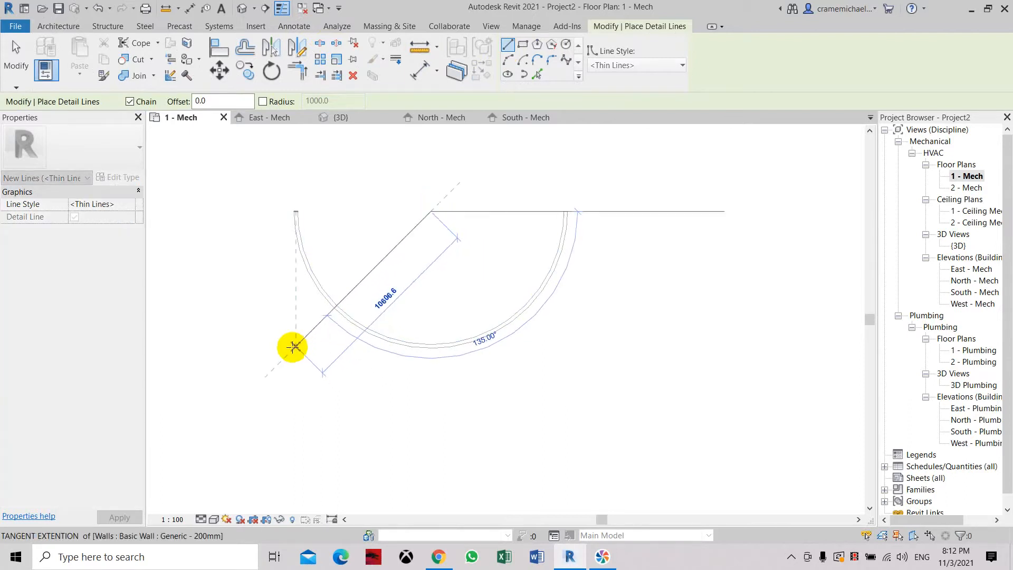
{"action": "mouse_move", "coordinate": [333, 307]}
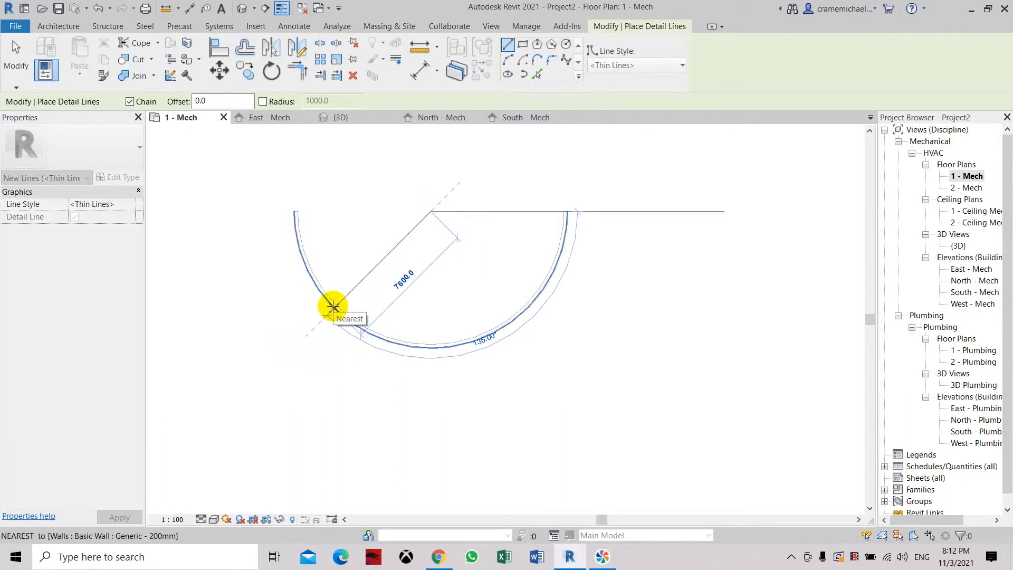
{"action": "left_click", "coordinate": [333, 308]}
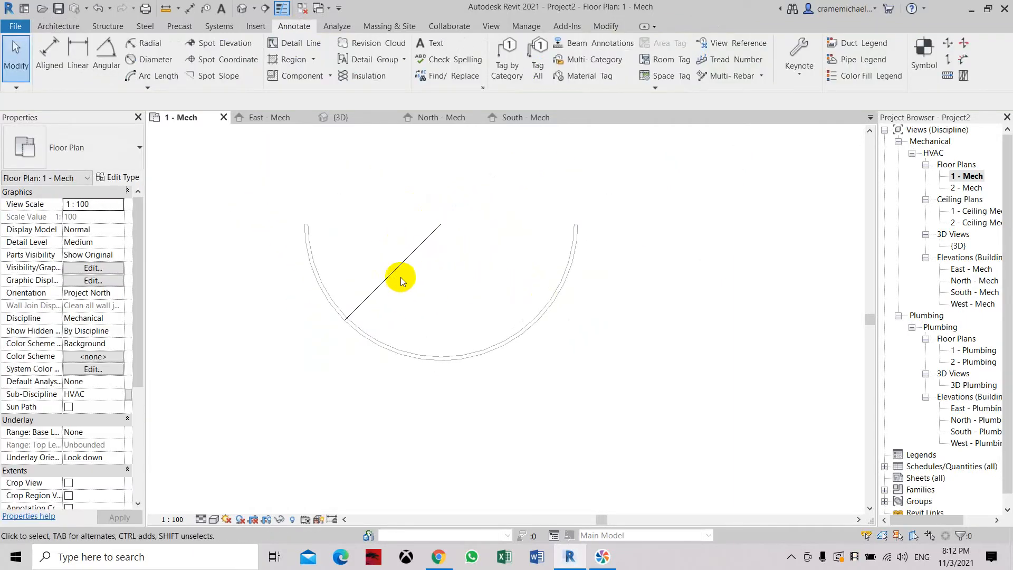
Radially array the detail line into 8 copies over 90° about the arc centre.
{"action": "left_click", "coordinate": [401, 278]}
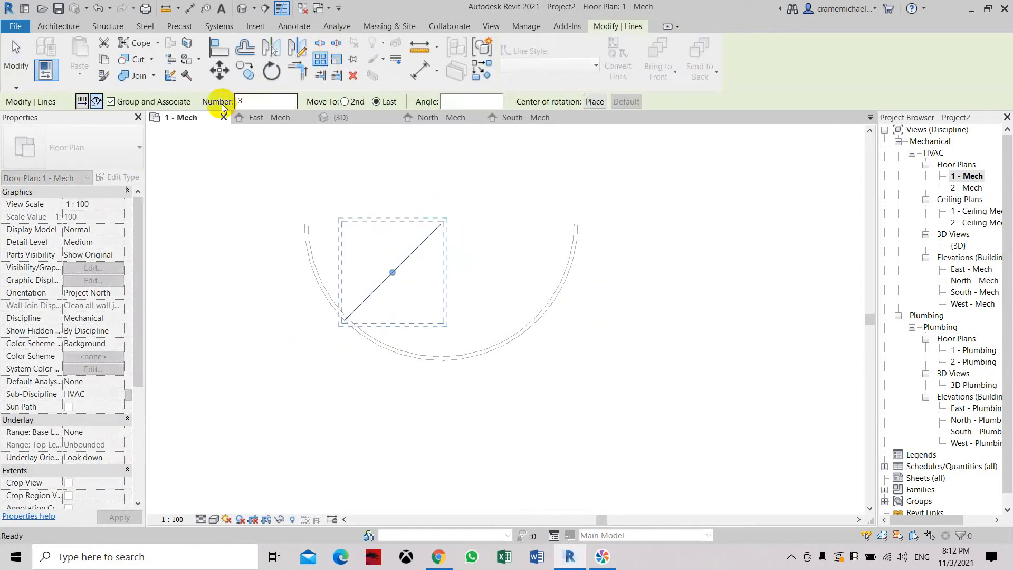
{"action": "left_click", "coordinate": [95, 101]}
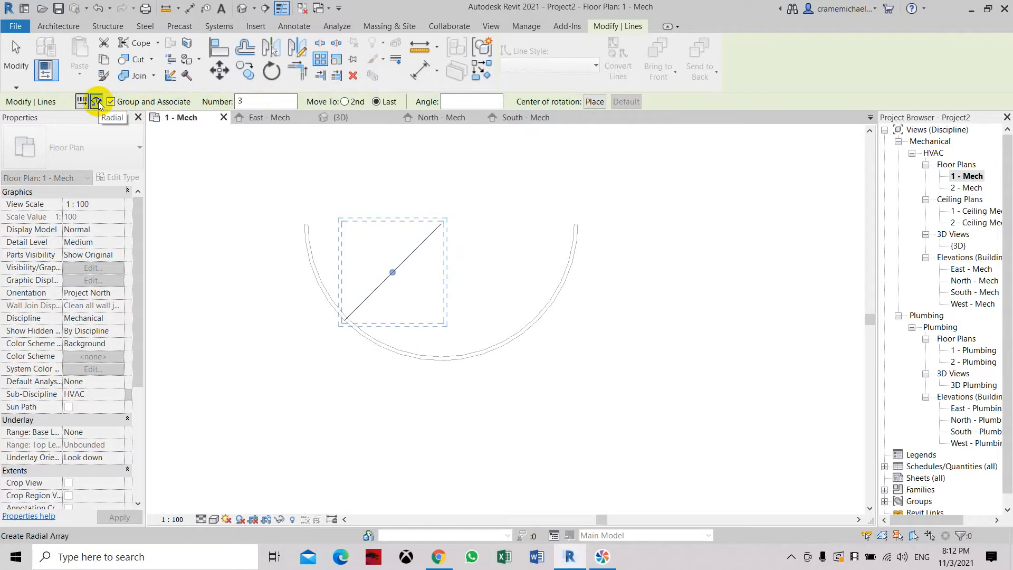
{"action": "triple_click", "coordinate": [265, 101]}
{"action": "type", "text": "8"}
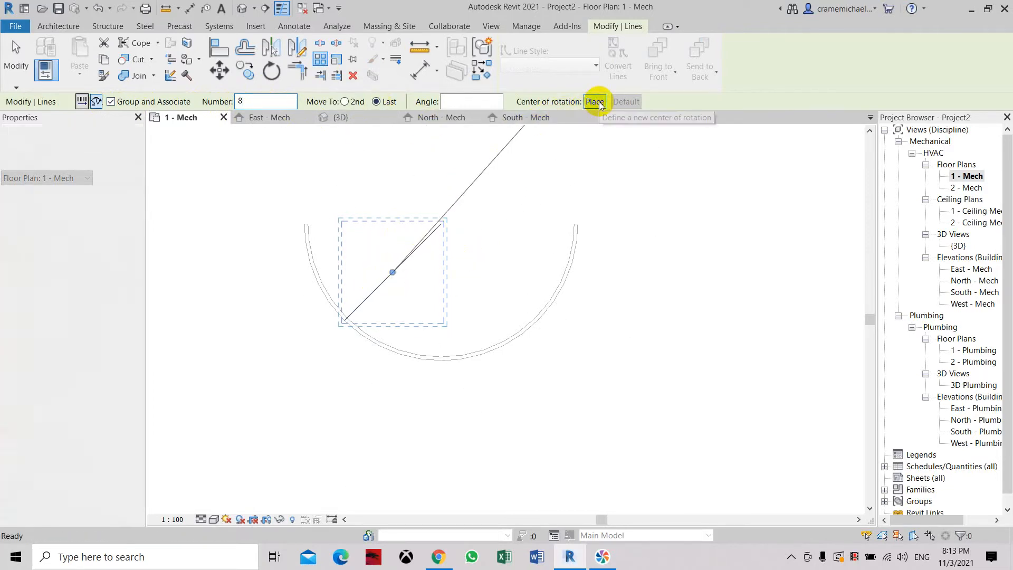
{"action": "left_click", "coordinate": [593, 102]}
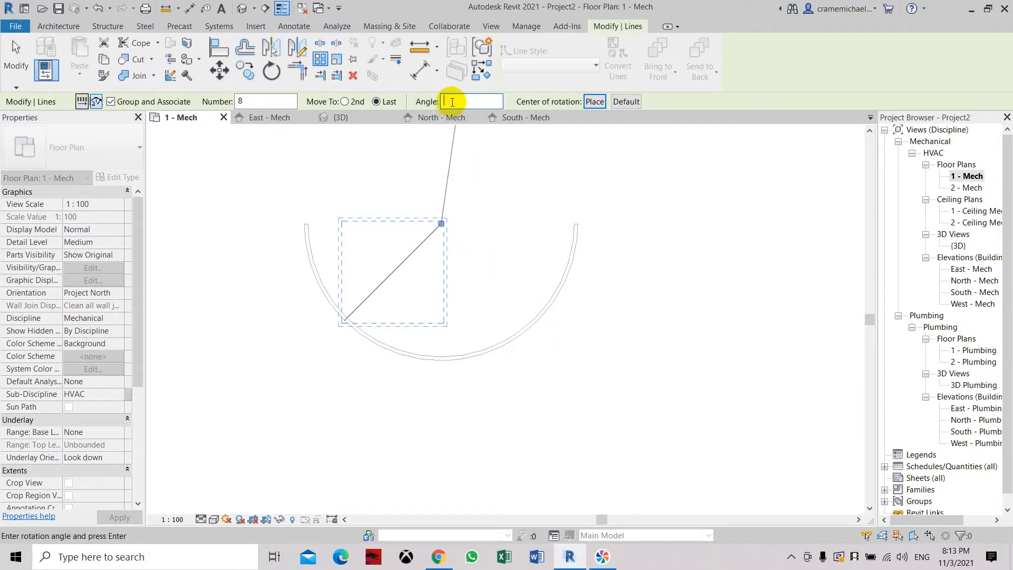
{"action": "type", "text": "90"}
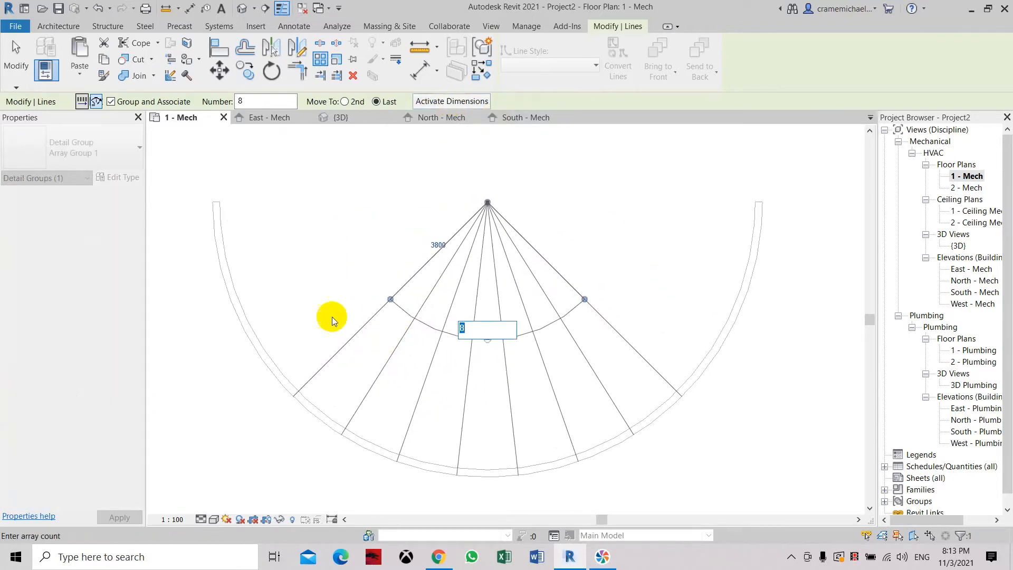
{"action": "mouse_move", "coordinate": [392, 435]}
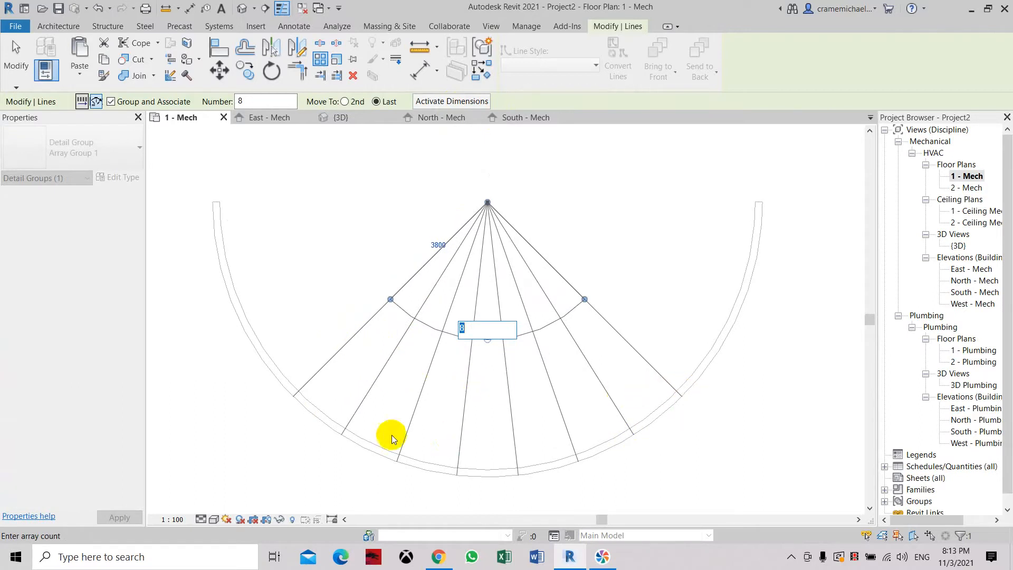
{"action": "mouse_move", "coordinate": [533, 188]}
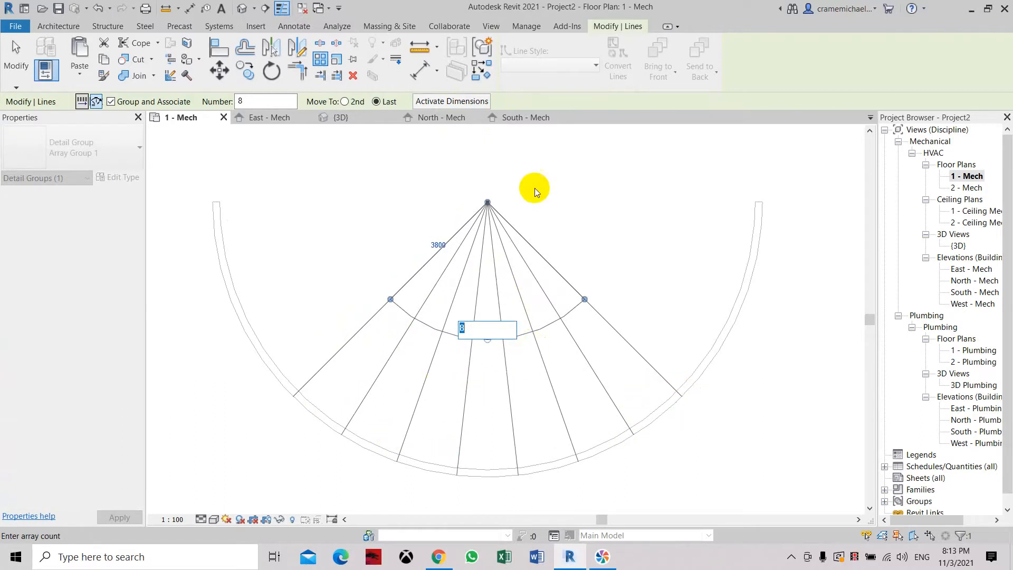
{"action": "left_click", "coordinate": [58, 26]}
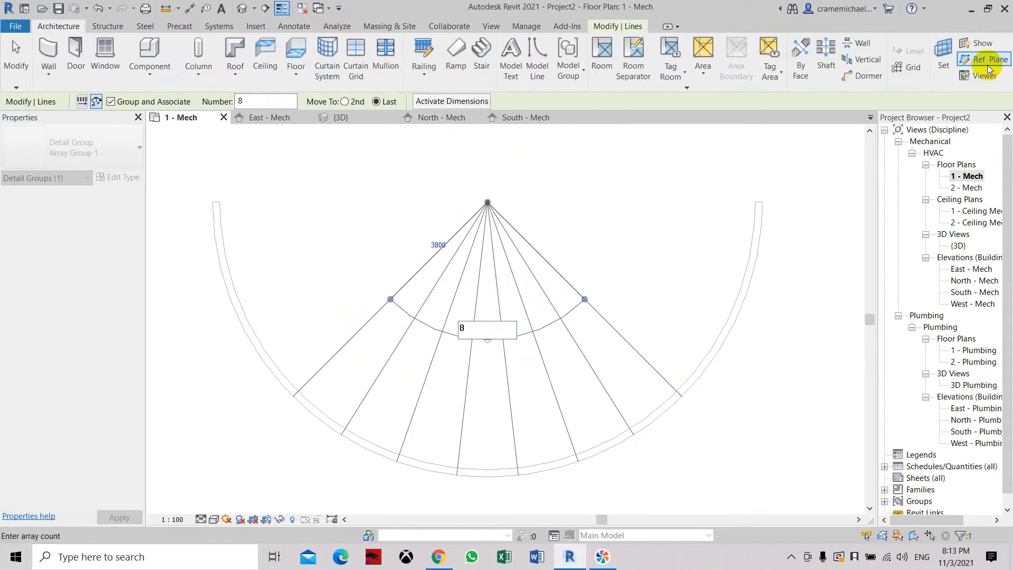
Draw a reference plane perpendicular to the first fan line at its wall intersection.
{"action": "left_click", "coordinate": [982, 58]}
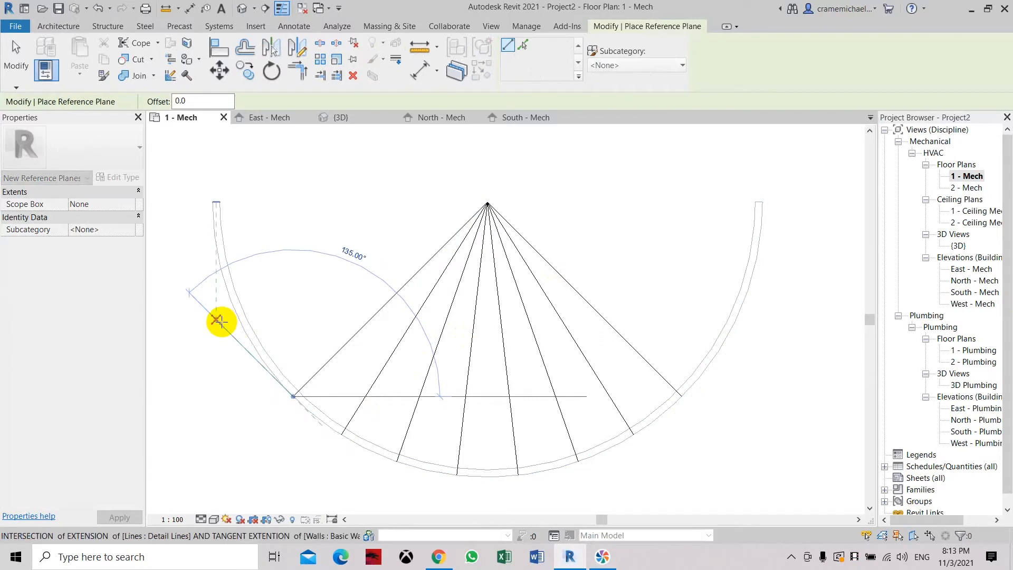
{"action": "mouse_move", "coordinate": [215, 319]}
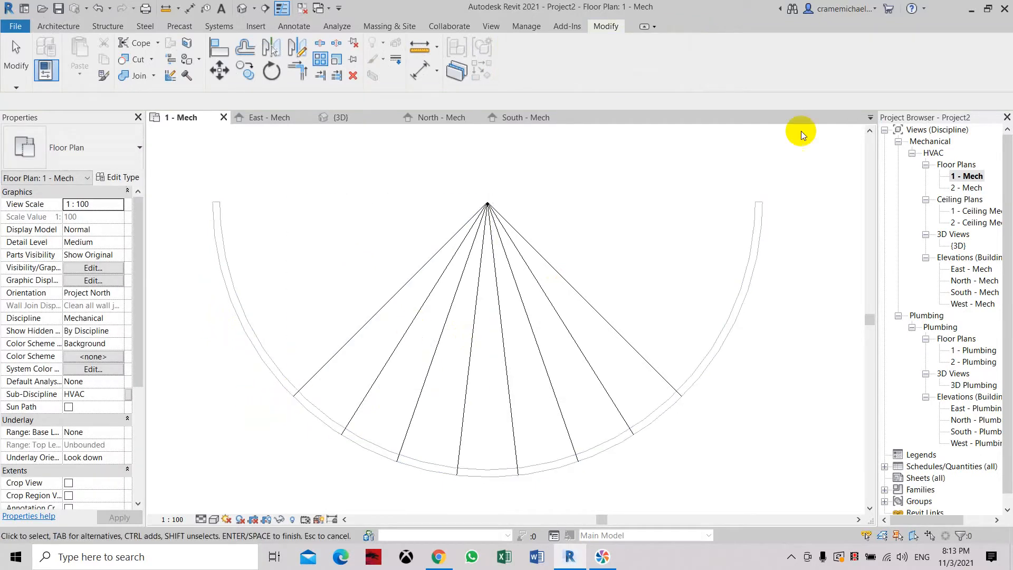
{"action": "left_click", "coordinate": [57, 26]}
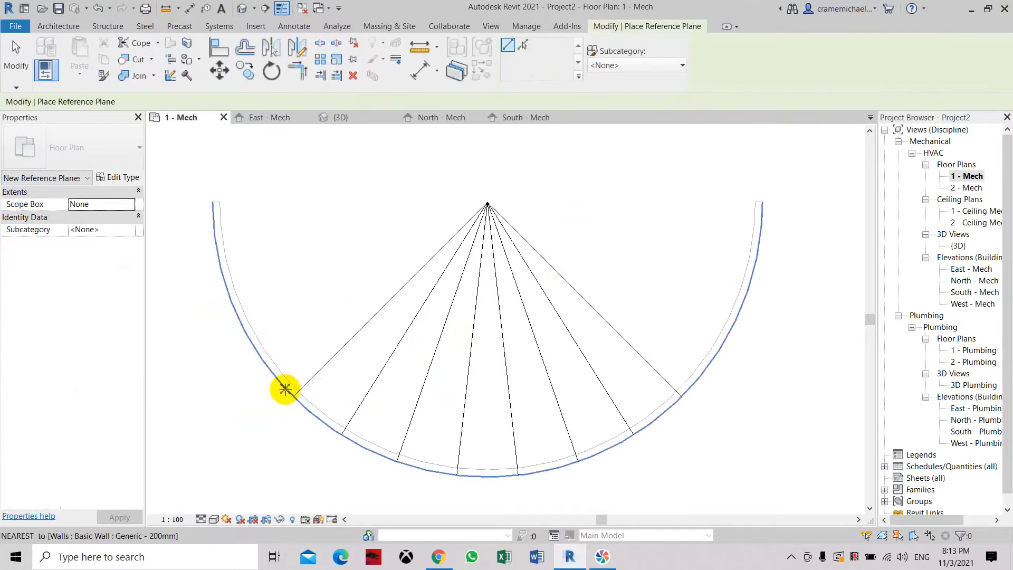
{"action": "left_click", "coordinate": [284, 389]}
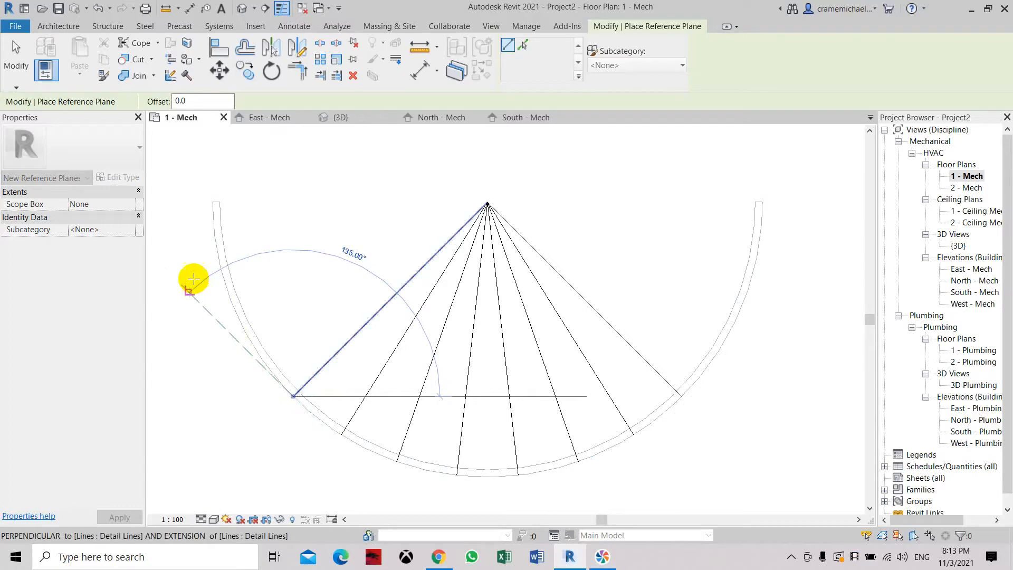
{"action": "left_click", "coordinate": [188, 290]}
{"action": "type", "text": "A"}
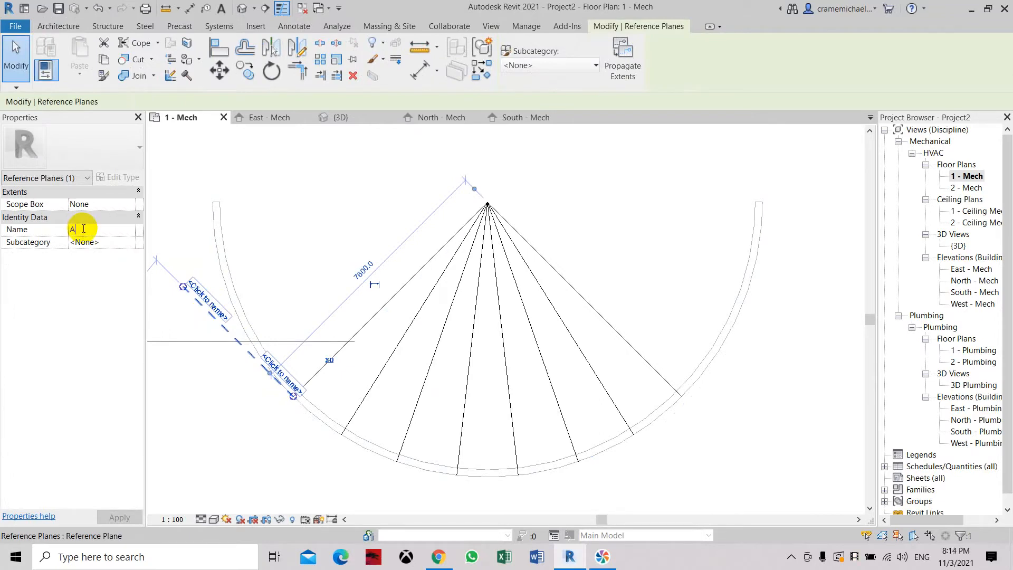
{"action": "left_click", "coordinate": [336, 430]}
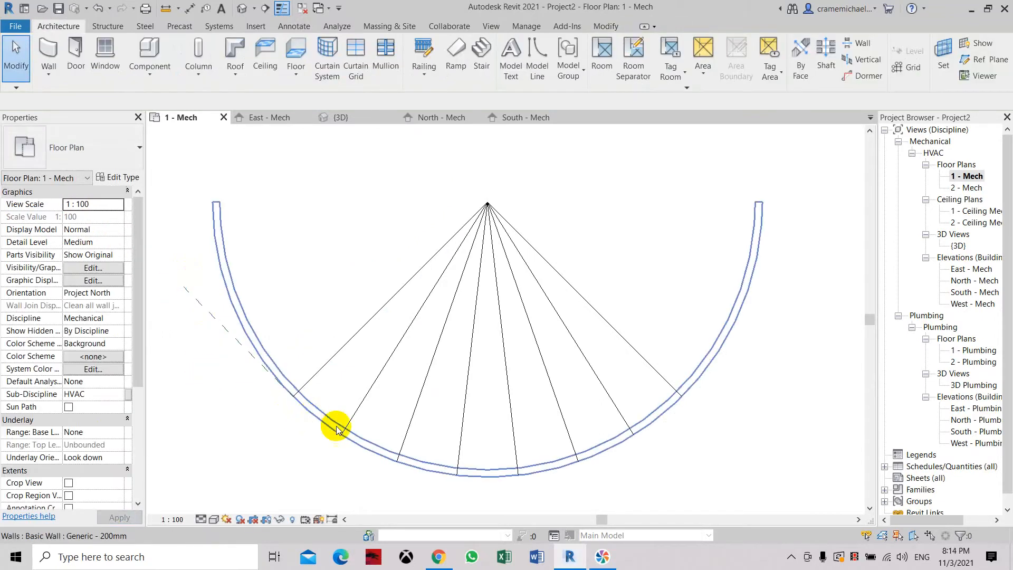
{"action": "left_click", "coordinate": [340, 436]}
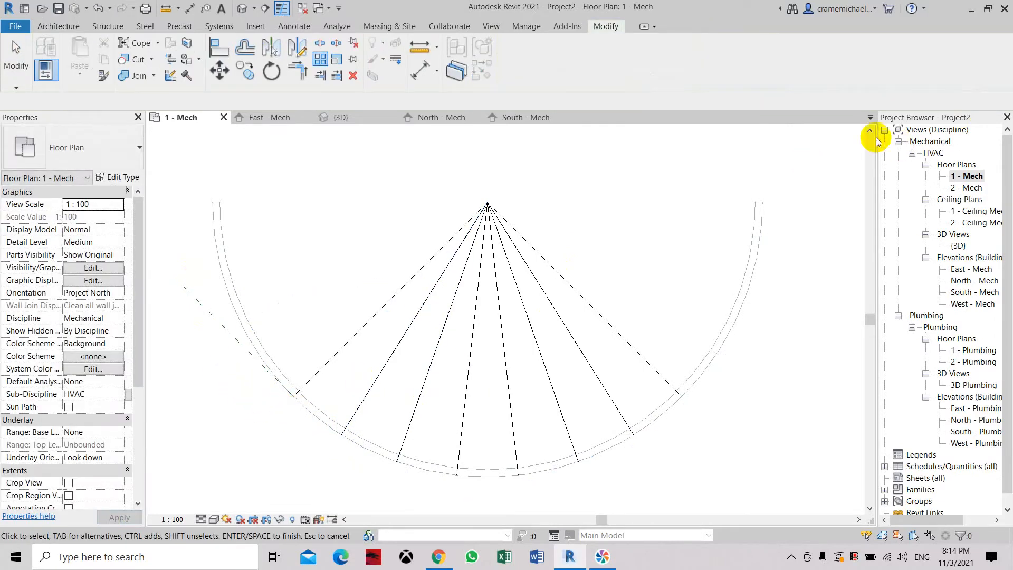
Place a tangent reference plane at the second fan line's end on the wall.
{"action": "left_click", "coordinate": [58, 26]}
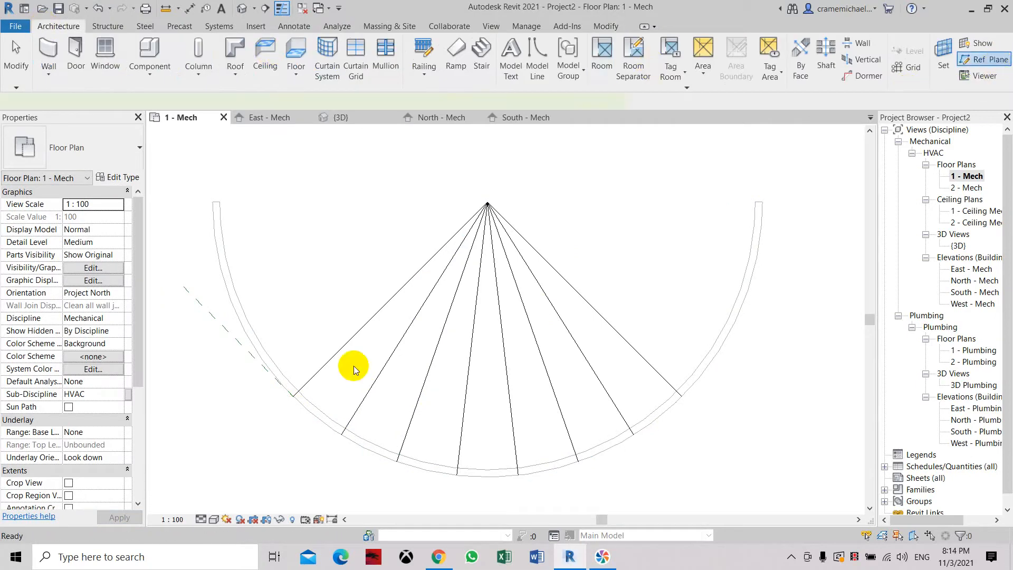
{"action": "left_click", "coordinate": [981, 58]}
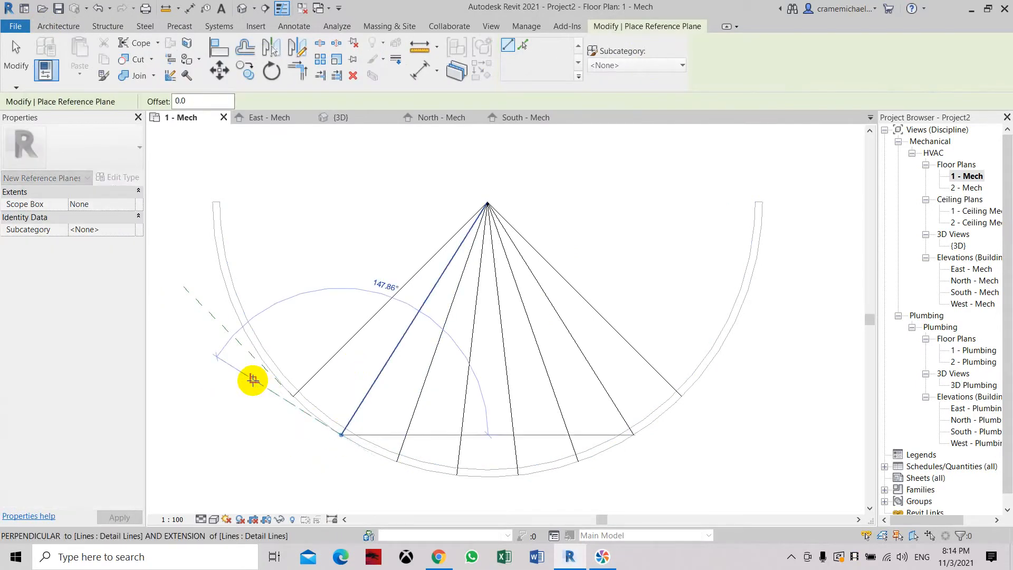
{"action": "left_click", "coordinate": [252, 380]}
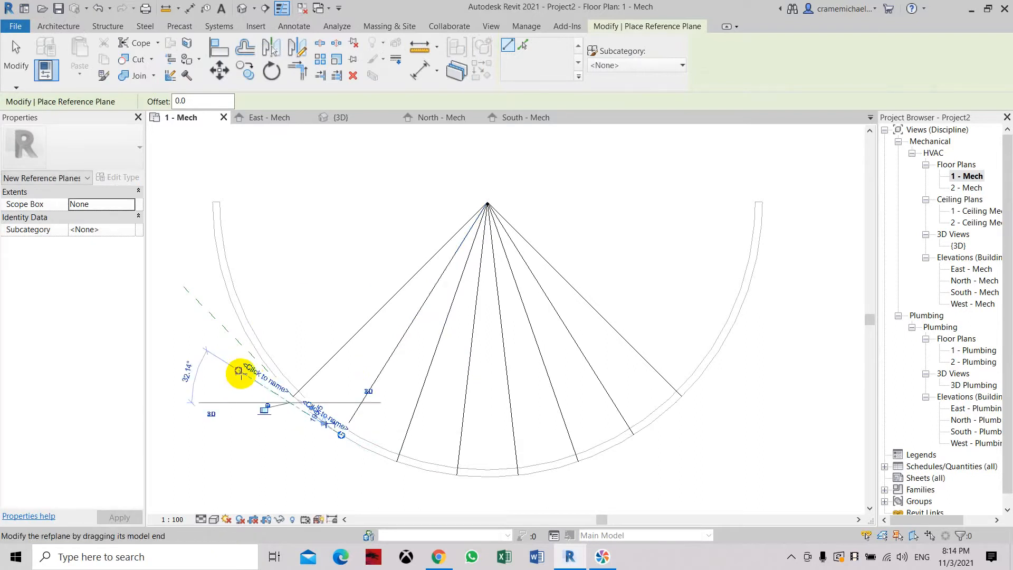
{"action": "mouse_move", "coordinate": [242, 375]}
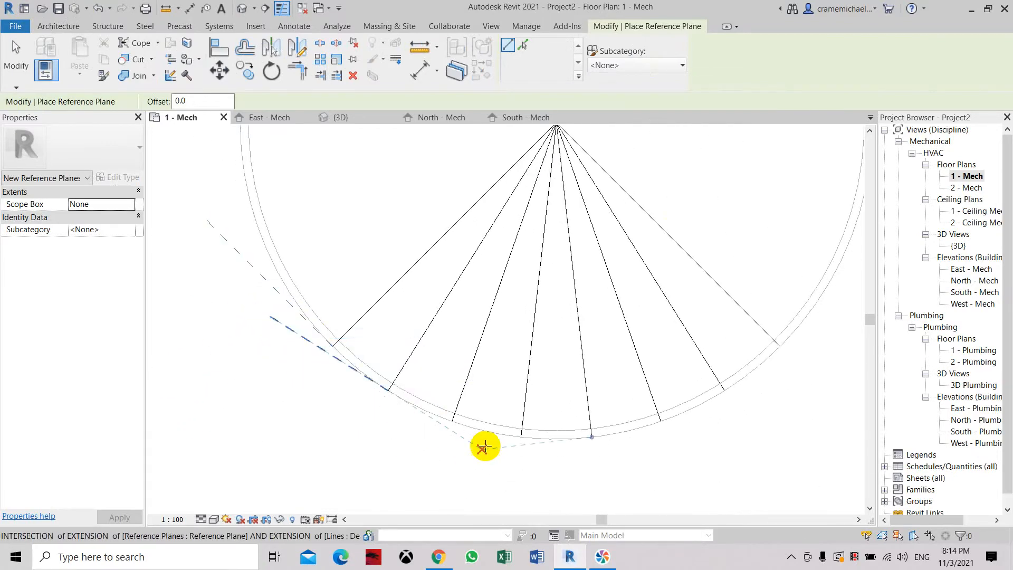
{"action": "mouse_move", "coordinate": [336, 346]}
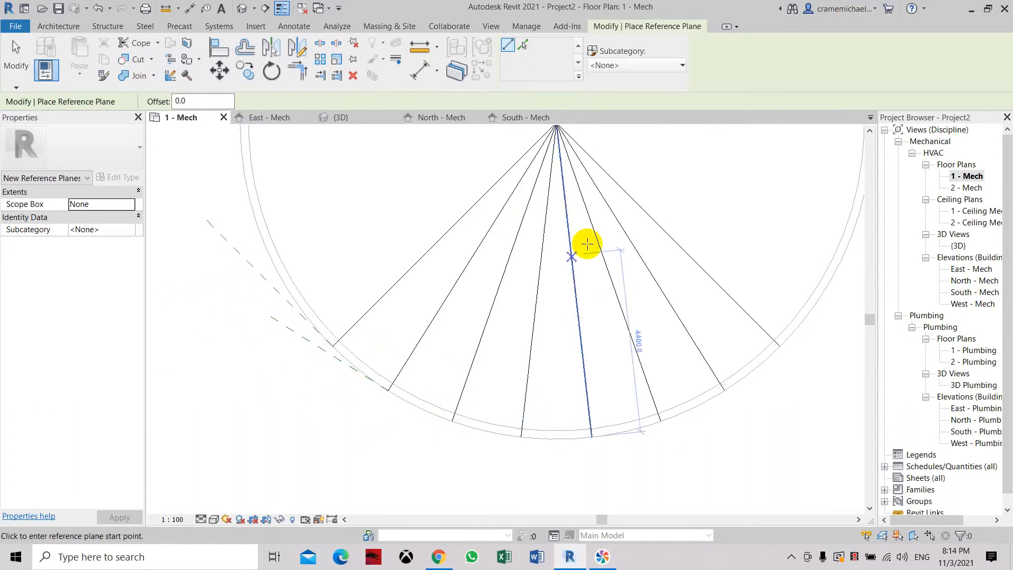
{"action": "mouse_move", "coordinate": [383, 5]}
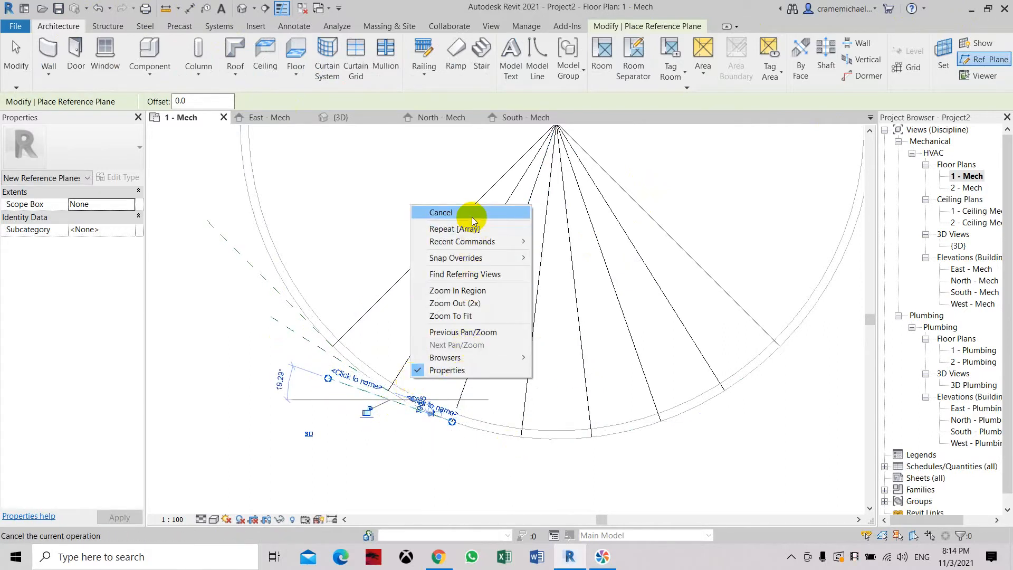
{"action": "left_click", "coordinate": [440, 212]}
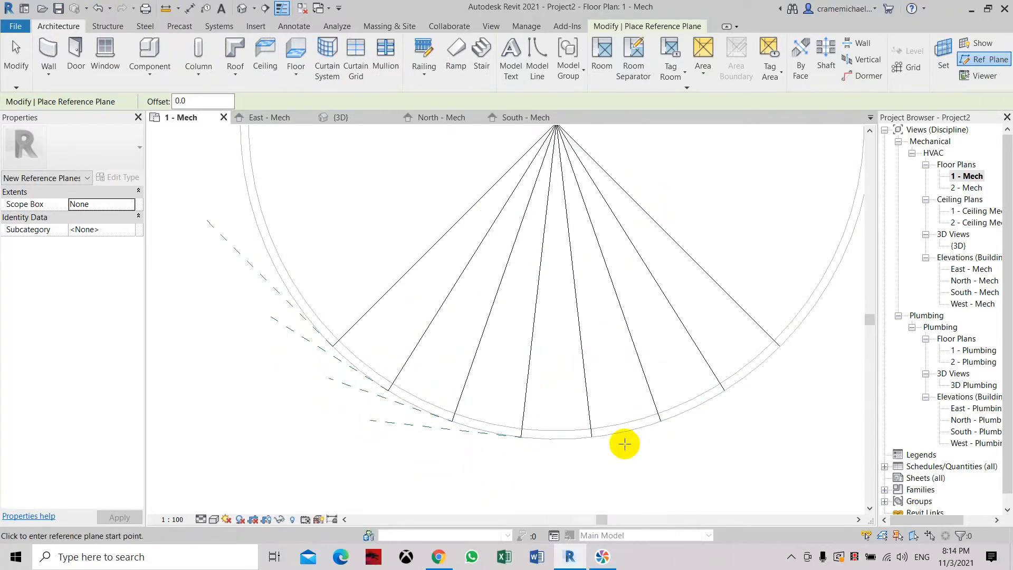
{"action": "mouse_move", "coordinate": [460, 452]}
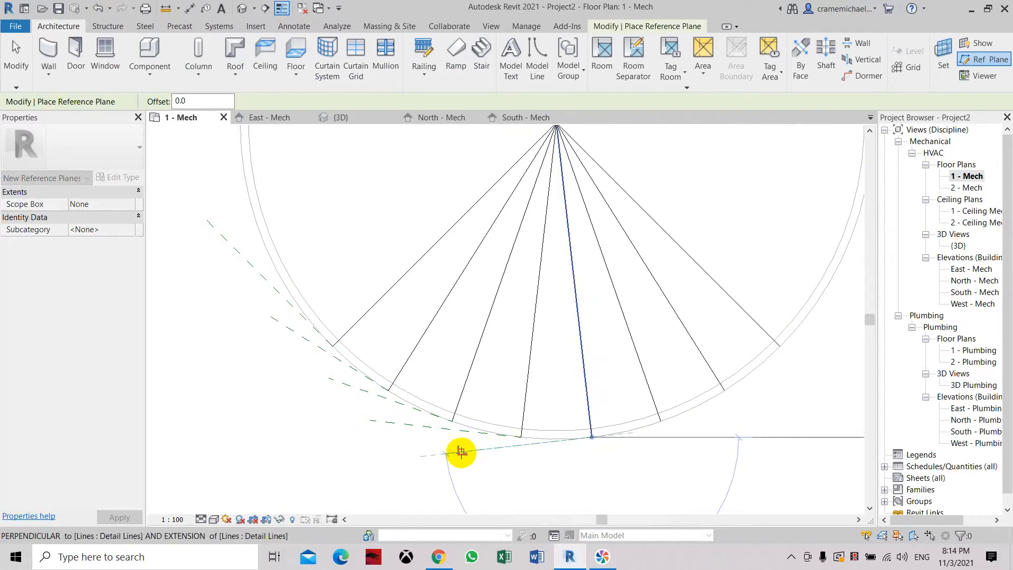
{"action": "mouse_move", "coordinate": [425, 450]}
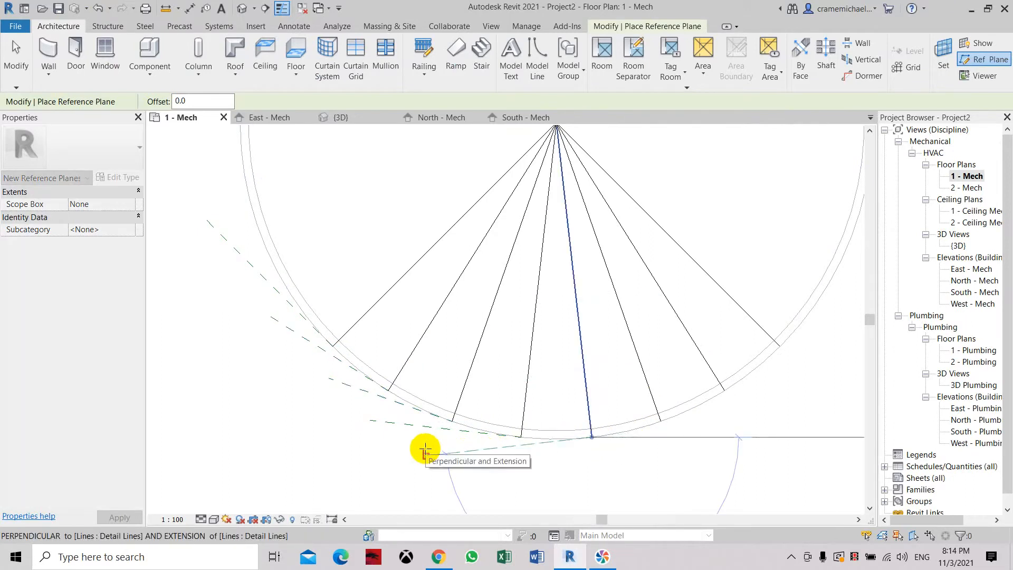
Add tangent reference planes at the remaining radial line ends, cancelling between planes.
{"action": "left_click", "coordinate": [425, 450]}
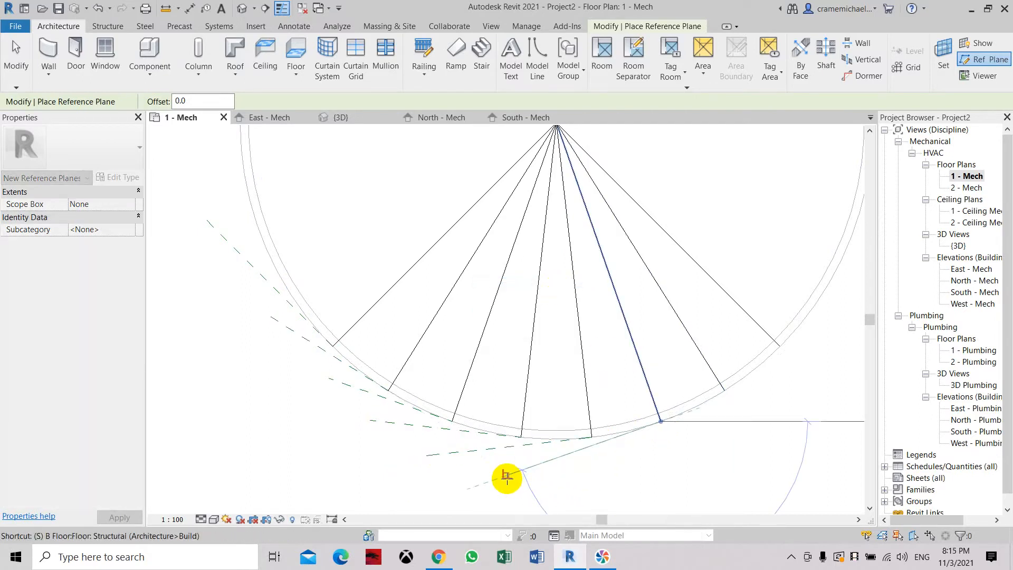
{"action": "mouse_move", "coordinate": [464, 495]}
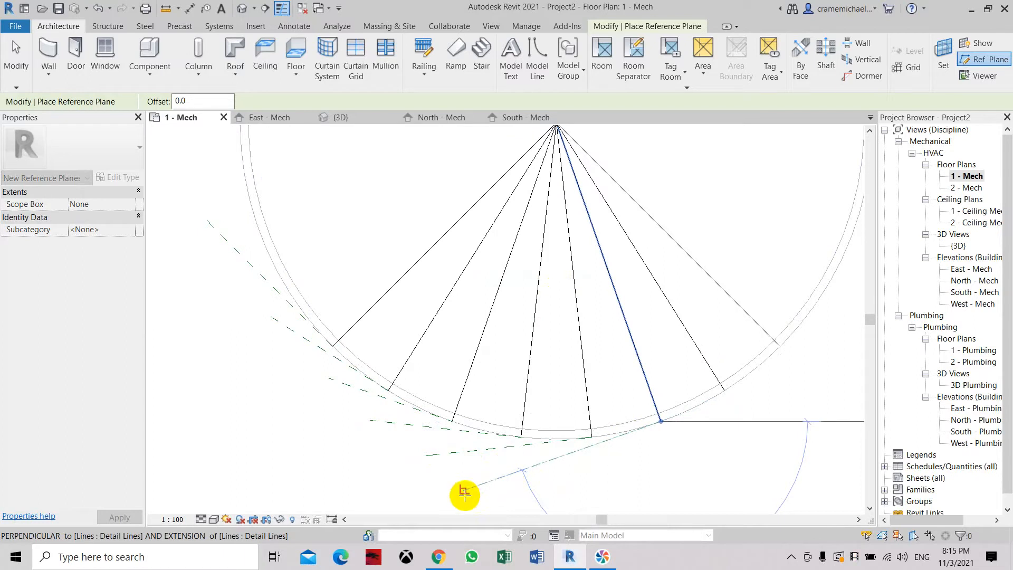
{"action": "right_click", "coordinate": [522, 474]}
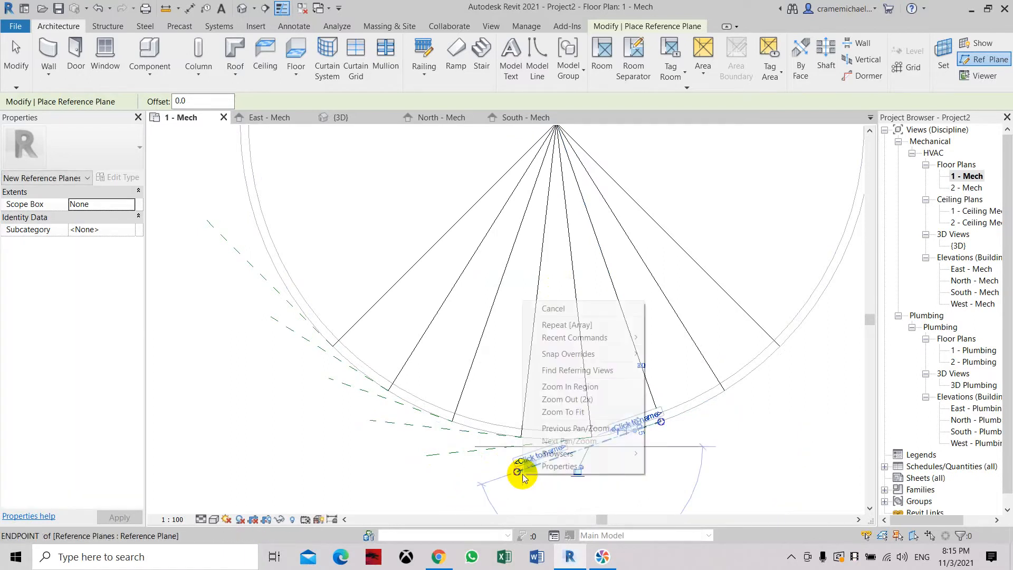
{"action": "left_click", "coordinate": [553, 308]}
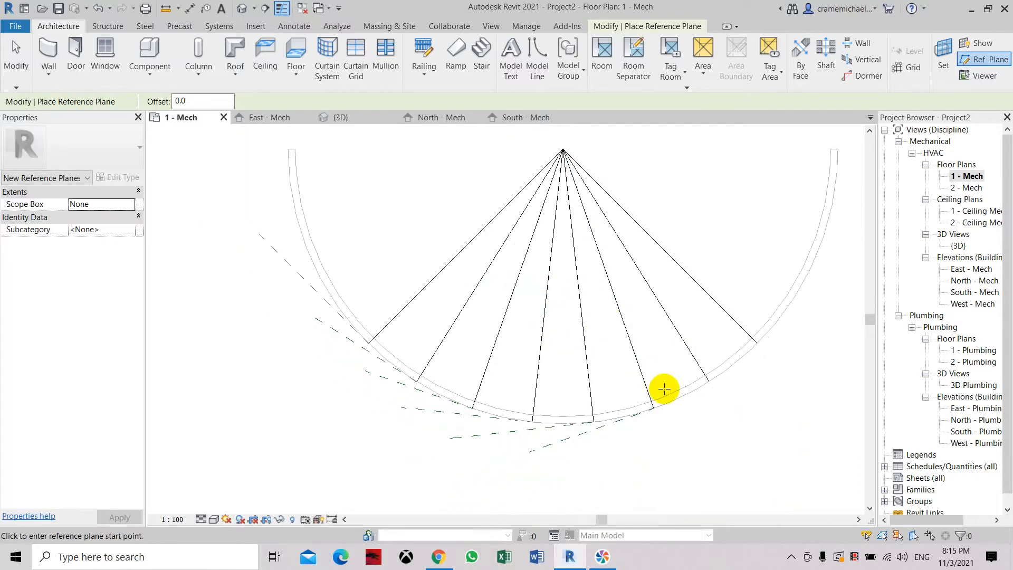
{"action": "left_click", "coordinate": [664, 388]}
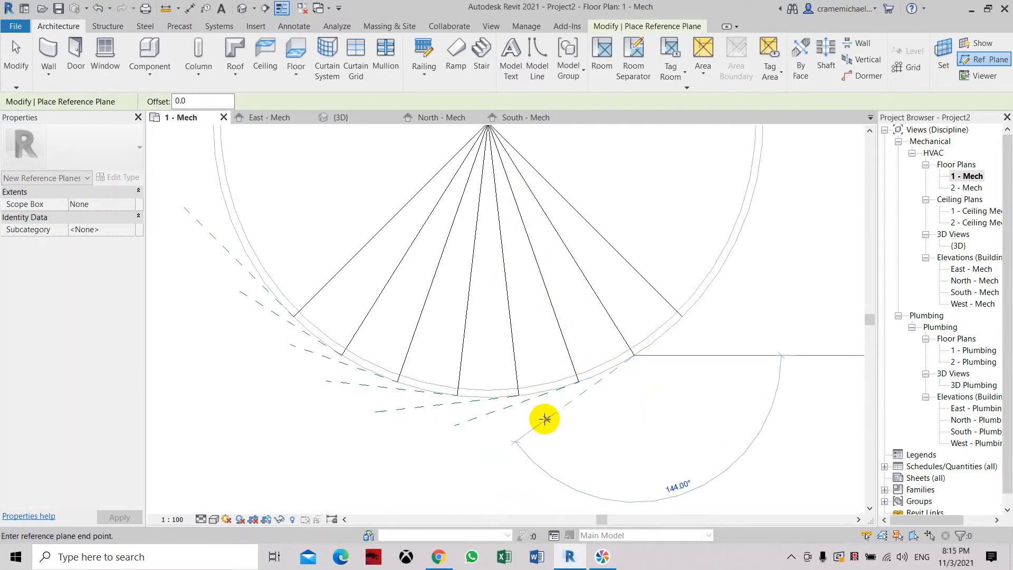
{"action": "mouse_move", "coordinate": [517, 441]}
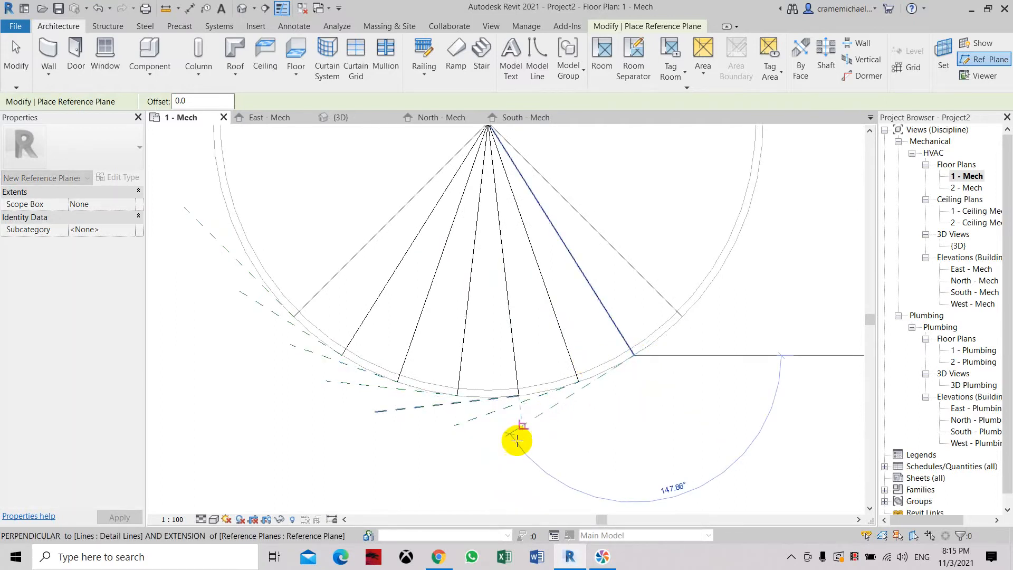
{"action": "left_click", "coordinate": [517, 441]}
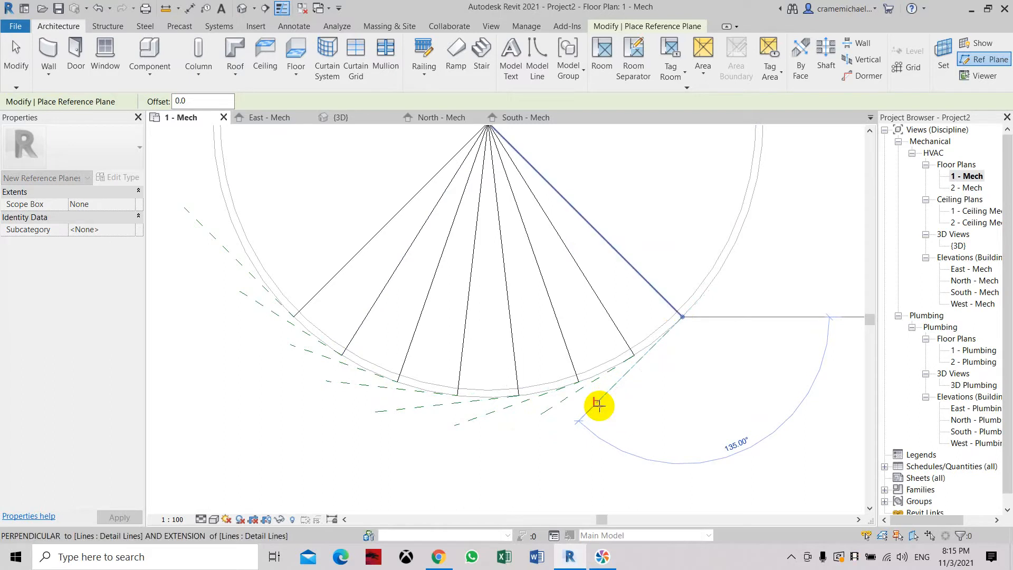
{"action": "mouse_move", "coordinate": [600, 396]}
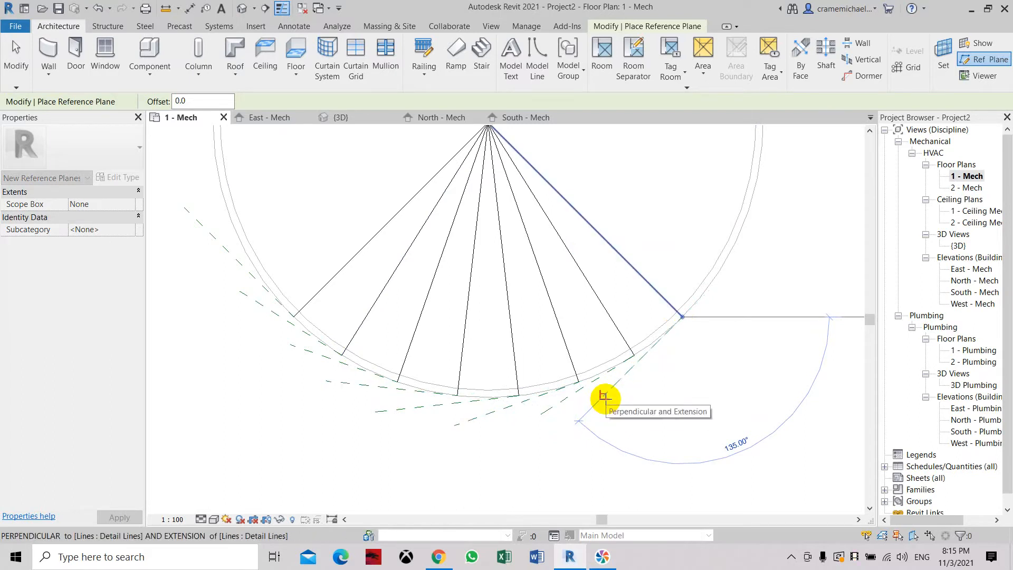
{"action": "right_click", "coordinate": [604, 398]}
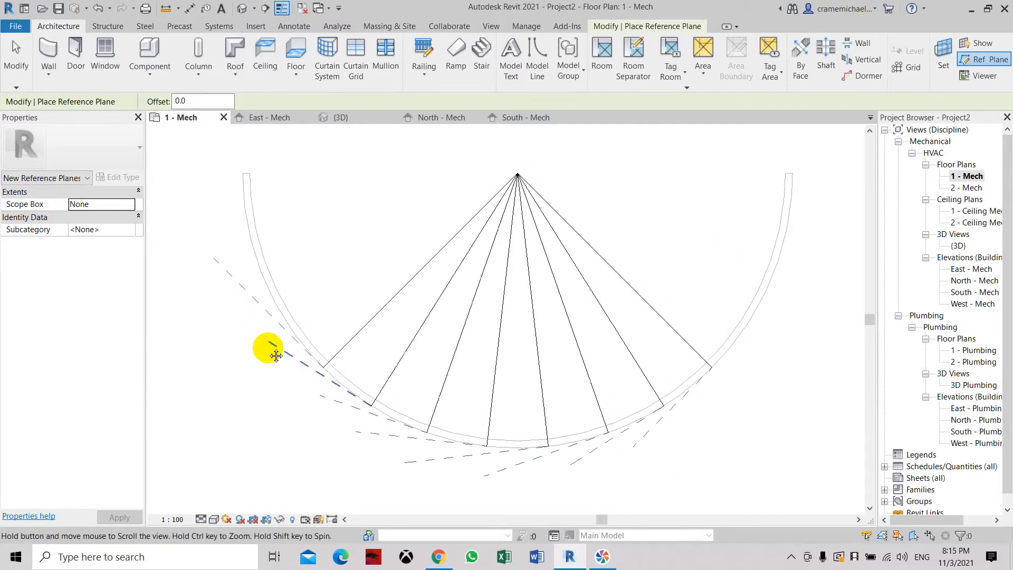
{"action": "mouse_move", "coordinate": [268, 351]}
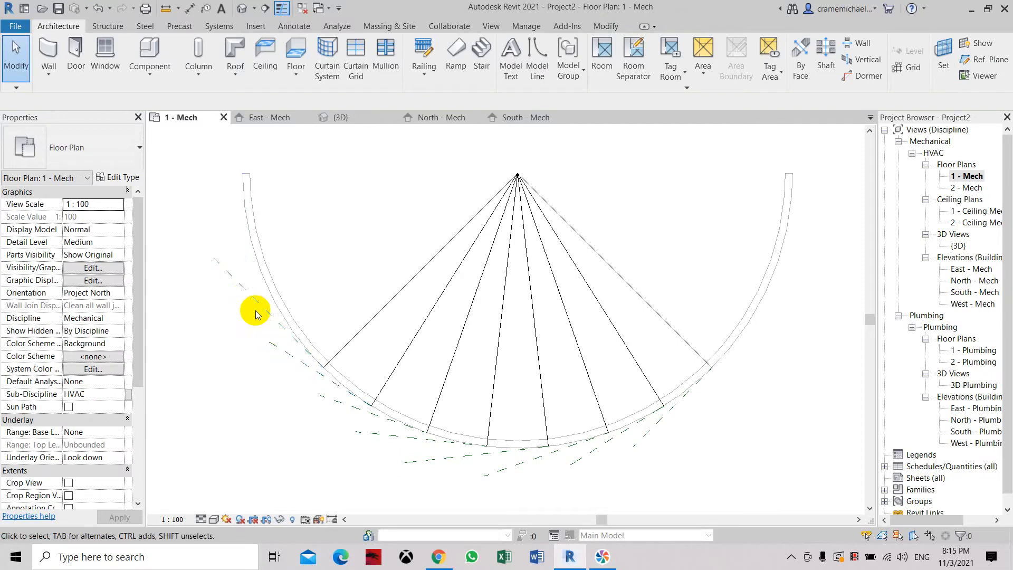
Name the leftmost tangent reference plane 'u'.
{"action": "left_click", "coordinate": [256, 309]}
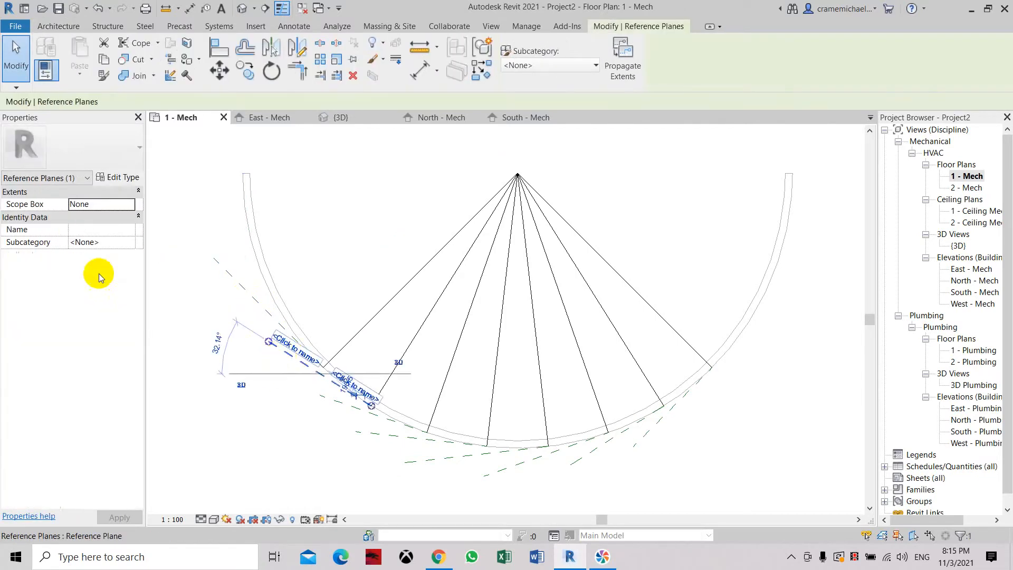
{"action": "left_click", "coordinate": [101, 230]}
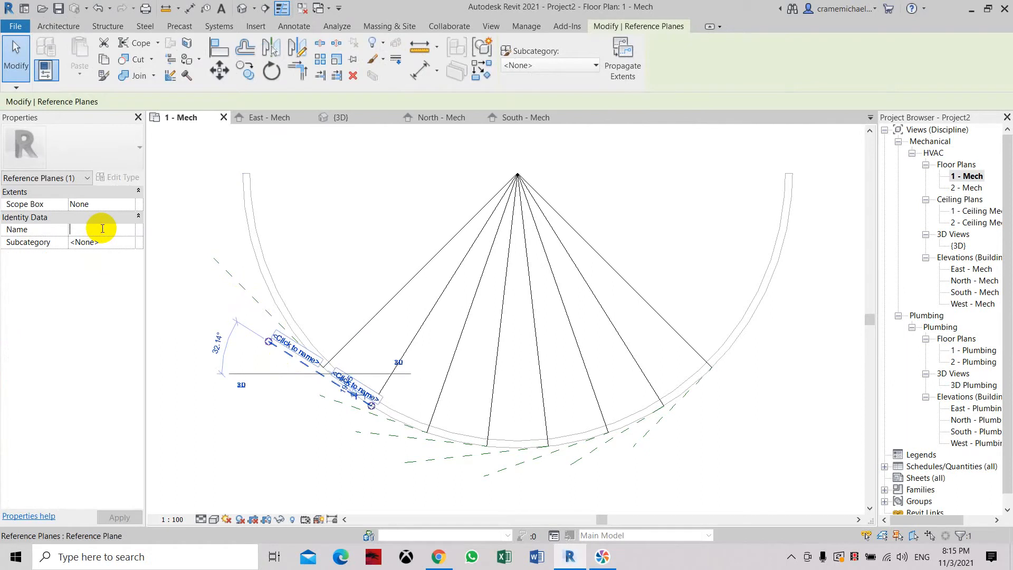
{"action": "type", "text": "u"}
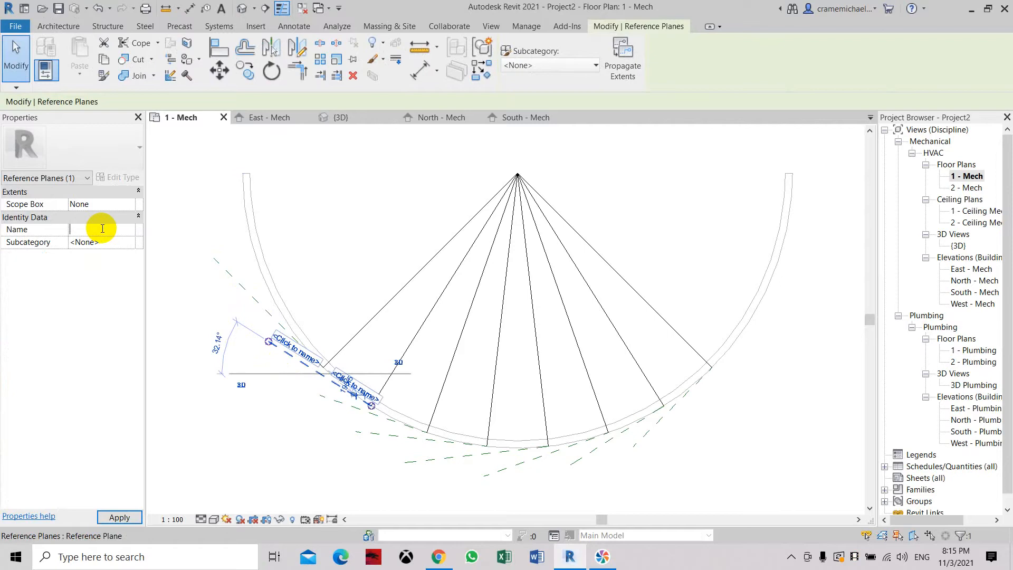
{"action": "left_click", "coordinate": [362, 407]}
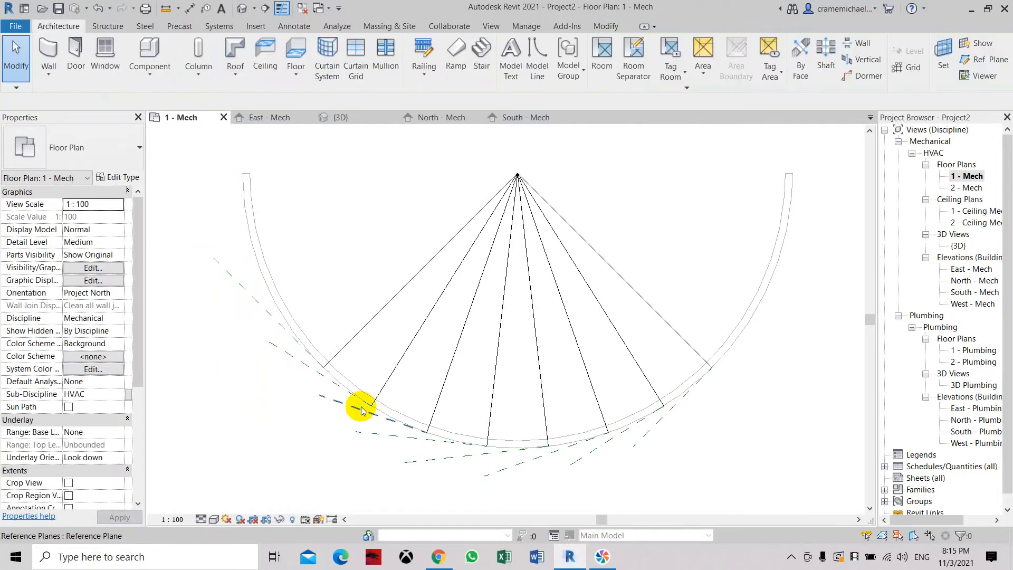
Select the second and third reference planes along the wall to rename them.
{"action": "left_click", "coordinate": [362, 407]}
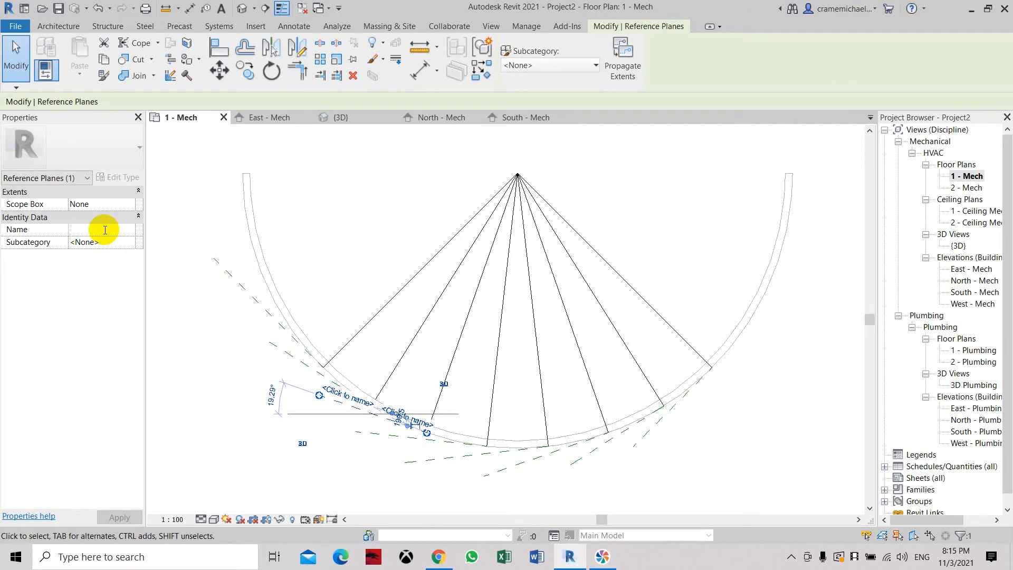
{"action": "left_click", "coordinate": [409, 439]}
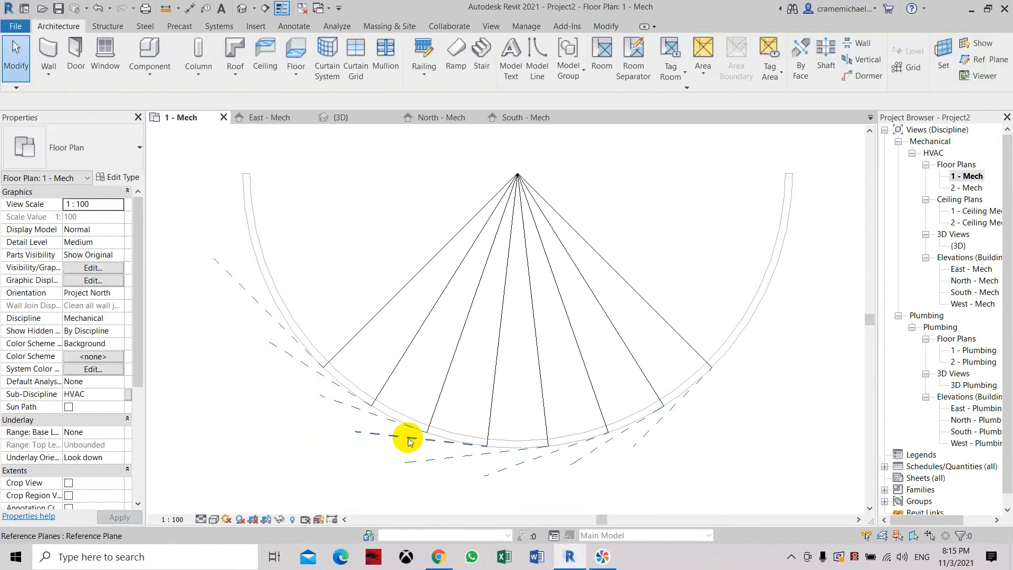
{"action": "left_click", "coordinate": [408, 439]}
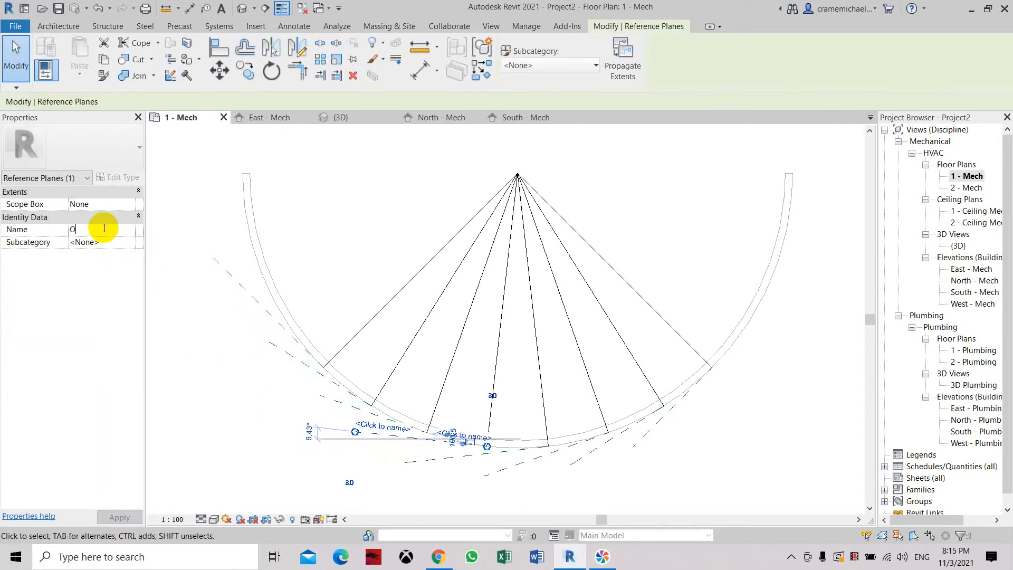
{"action": "left_click", "coordinate": [445, 461]}
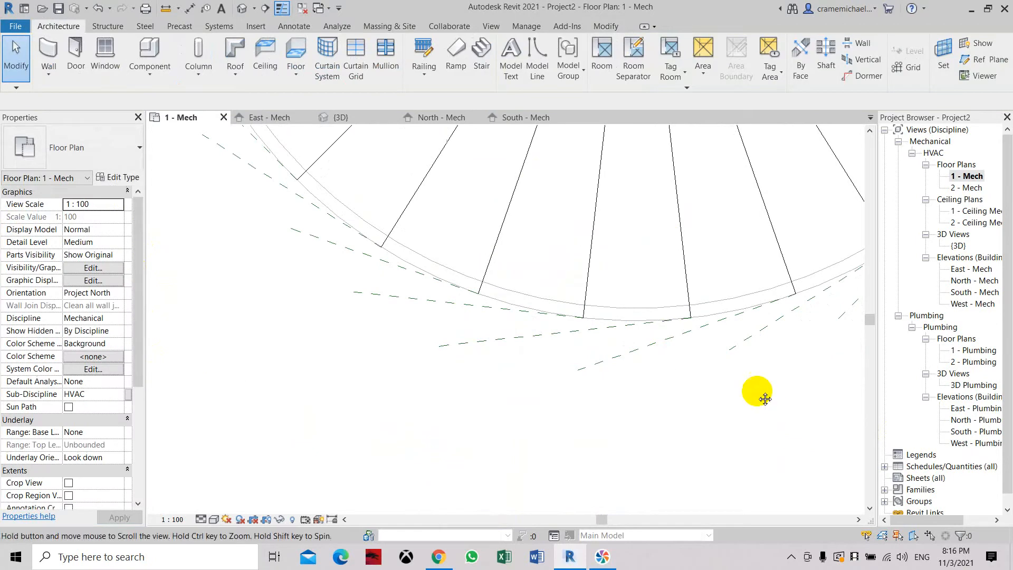
Select the planes right of centre and name the rightmost plane 'K'.
{"action": "left_click", "coordinate": [414, 310]}
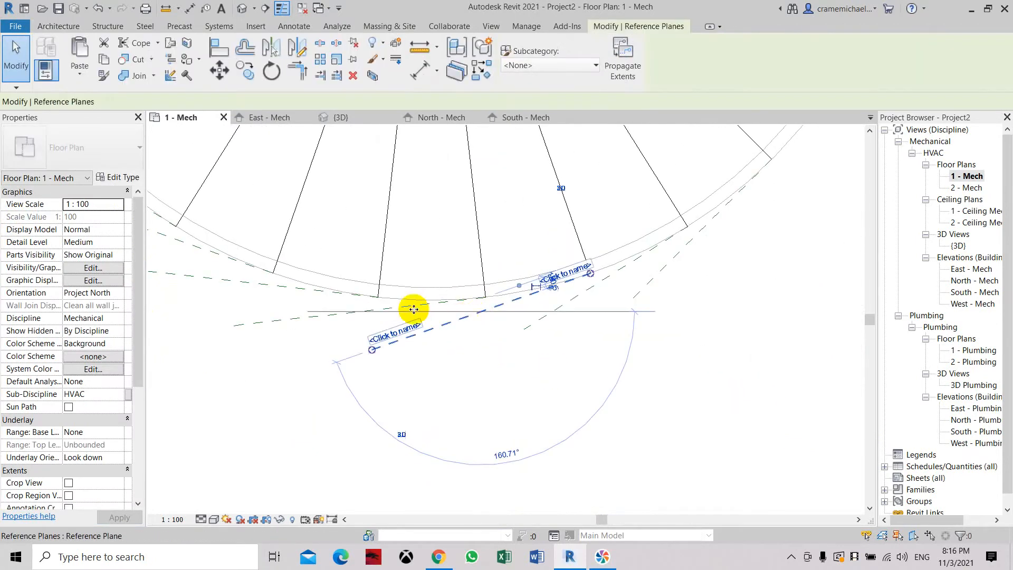
{"action": "left_click", "coordinate": [414, 310]}
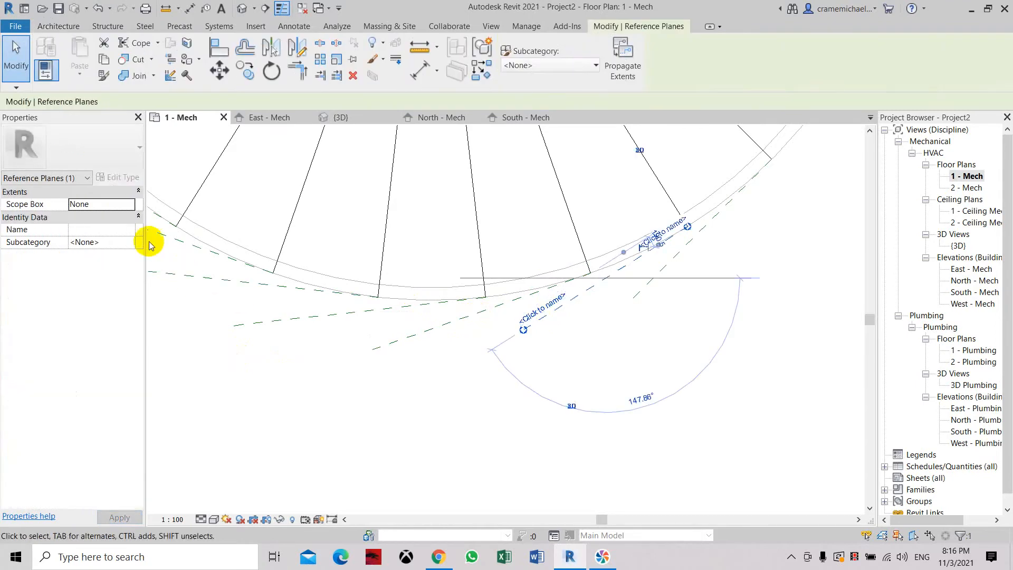
{"action": "left_click", "coordinate": [673, 296]}
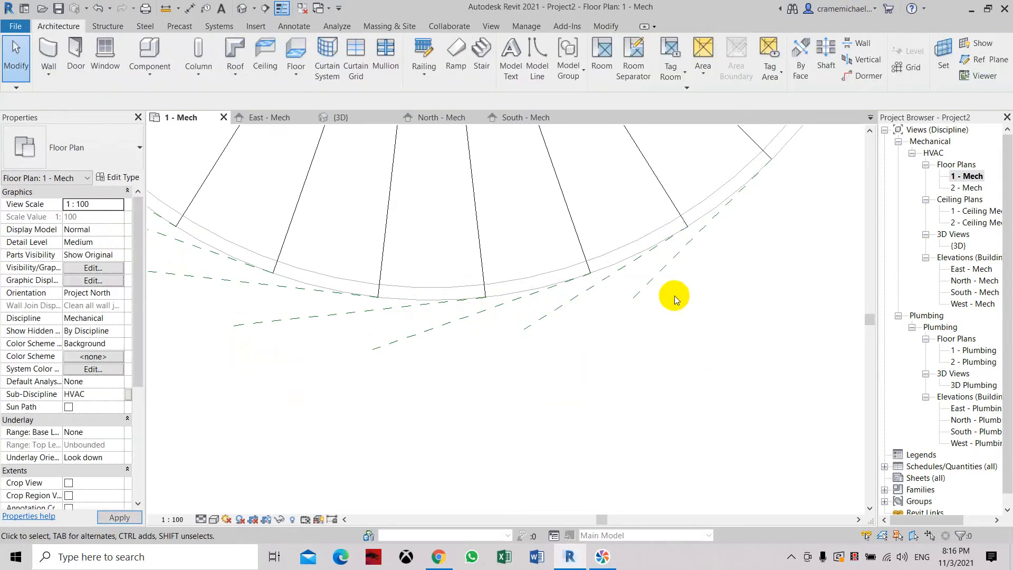
{"action": "left_click", "coordinate": [674, 296]}
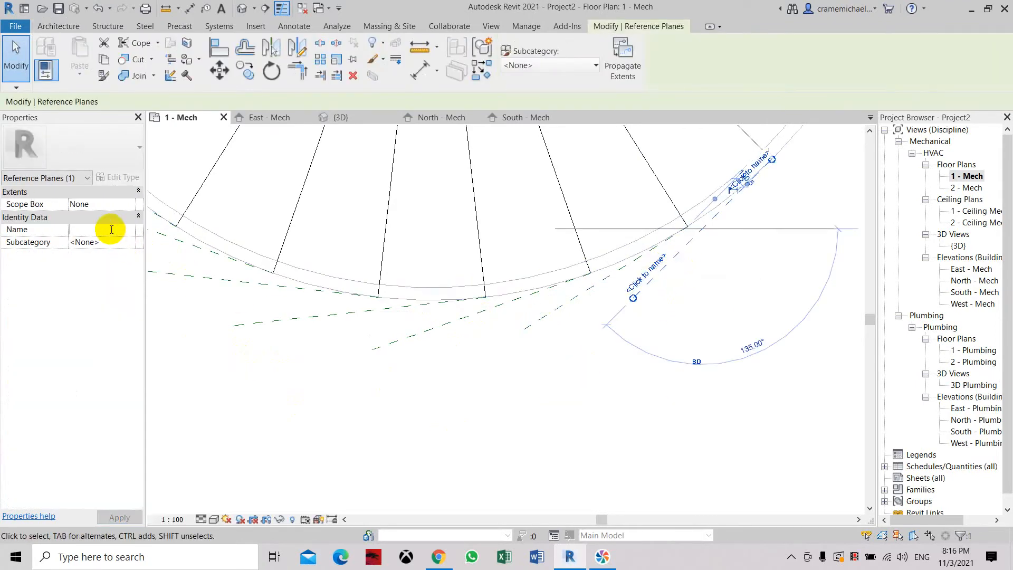
{"action": "type", "text": "K"}
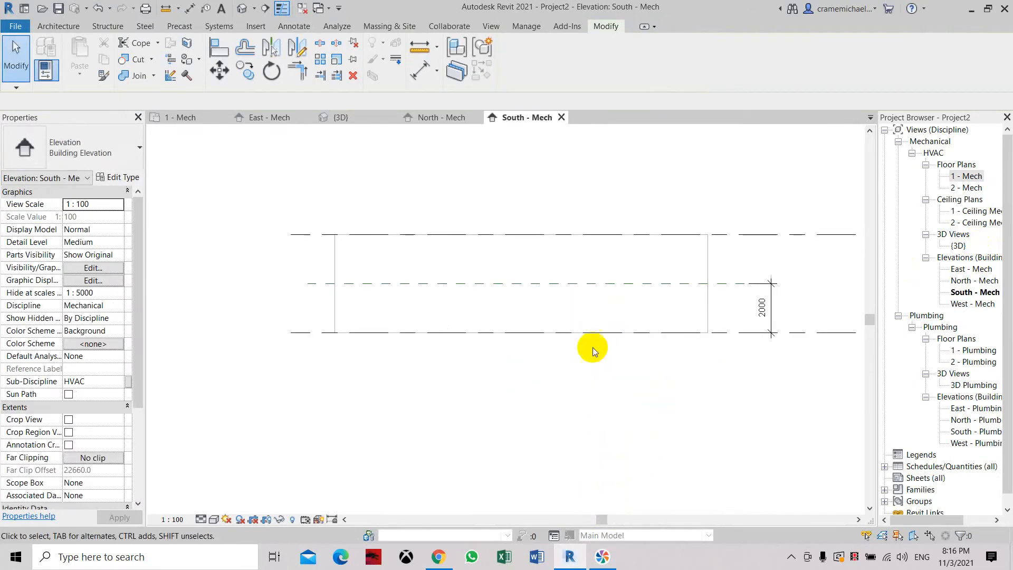
{"action": "mouse_move", "coordinate": [400, 241]}
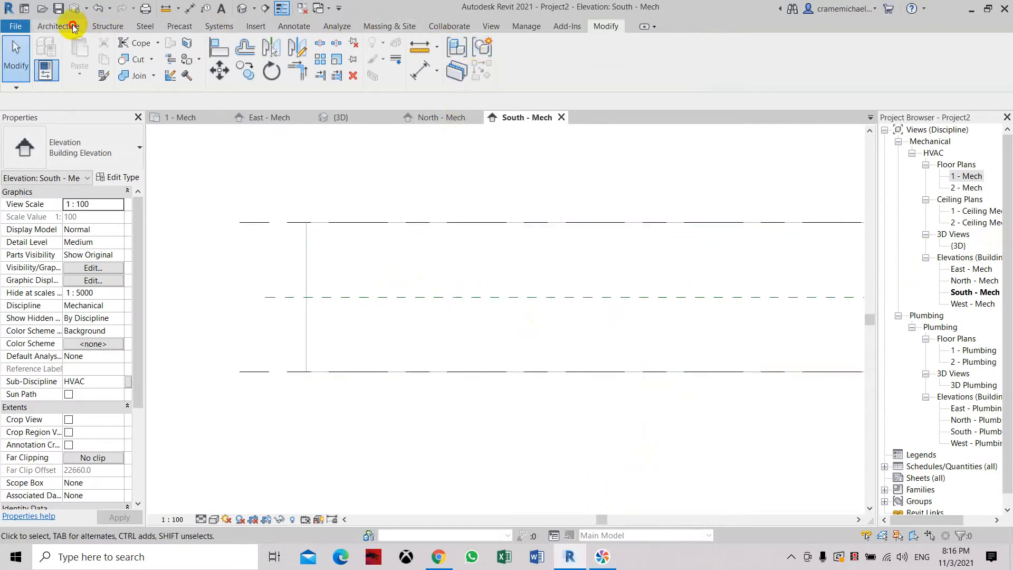
Place model text letter A on Reference Plane A.
{"action": "left_click", "coordinate": [58, 26]}
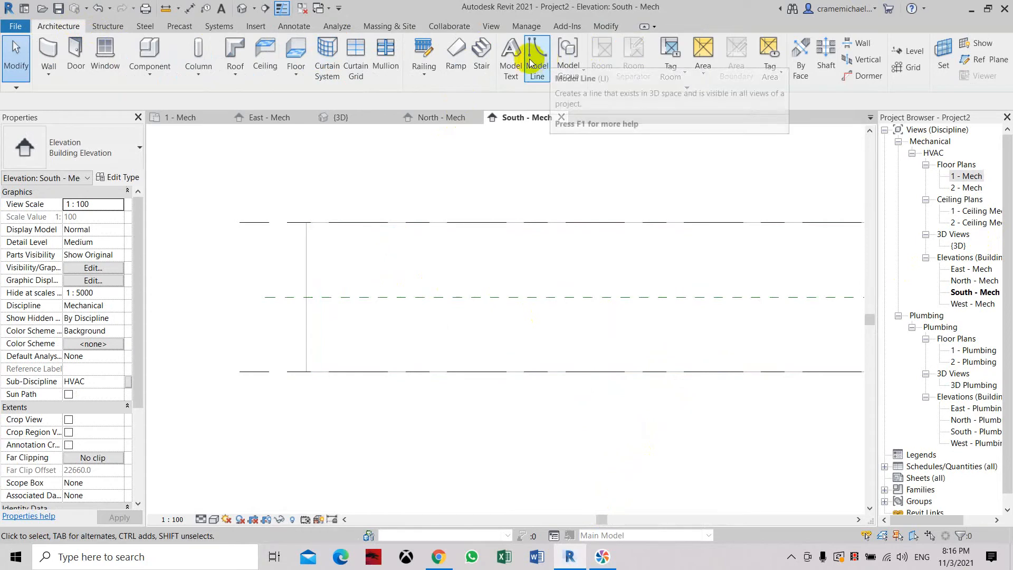
{"action": "left_click", "coordinate": [536, 55]}
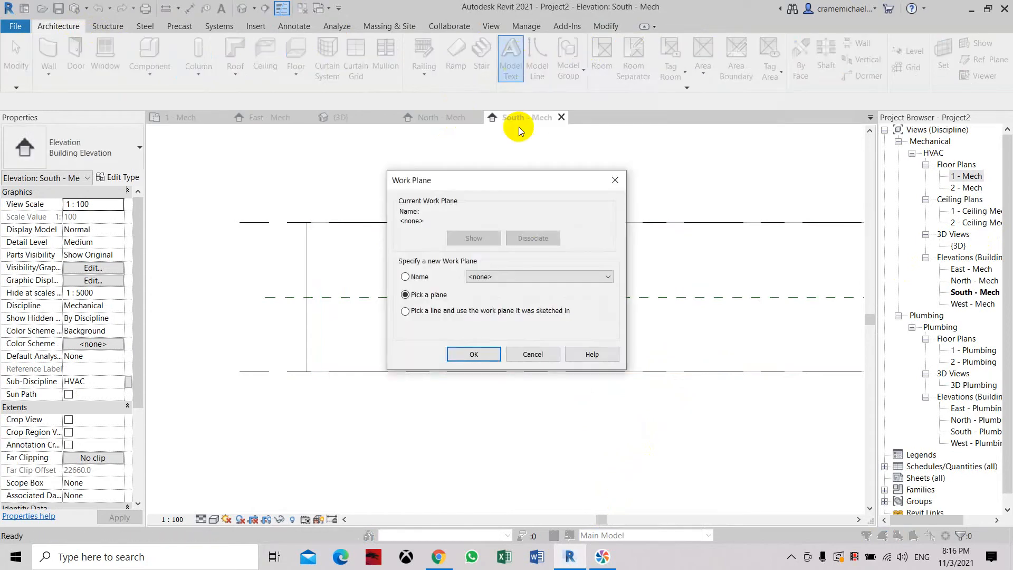
{"action": "mouse_move", "coordinate": [536, 276]}
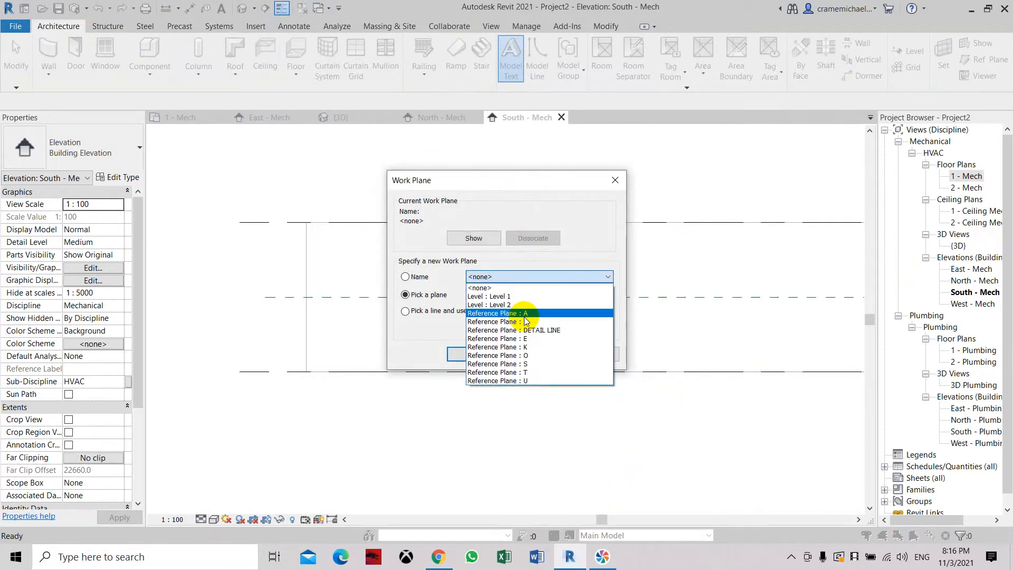
{"action": "left_click", "coordinate": [495, 313]}
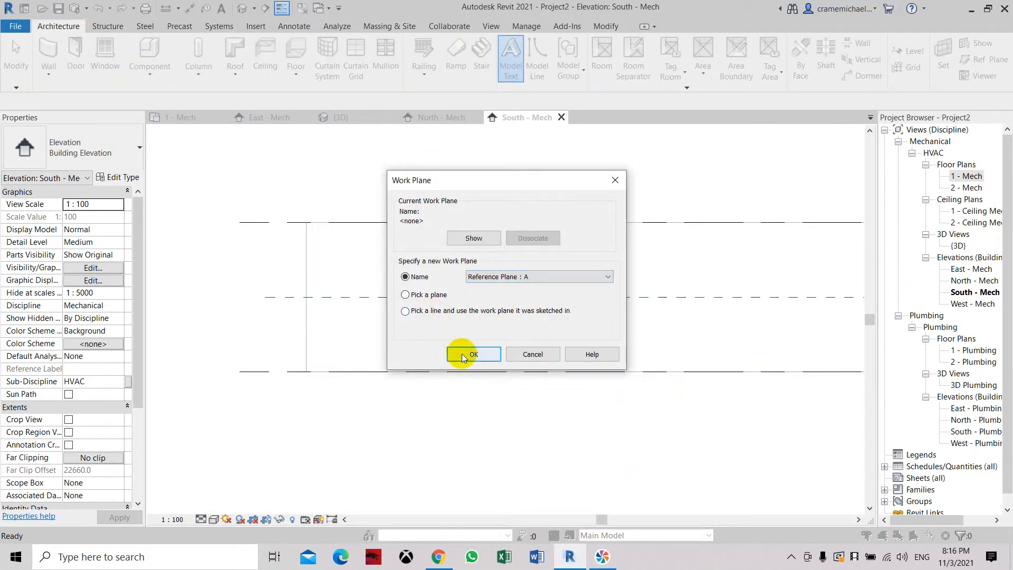
{"action": "left_click", "coordinate": [473, 354]}
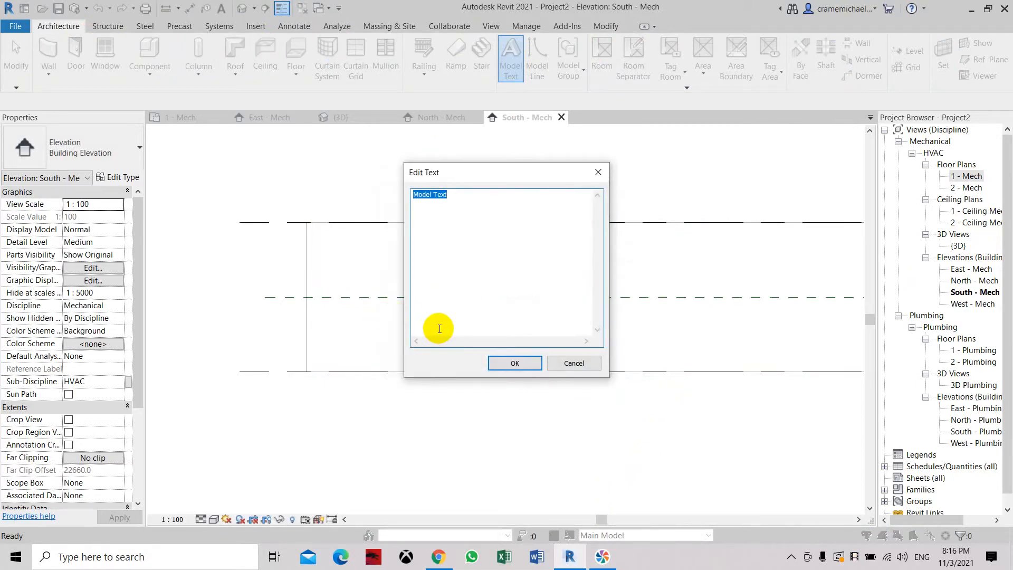
{"action": "type", "text": "A"}
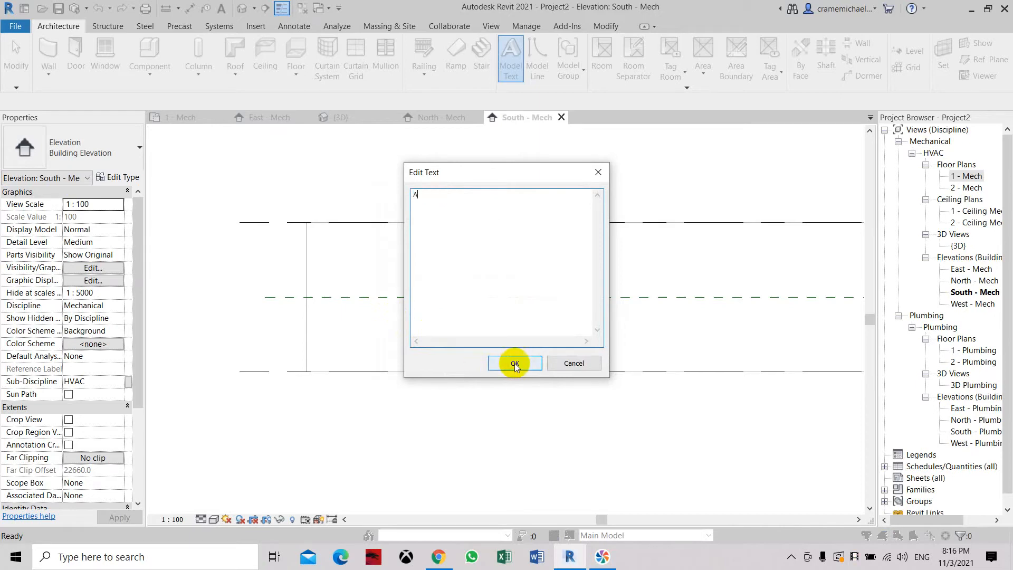
{"action": "left_click", "coordinate": [515, 363]}
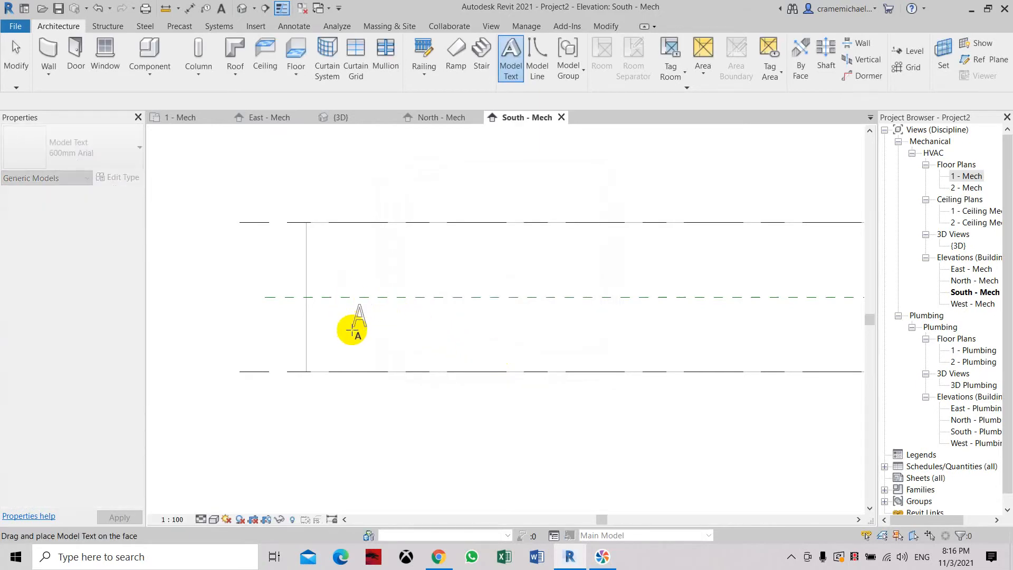
{"action": "mouse_move", "coordinate": [391, 301]}
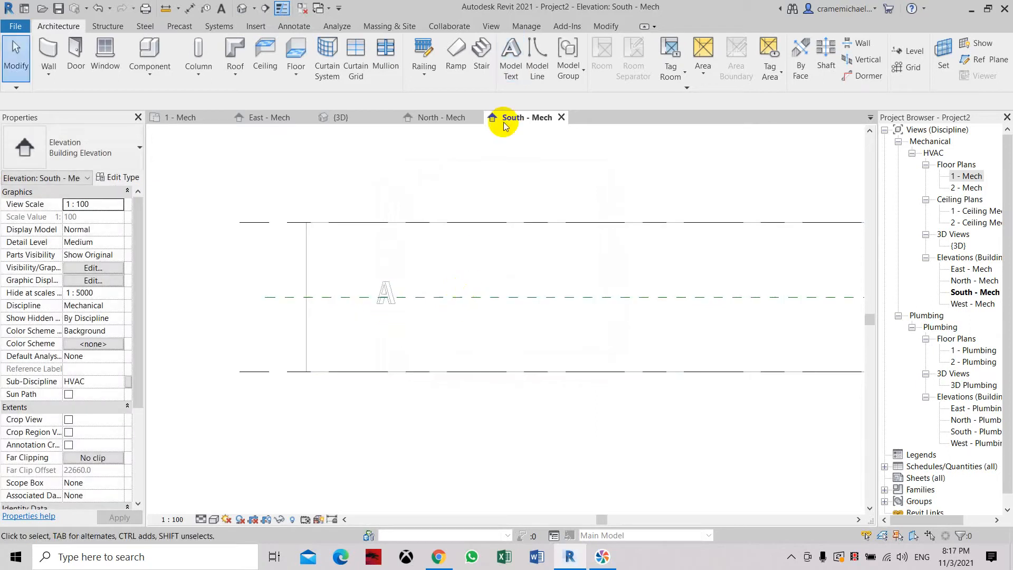
{"action": "mouse_move", "coordinate": [511, 57]}
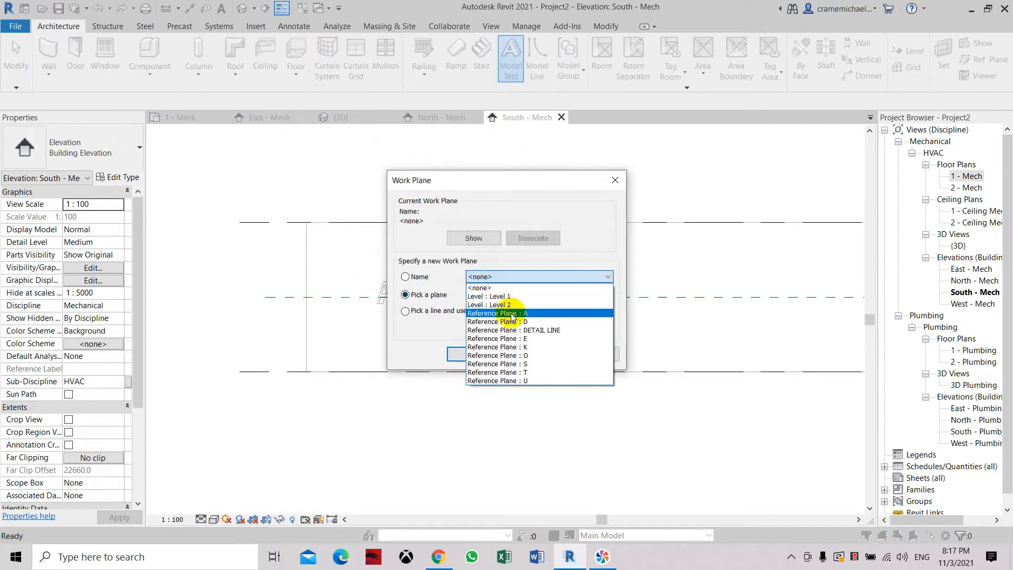
Place model text letters U and T on Reference Planes U and T.
{"action": "left_click", "coordinate": [497, 380]}
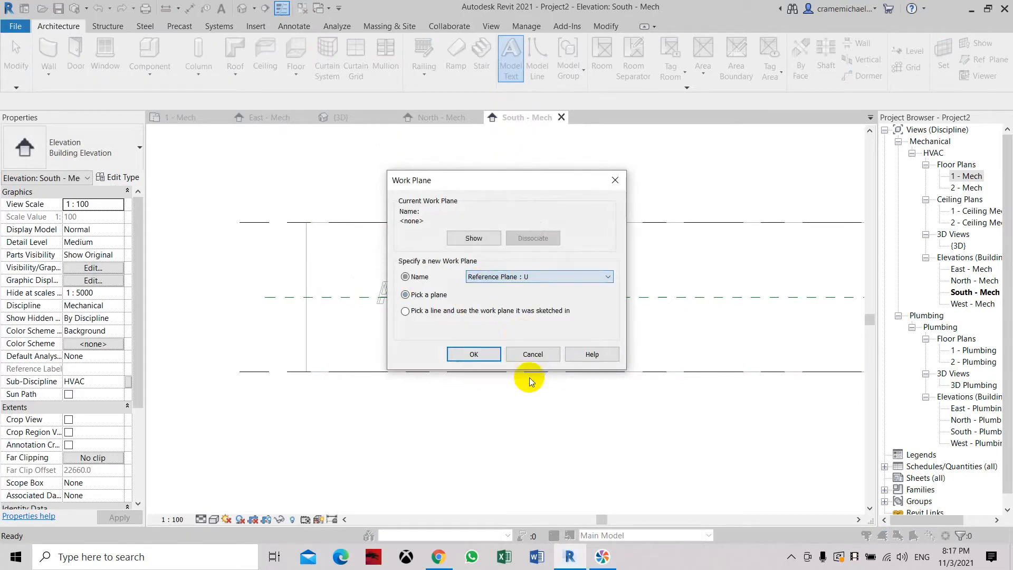
{"action": "left_click", "coordinate": [473, 354]}
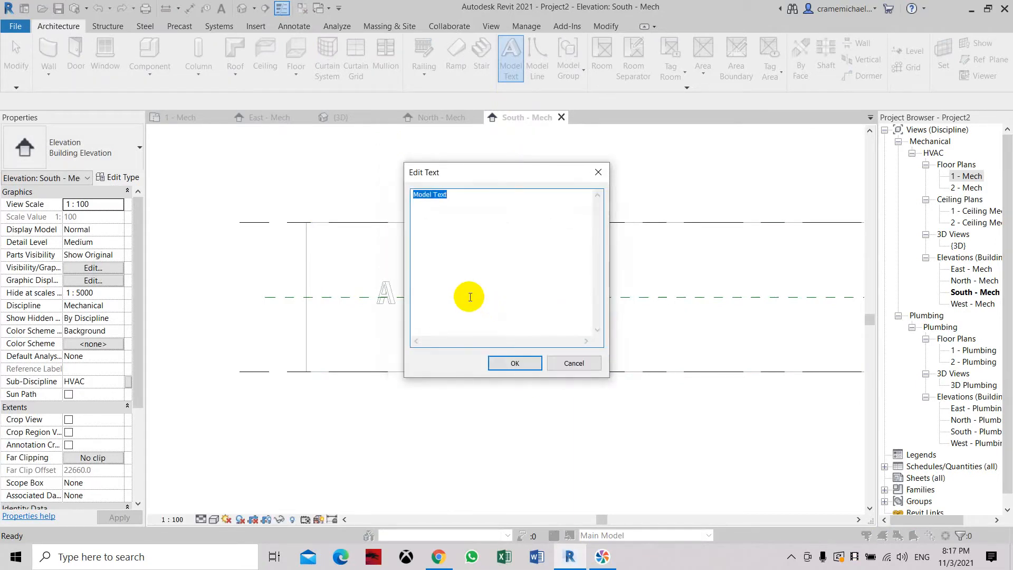
{"action": "type", "text": "u"}
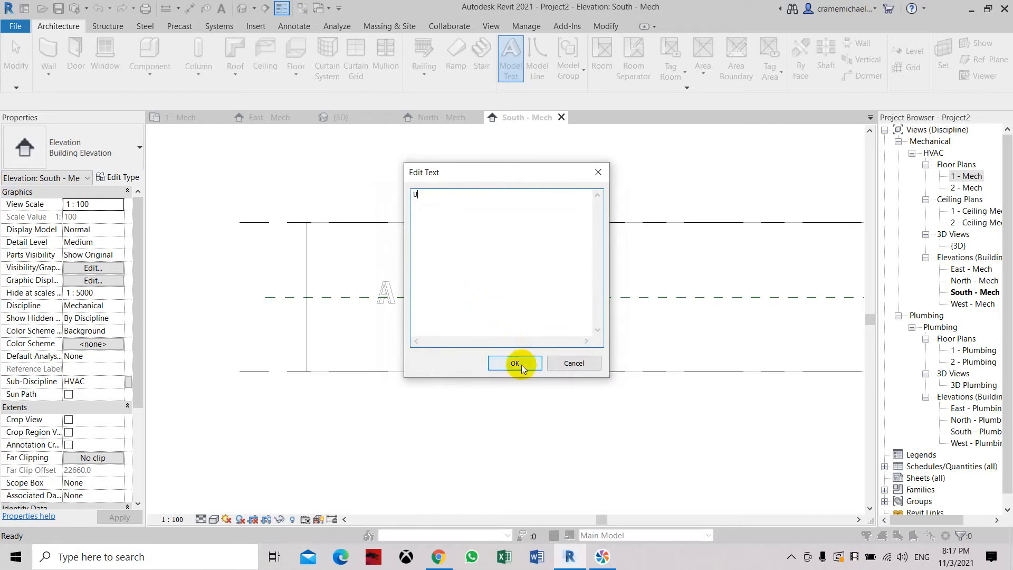
{"action": "left_click", "coordinate": [515, 363]}
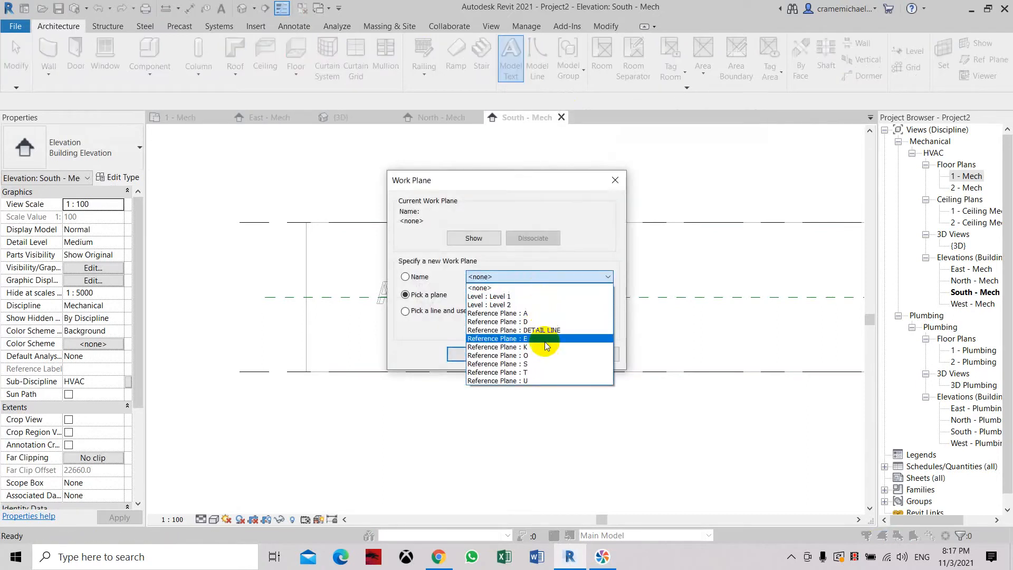
{"action": "left_click", "coordinate": [497, 372]}
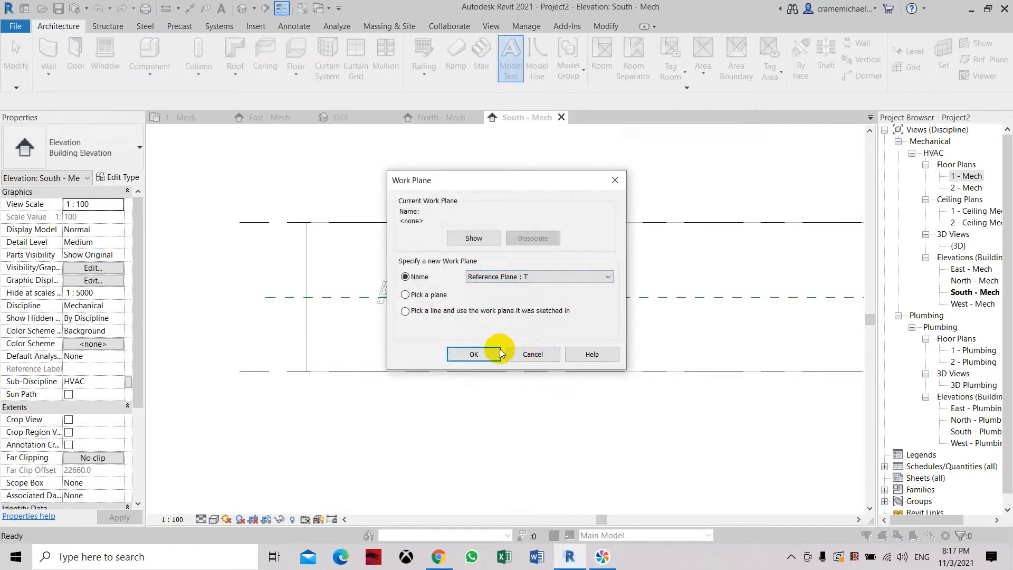
{"action": "left_click", "coordinate": [474, 354]}
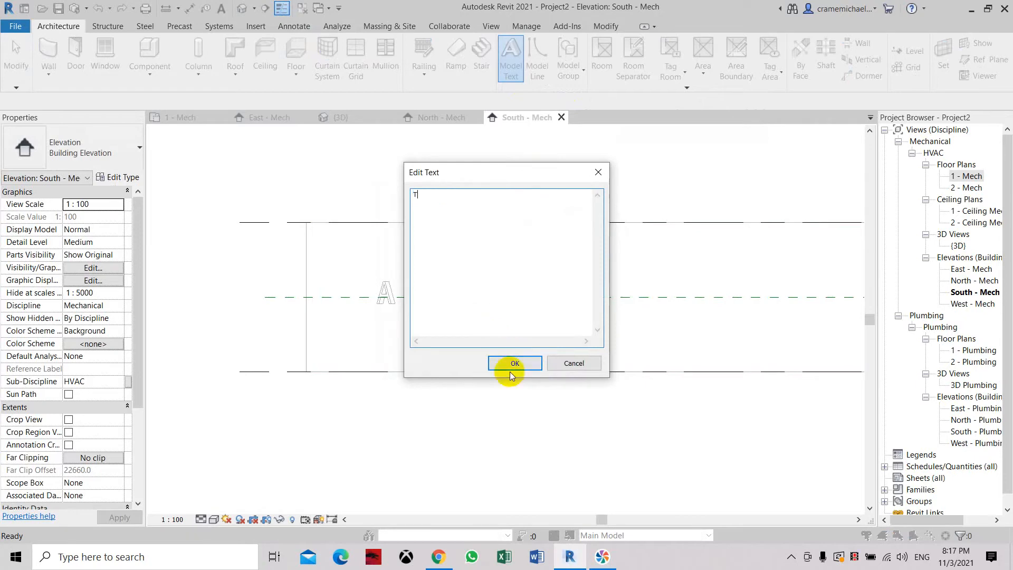
{"action": "left_click", "coordinate": [514, 362]}
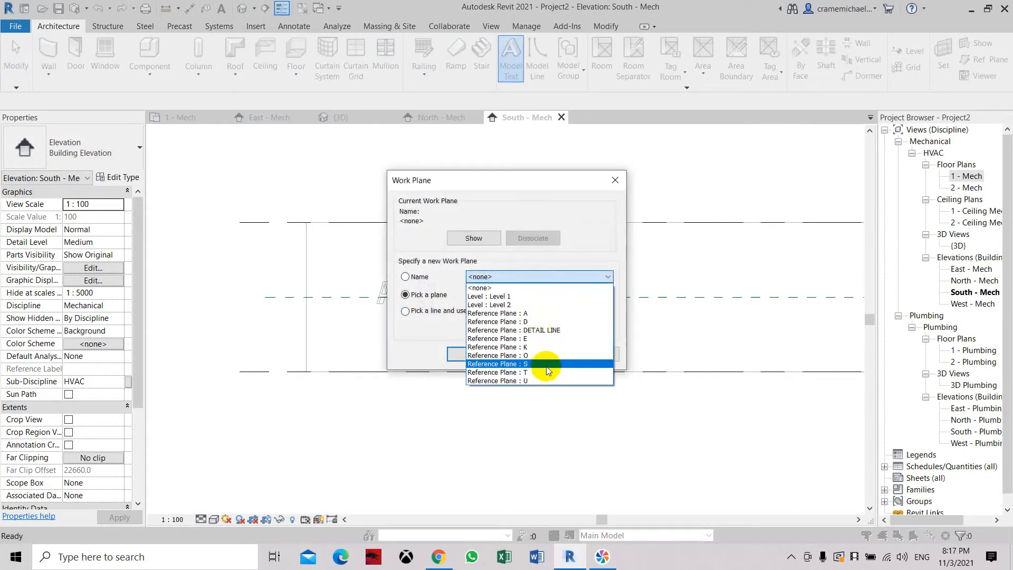
Place model text letters O and D on Reference Planes O and D.
{"action": "left_click", "coordinate": [497, 355]}
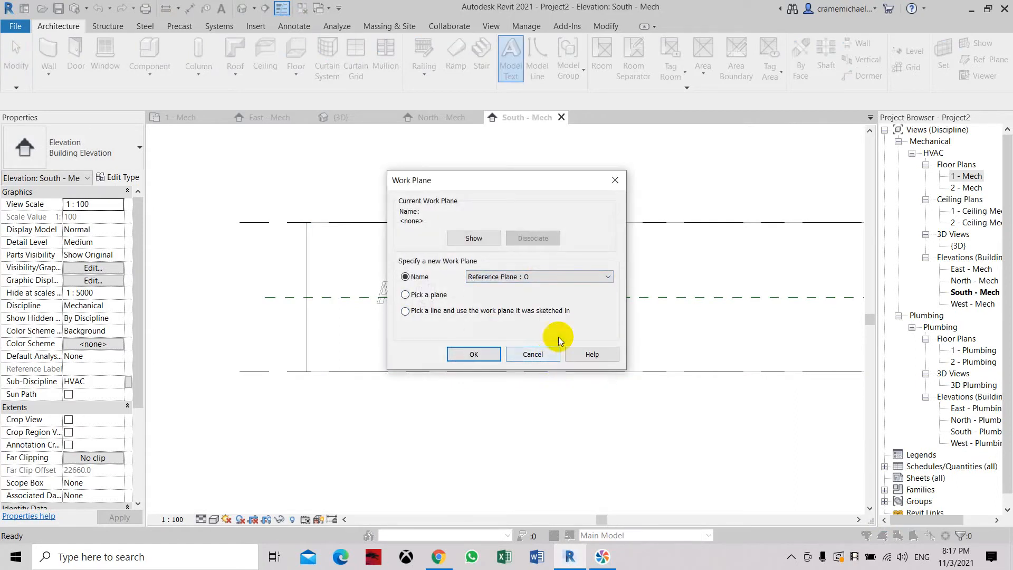
{"action": "left_click", "coordinate": [473, 354]}
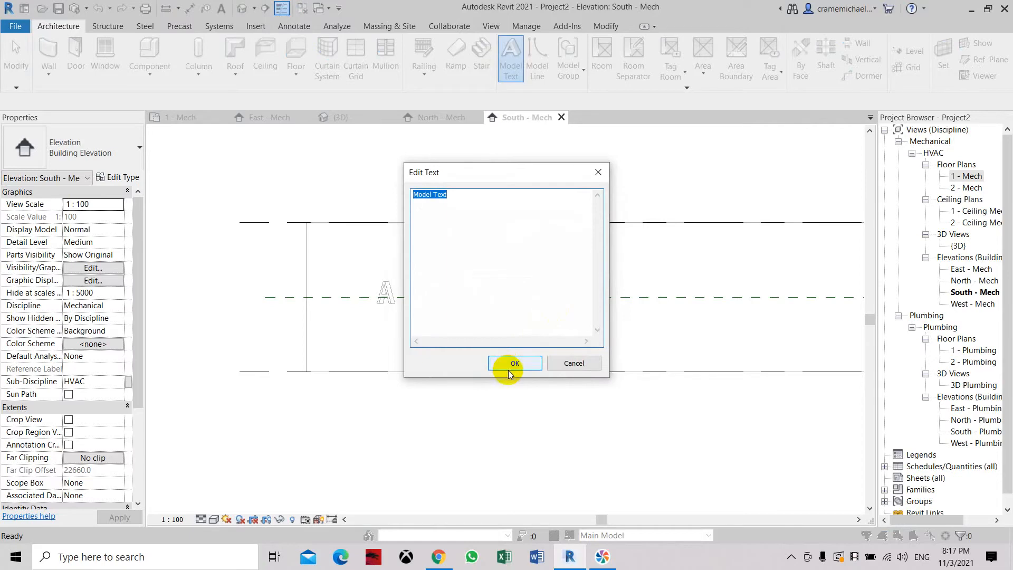
{"action": "type", "text": "0"}
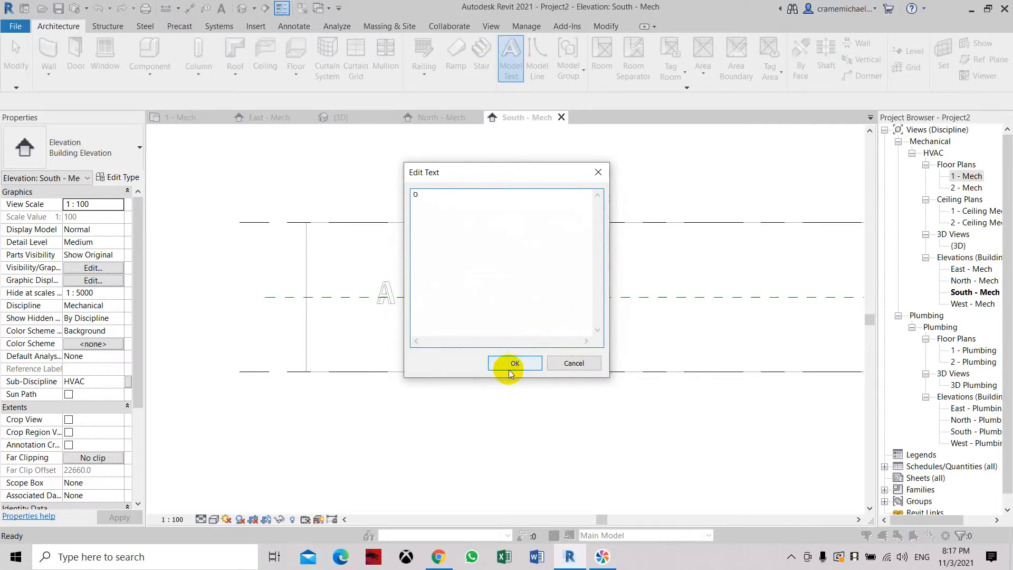
{"action": "left_click", "coordinate": [515, 363]}
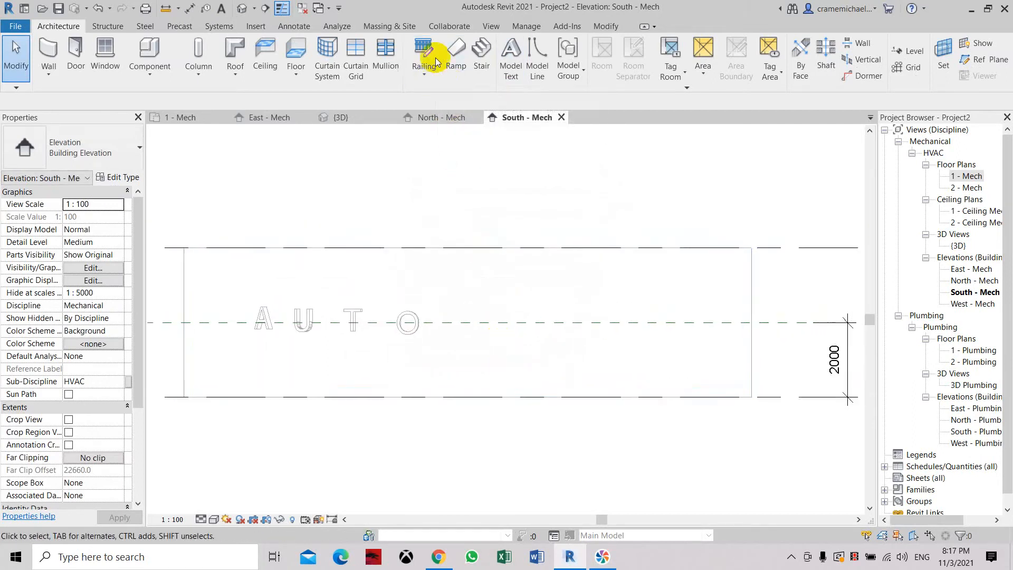
{"action": "left_click", "coordinate": [423, 55]}
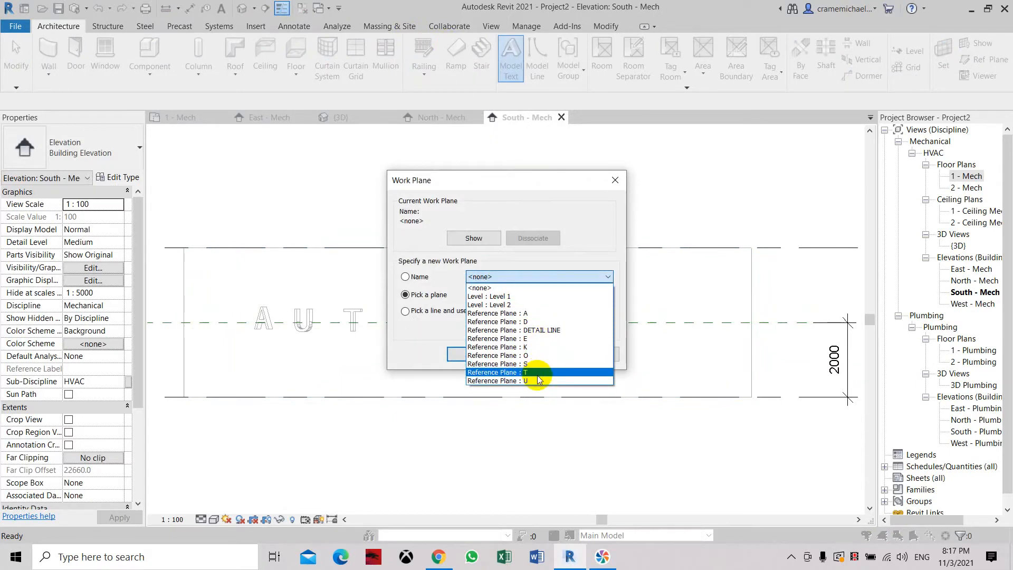
{"action": "left_click", "coordinate": [498, 321]}
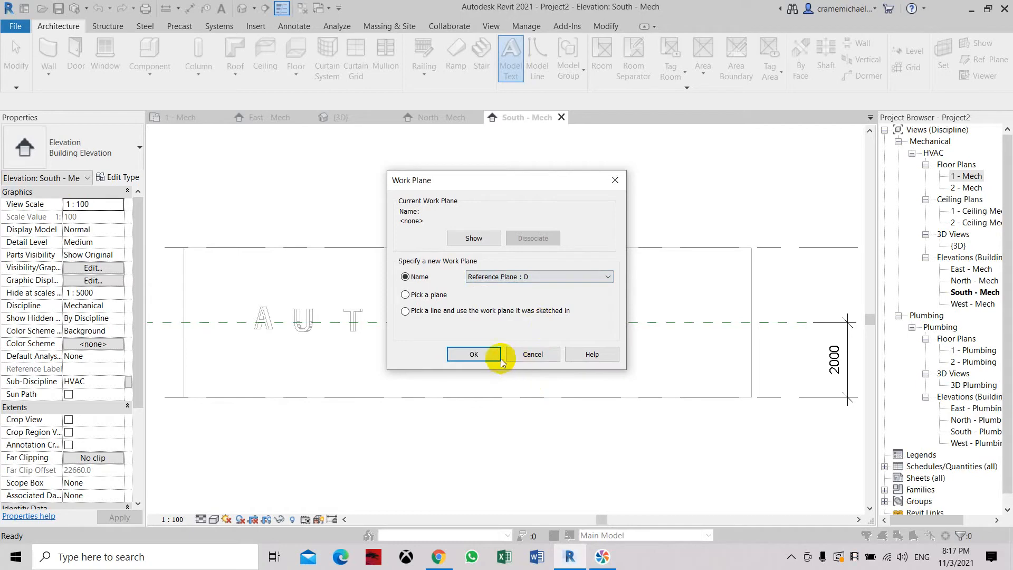
{"action": "left_click", "coordinate": [473, 354]}
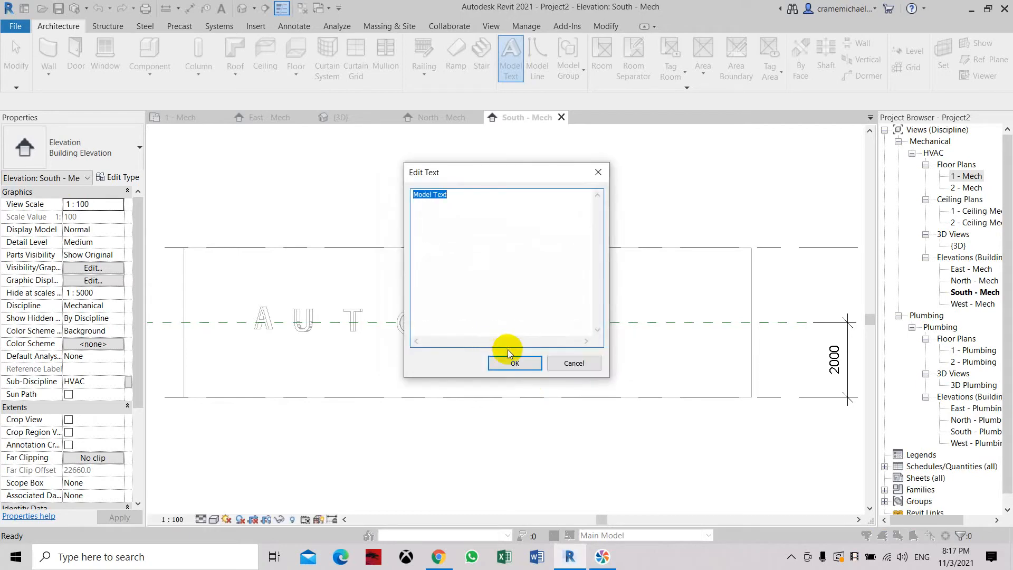
{"action": "left_click", "coordinate": [514, 363]}
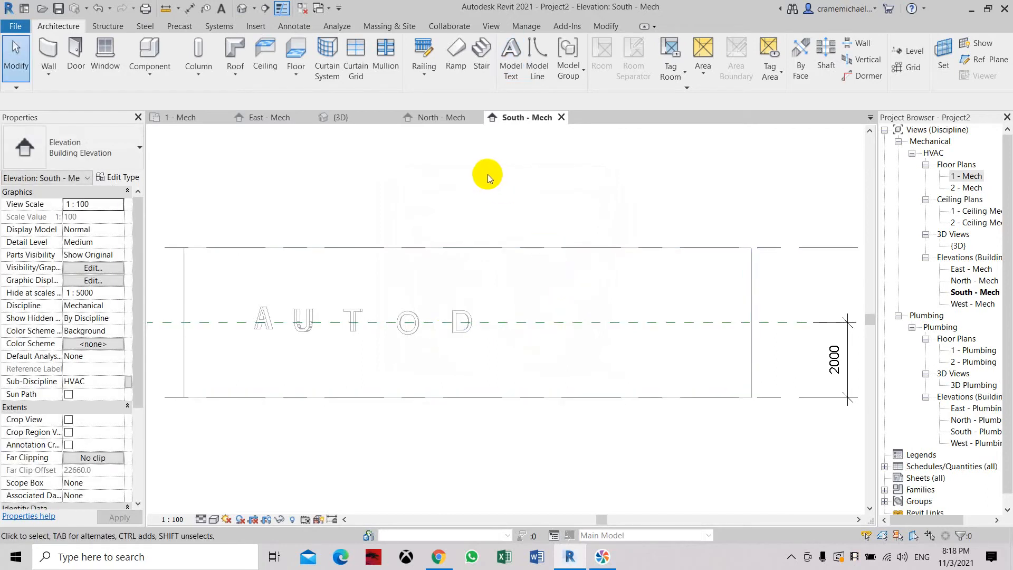
{"action": "mouse_move", "coordinate": [510, 58]}
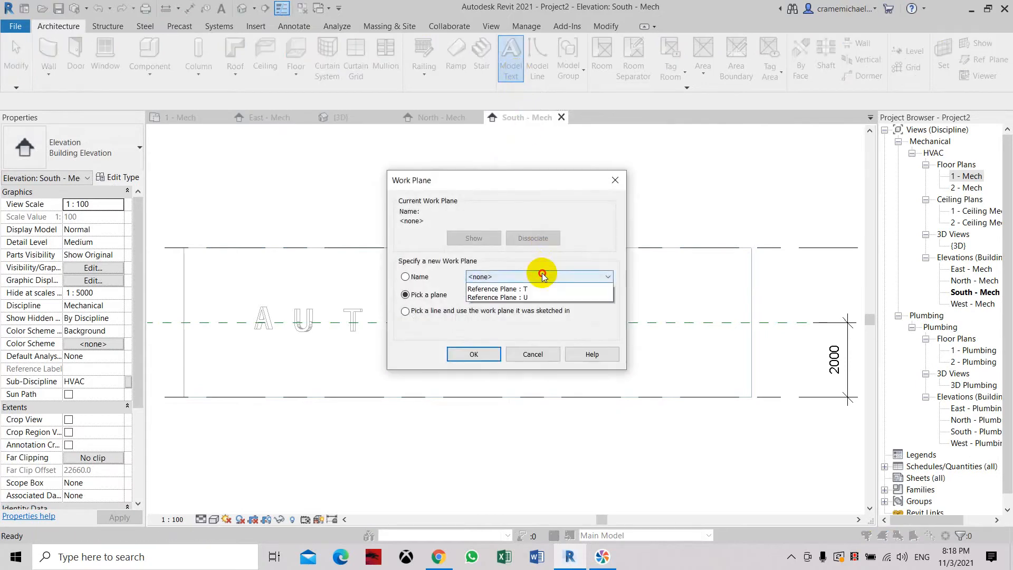
Place model text letter E on Reference Plane E.
{"action": "left_click", "coordinate": [605, 277]}
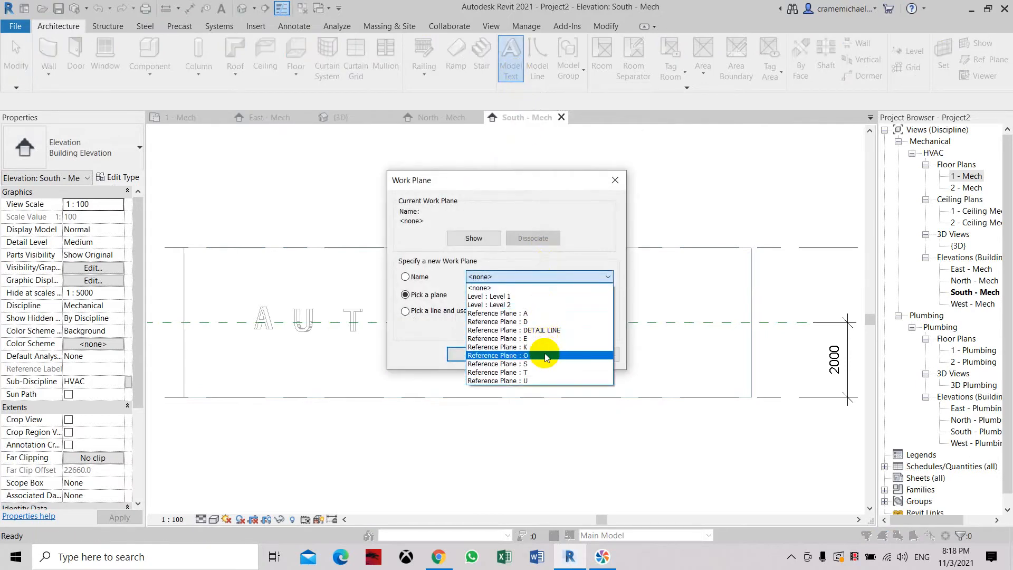
{"action": "left_click", "coordinate": [496, 338]}
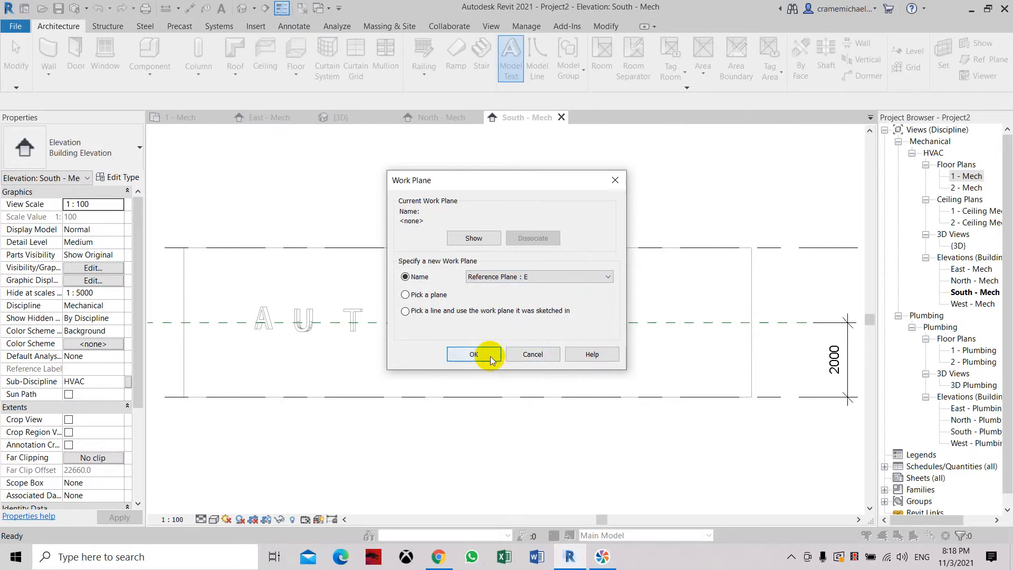
{"action": "left_click", "coordinate": [474, 353]}
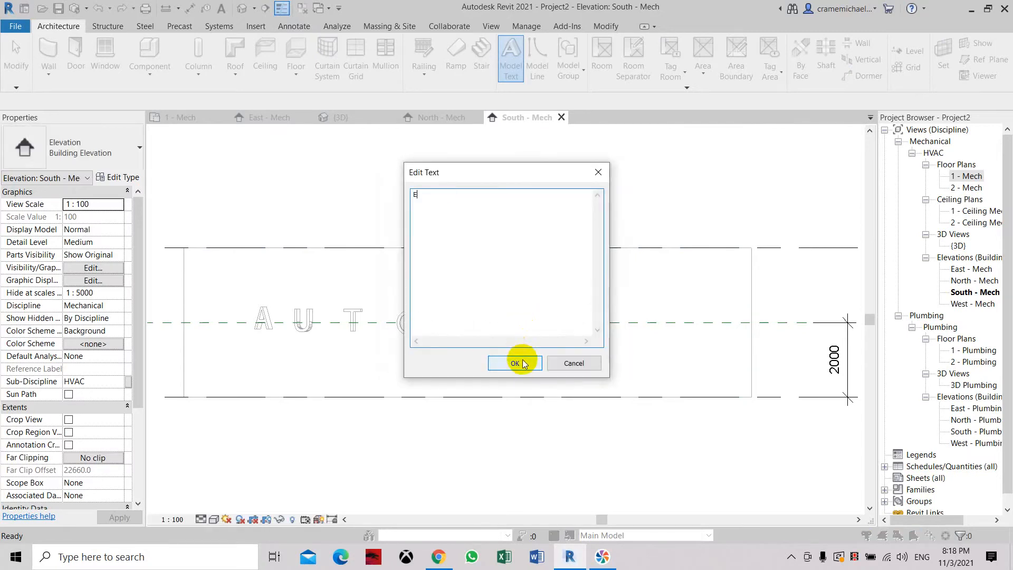
{"action": "left_click", "coordinate": [514, 363]}
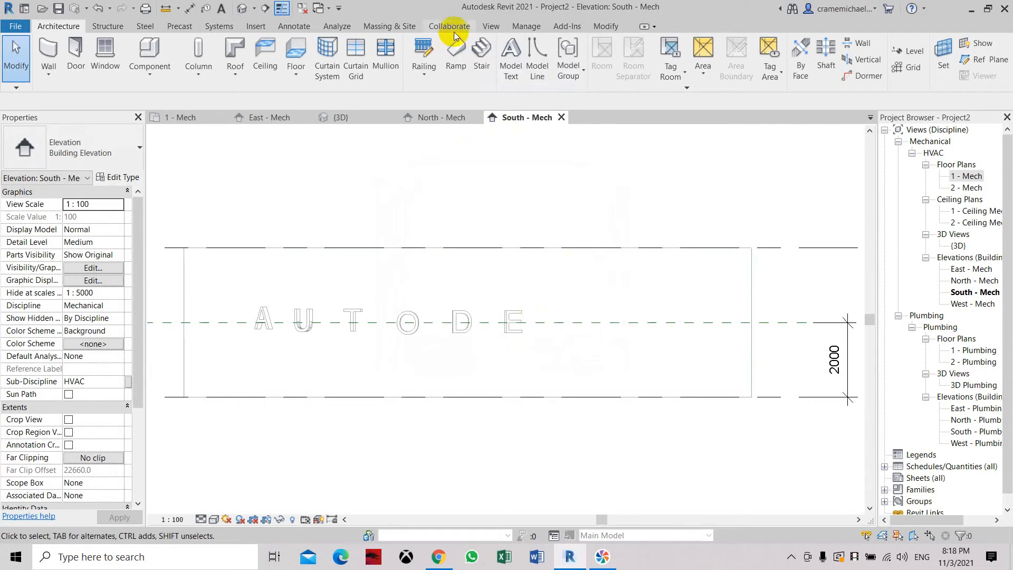
Place model text letters S and K on Reference Planes S and K.
{"action": "left_click", "coordinate": [511, 57]}
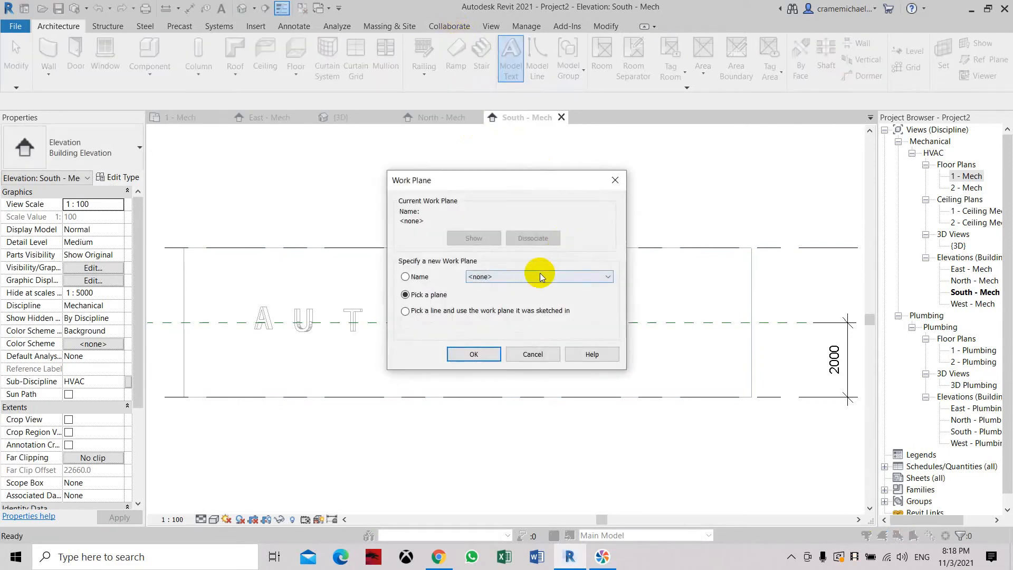
{"action": "left_click", "coordinate": [405, 276]}
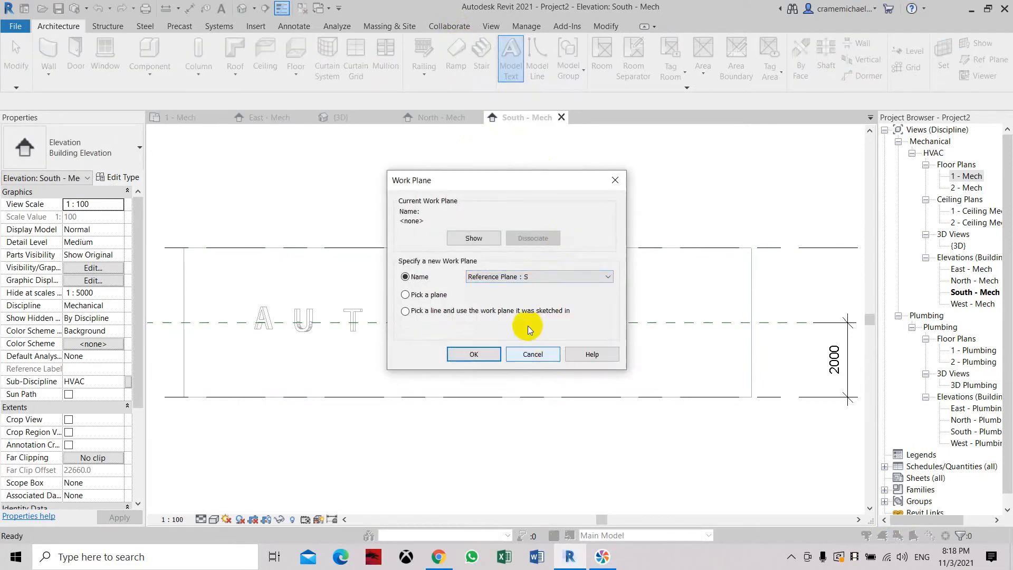
{"action": "left_click", "coordinate": [473, 353]}
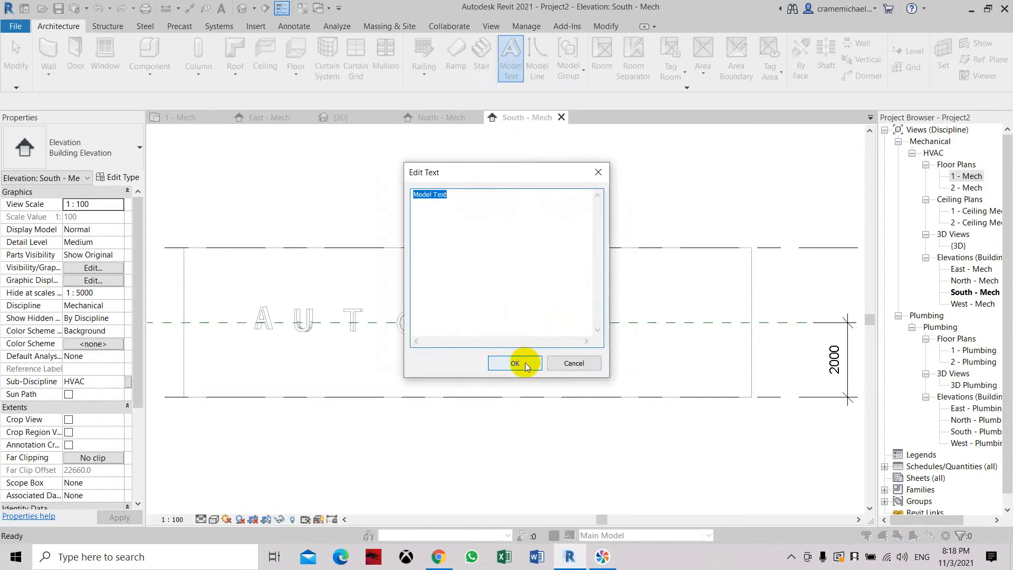
{"action": "left_click", "coordinate": [515, 363]}
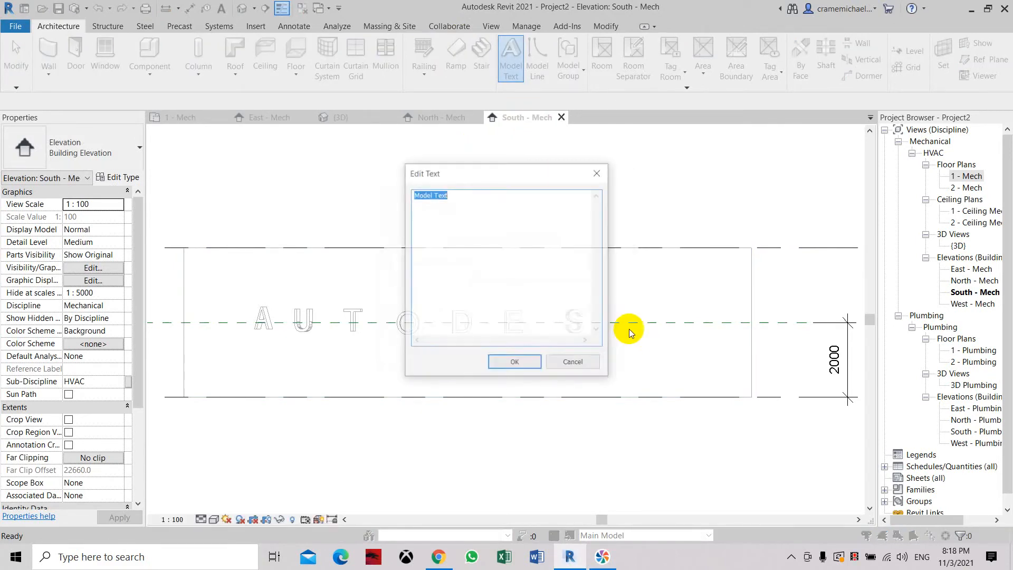
{"action": "type", "text": "K"}
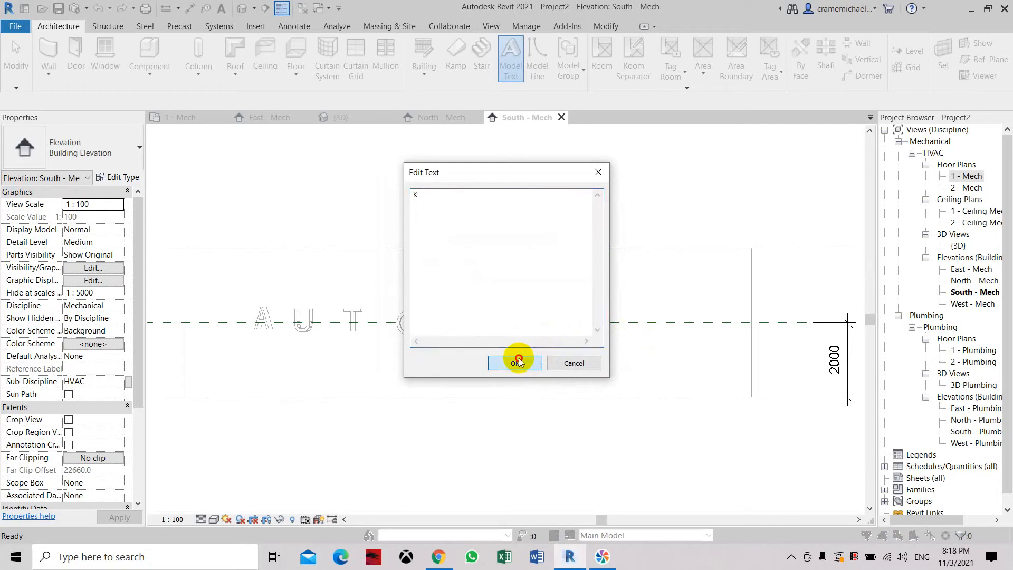
{"action": "left_click", "coordinate": [514, 362]}
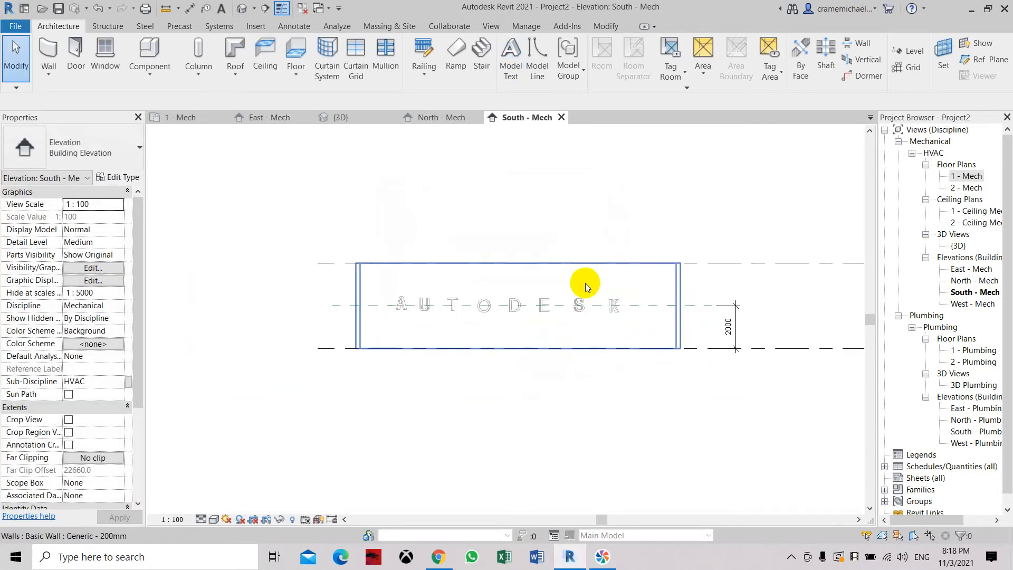
{"action": "mouse_move", "coordinate": [455, 329]}
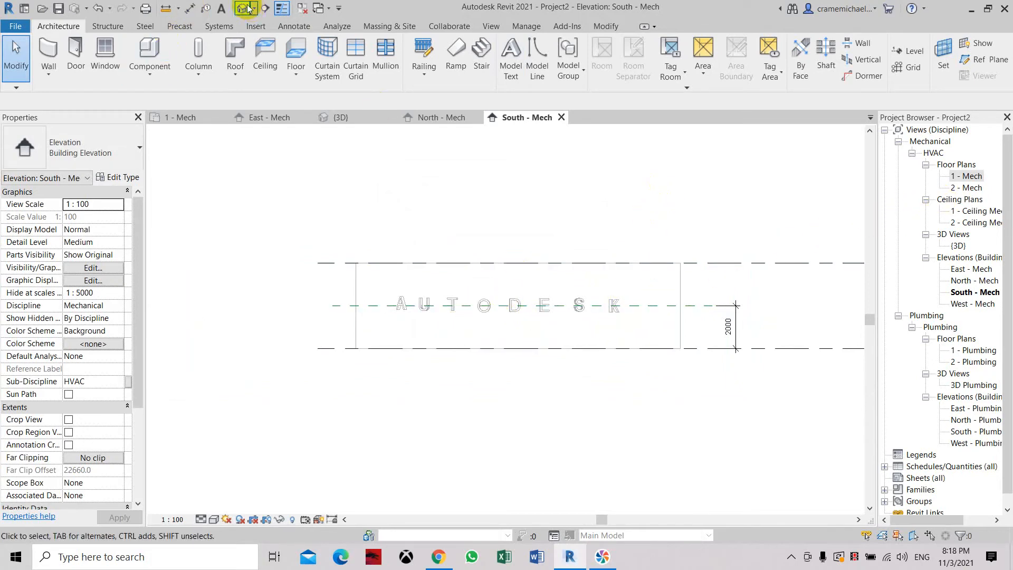
View AUTODESK on the curved wall in Default 3D, then reopen the 1 - Mech plan.
{"action": "left_click", "coordinate": [340, 117]}
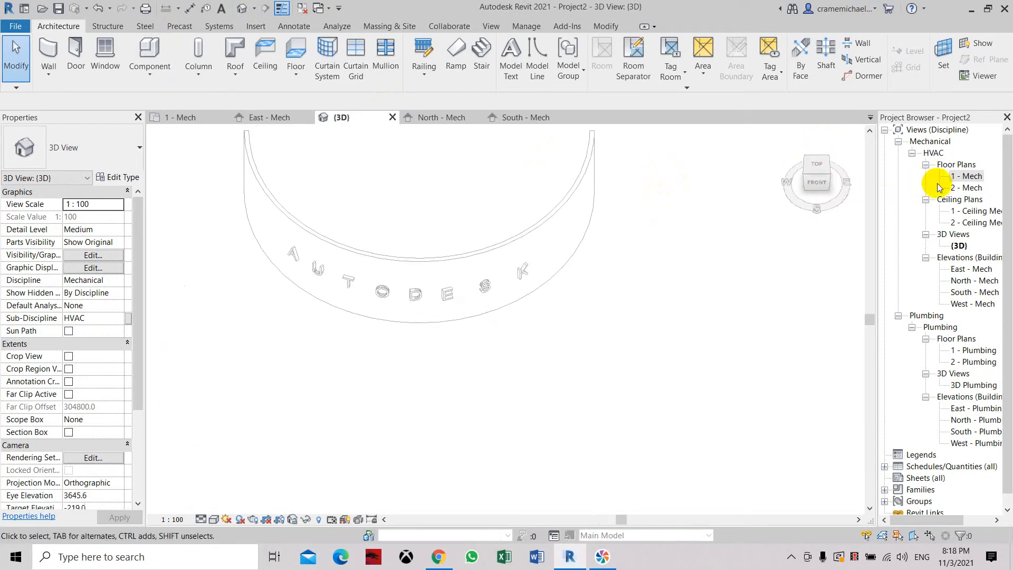
{"action": "double_click", "coordinate": [967, 176]}
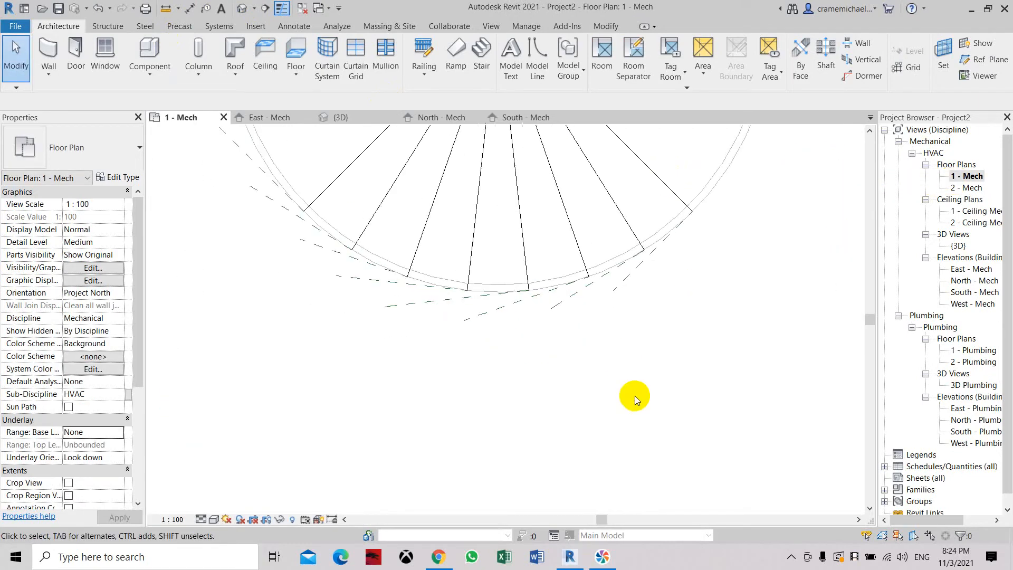
{"action": "left_click", "coordinate": [613, 265]}
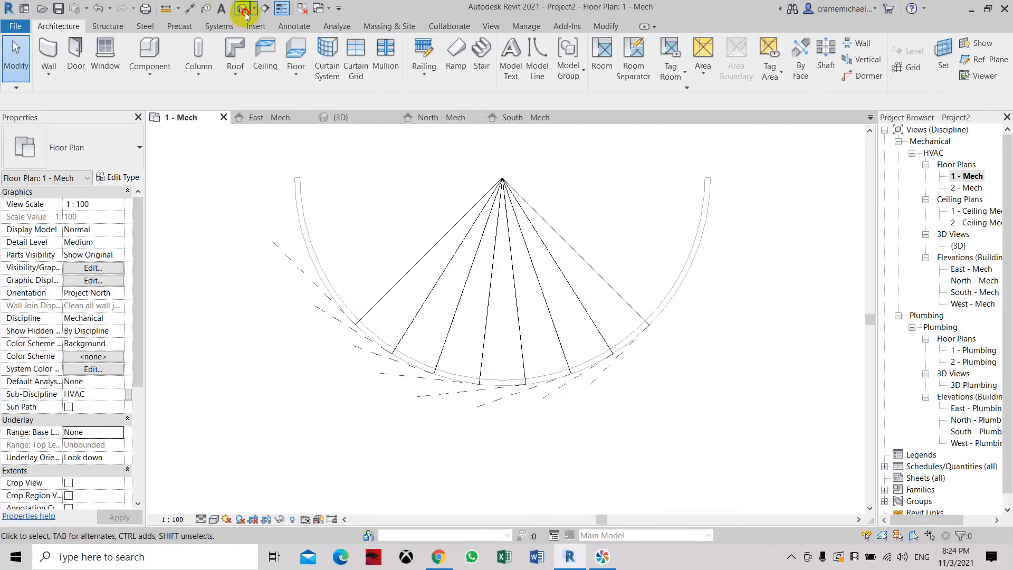
{"action": "left_click", "coordinate": [340, 117]}
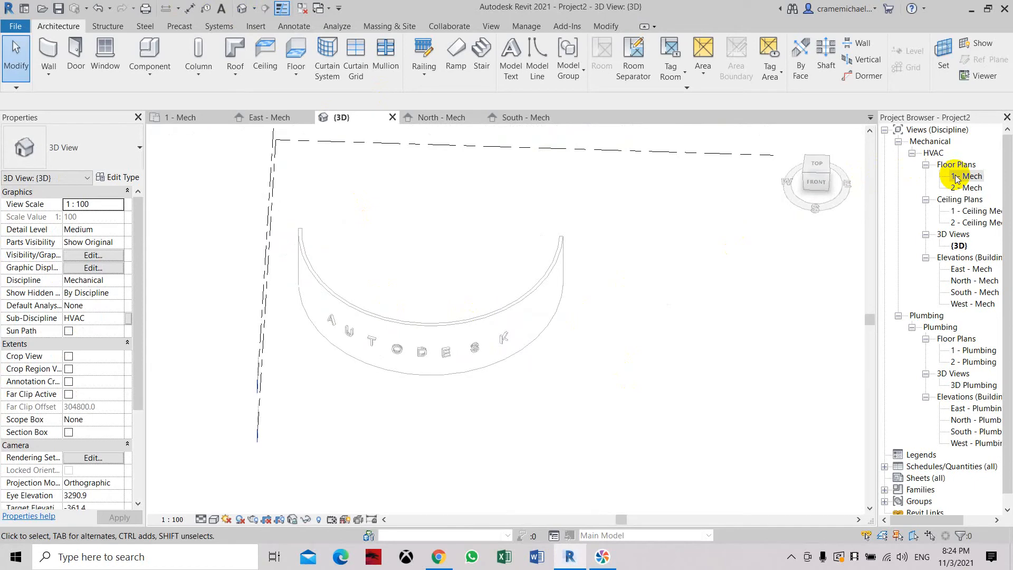
{"action": "double_click", "coordinate": [966, 175]}
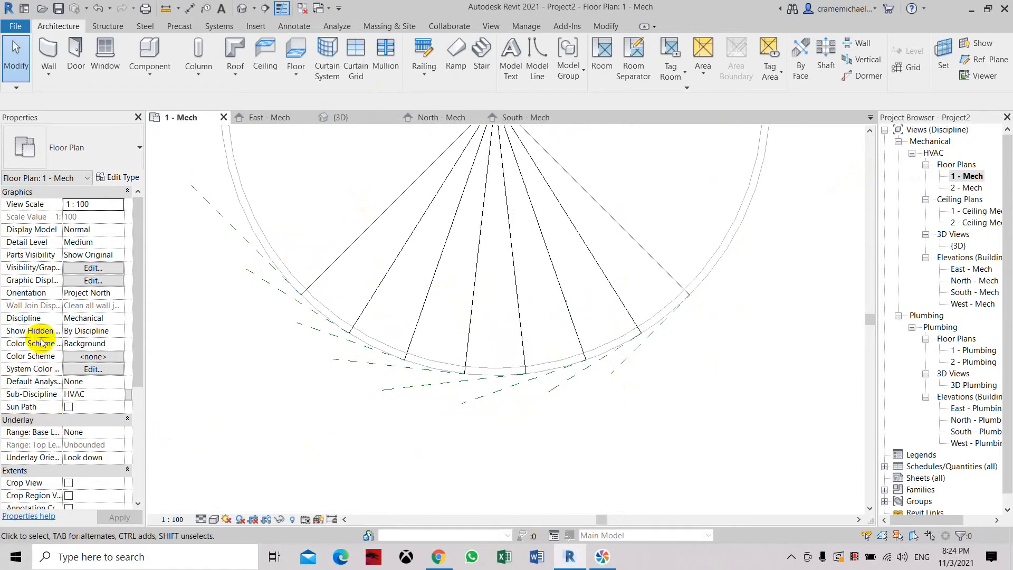
{"action": "mouse_move", "coordinate": [61, 432]}
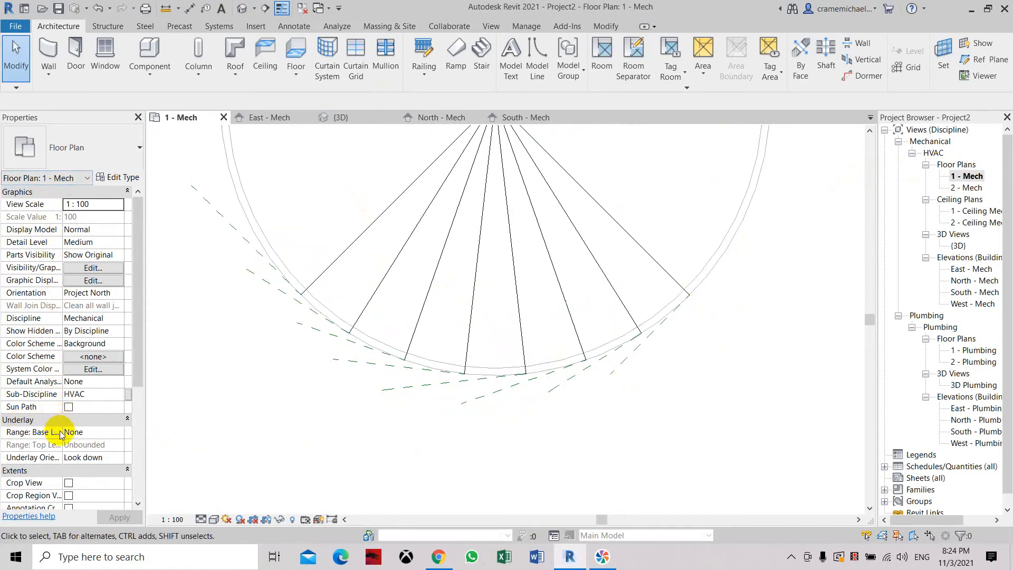
Set the 1 - Mech plan's Underlay Base Level to Level 1.
{"action": "left_click", "coordinate": [119, 431]}
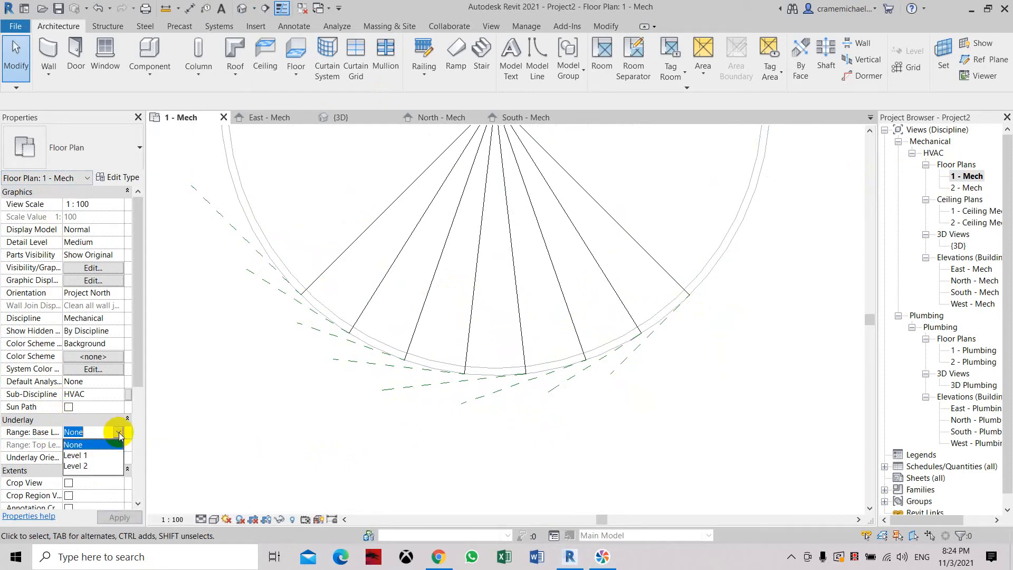
{"action": "left_click", "coordinate": [74, 455]}
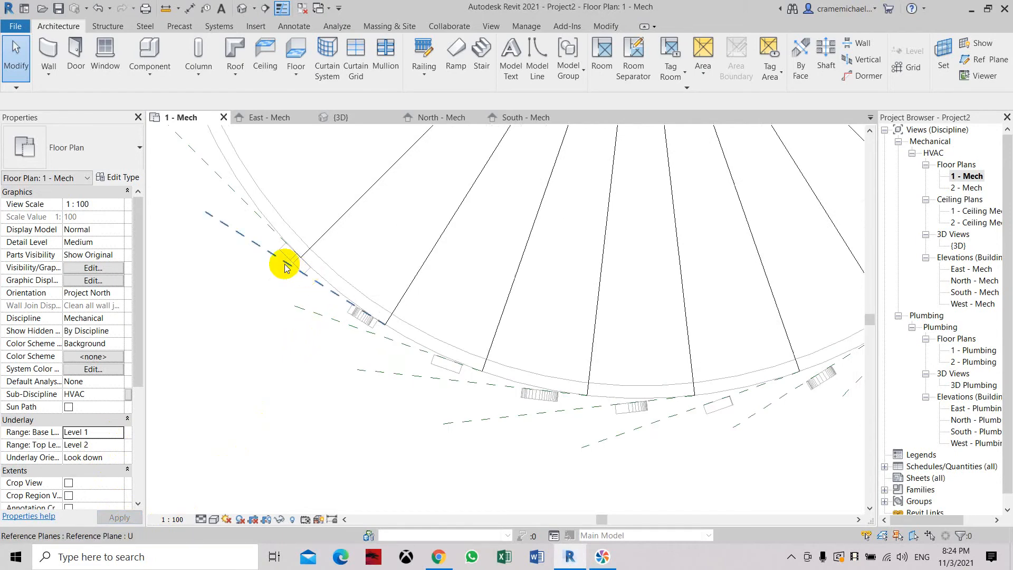
Move letters U, T, O and S in plan onto the curved wall's face.
{"action": "left_click", "coordinate": [287, 265]}
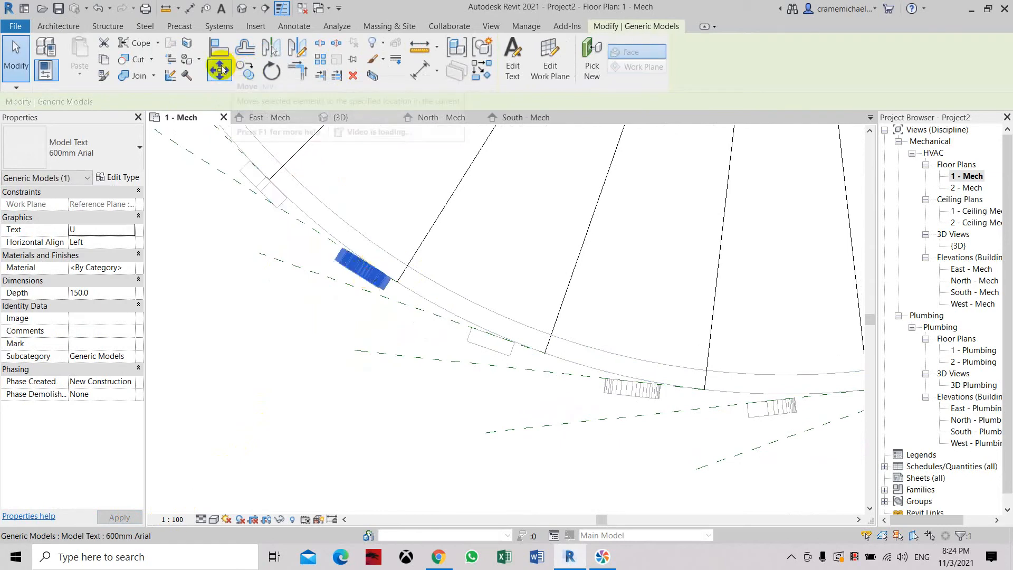
{"action": "left_click", "coordinate": [219, 70]}
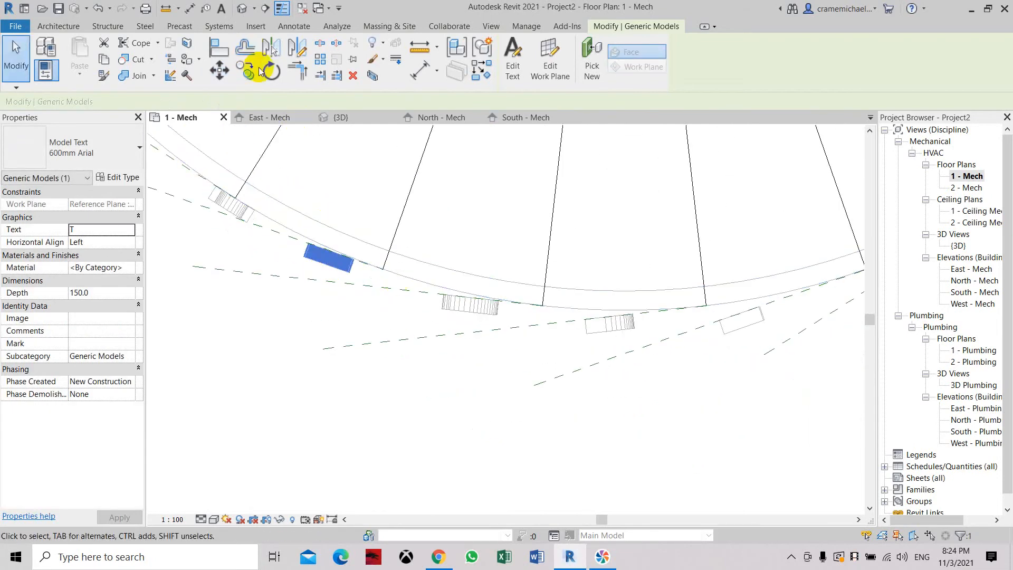
{"action": "left_click", "coordinate": [219, 70]}
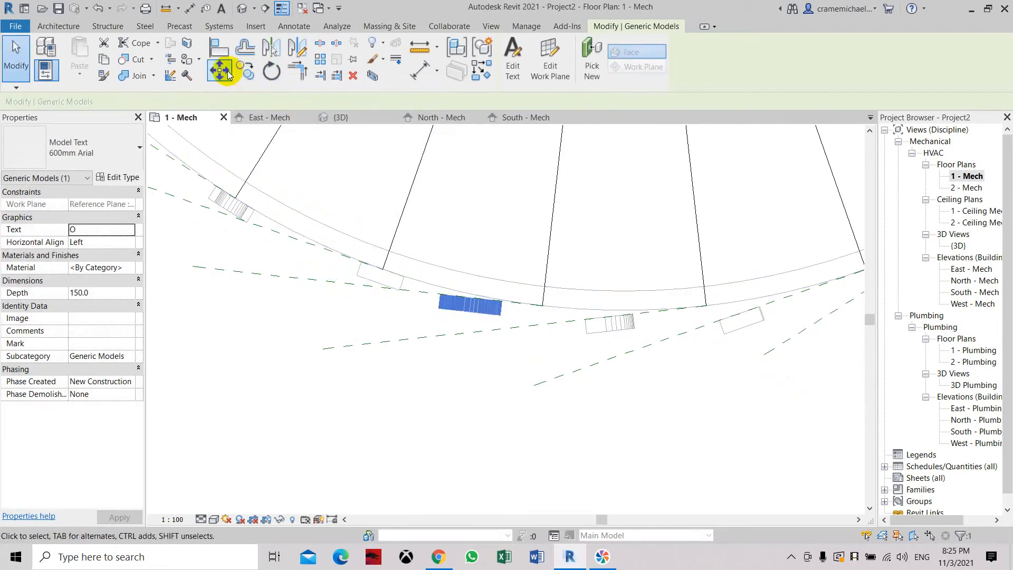
{"action": "left_click", "coordinate": [219, 70]}
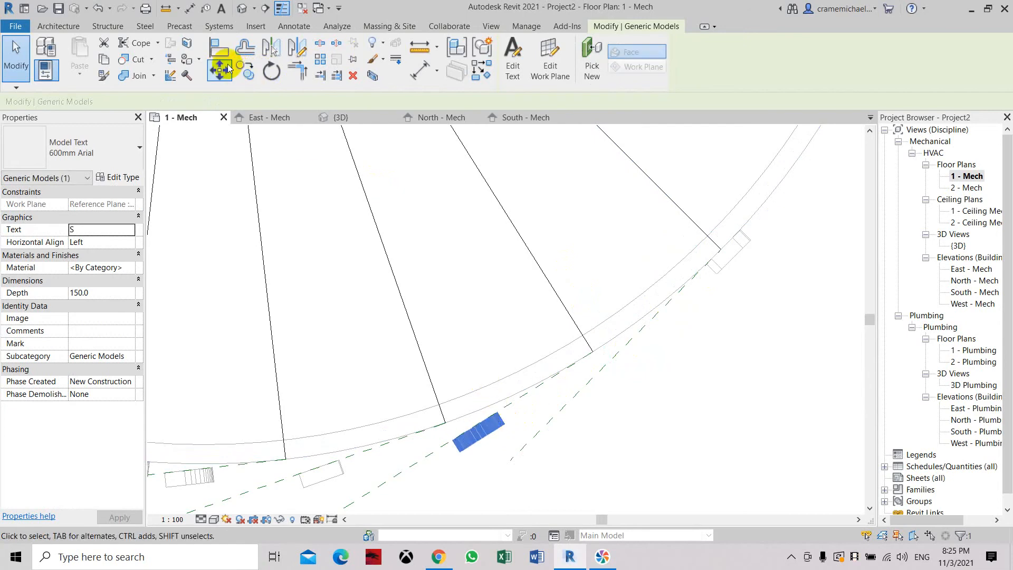
{"action": "left_click", "coordinate": [219, 70]}
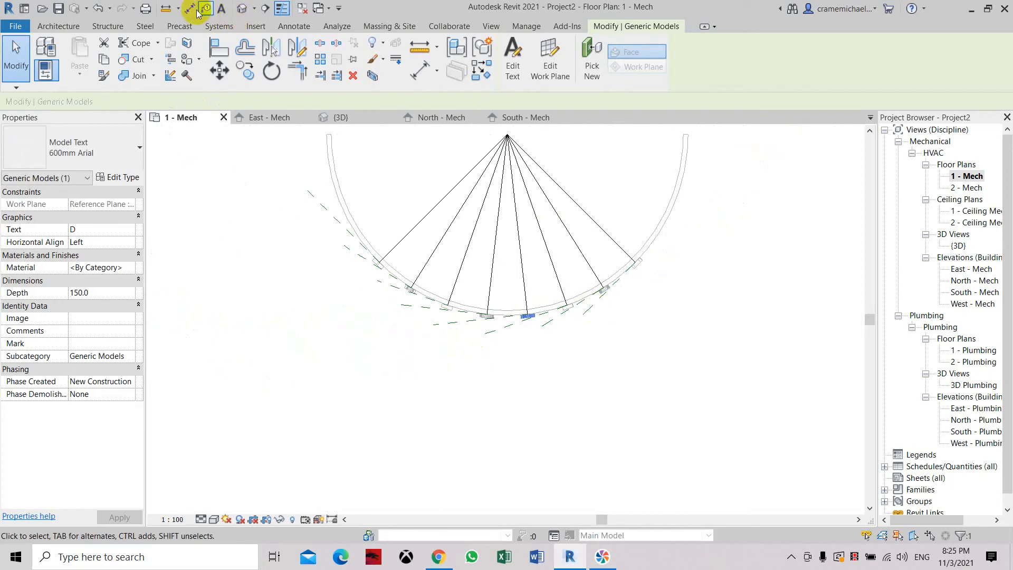
Show AUTODESK on the curved wall in Default 3D and adjust the display style.
{"action": "left_click", "coordinate": [340, 117]}
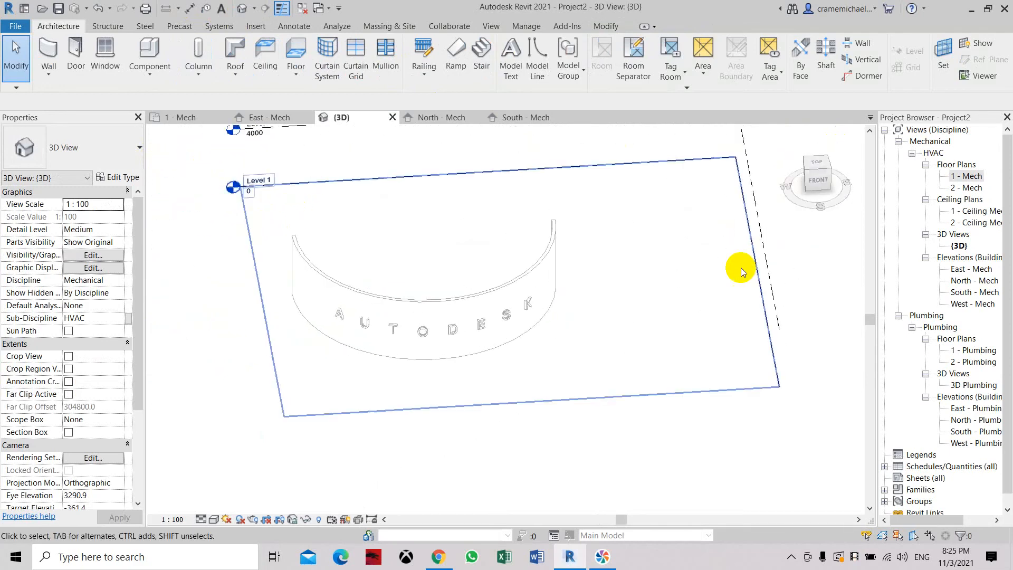
{"action": "left_click", "coordinate": [214, 518]}
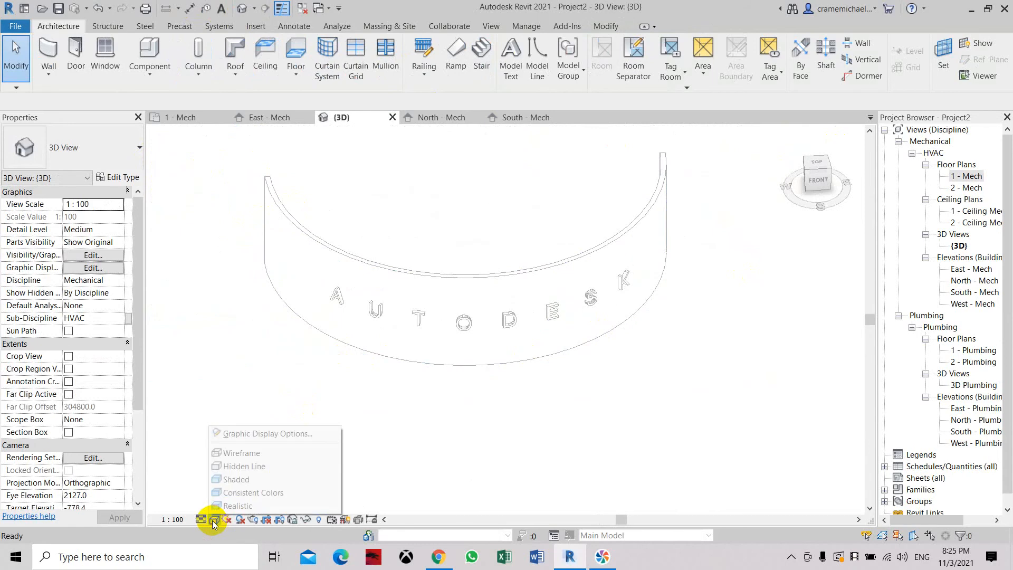
{"action": "left_click", "coordinate": [467, 418]}
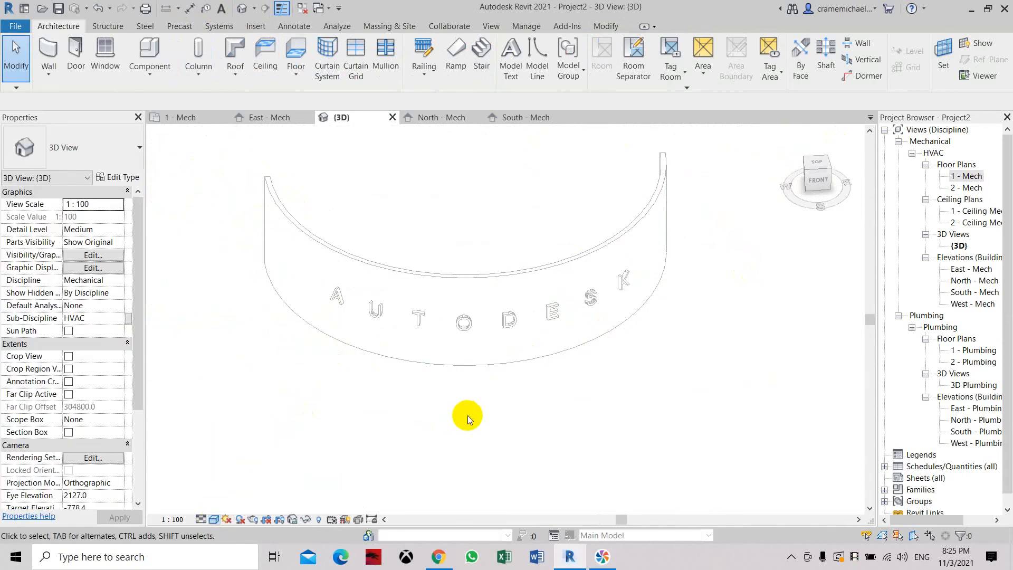
{"action": "left_click", "coordinate": [214, 519]}
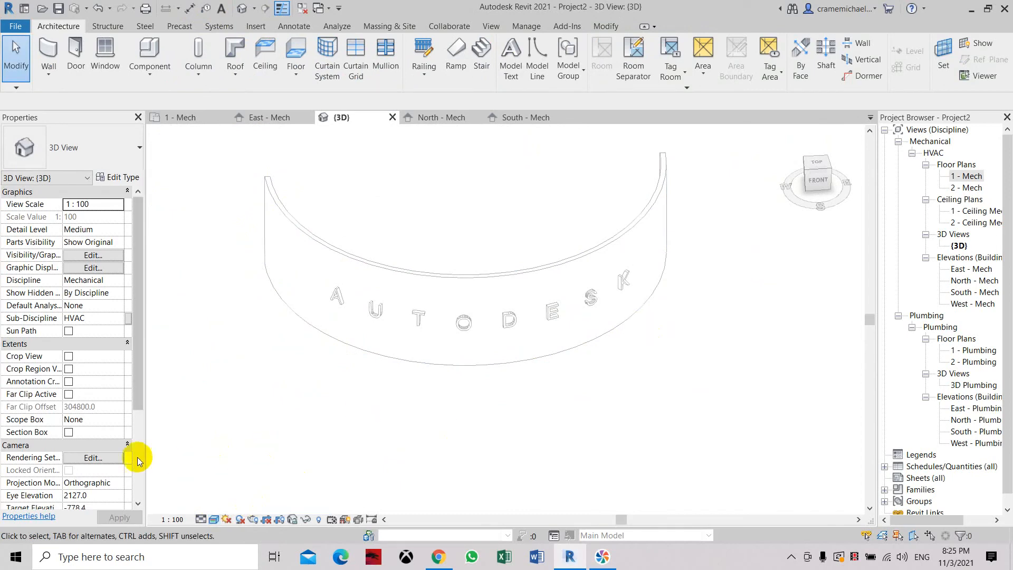
{"action": "scroll", "scroll_direction": "down", "scroll_amount": 3}
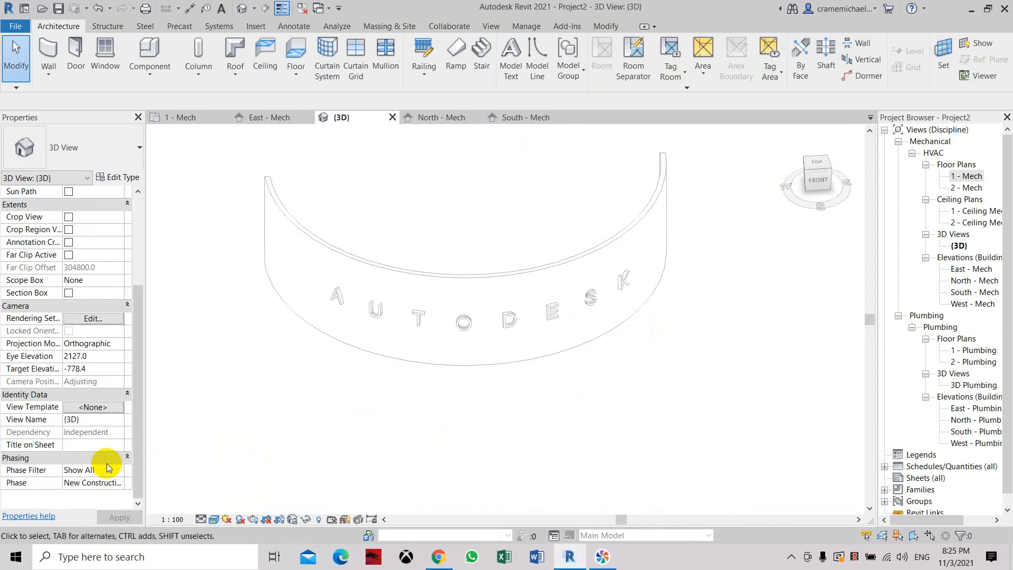
{"action": "left_click", "coordinate": [92, 407]}
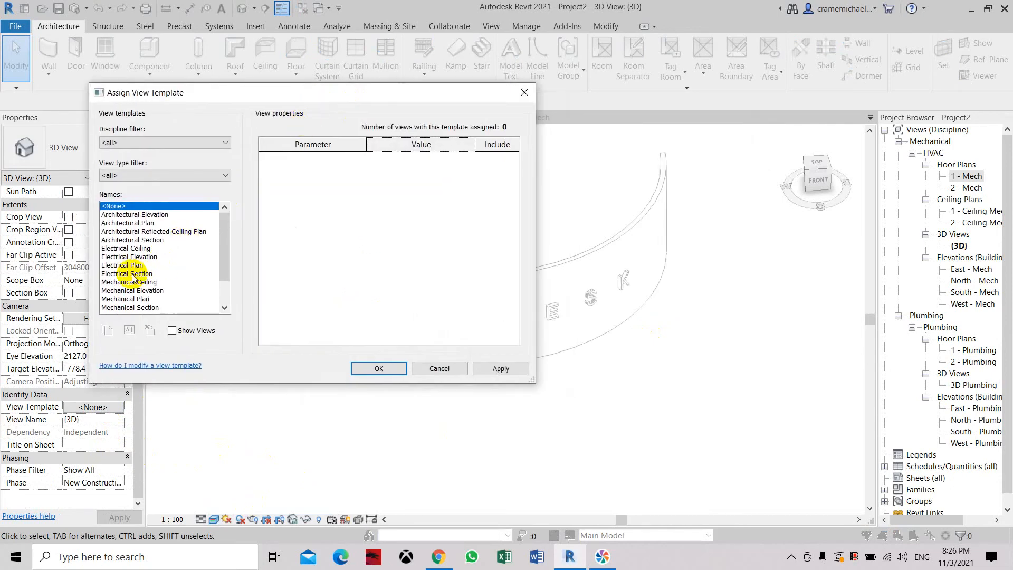
Assign the Mechanical Plan template to the 3D view, excluding most view properties.
{"action": "left_click", "coordinate": [379, 369]}
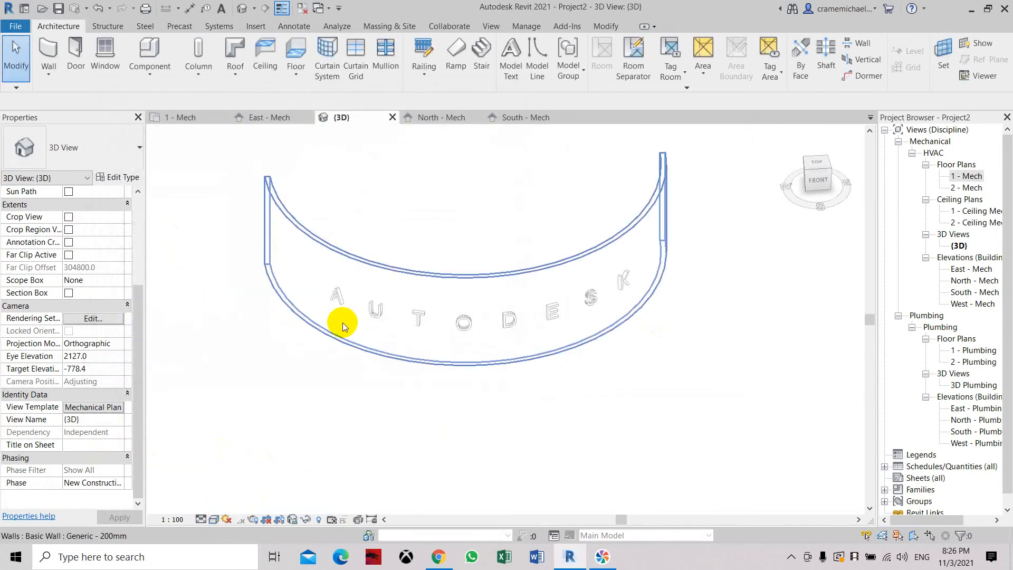
{"action": "left_click", "coordinate": [92, 406]}
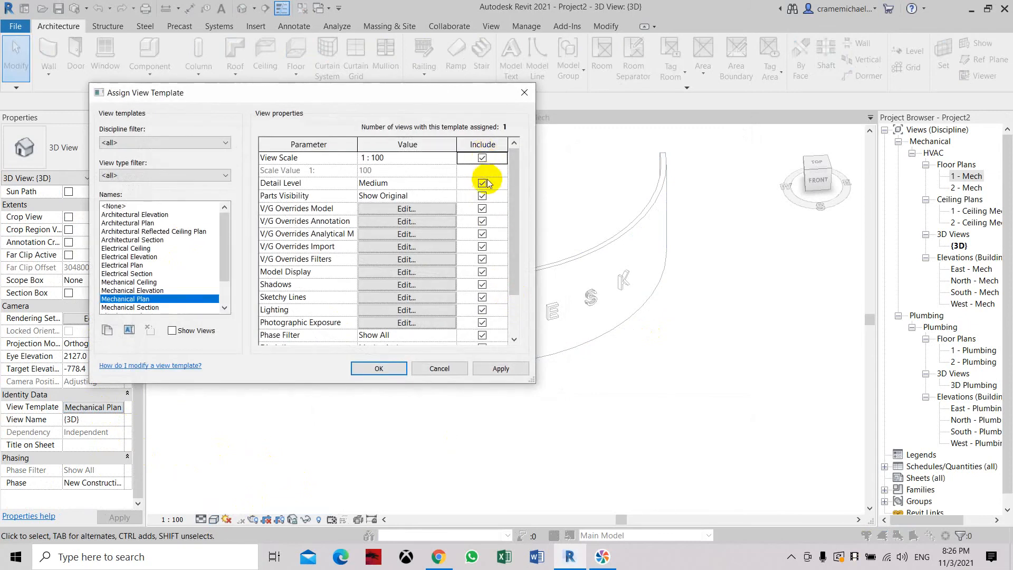
{"action": "mouse_move", "coordinate": [481, 174]}
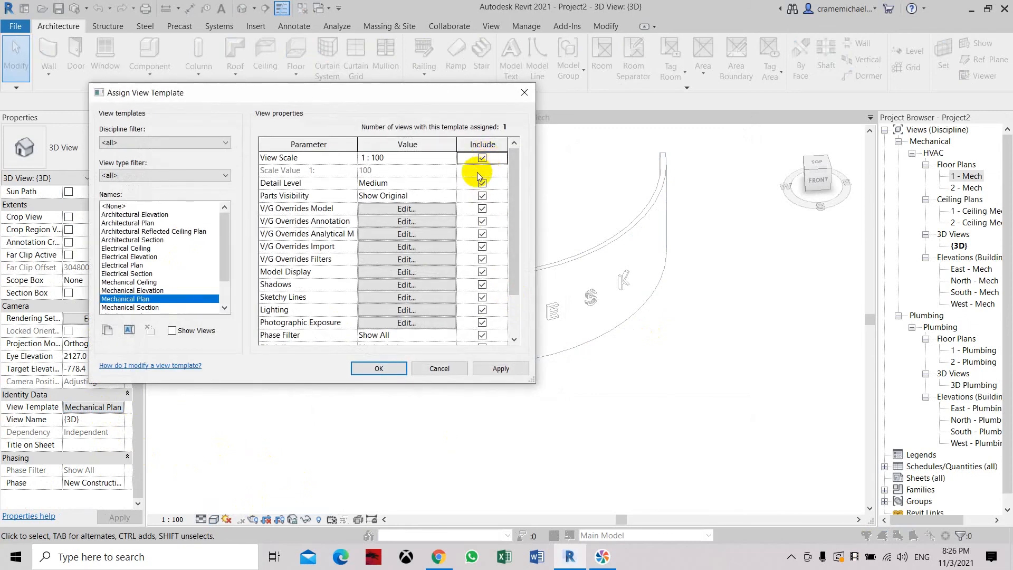
{"action": "left_click", "coordinate": [481, 158]}
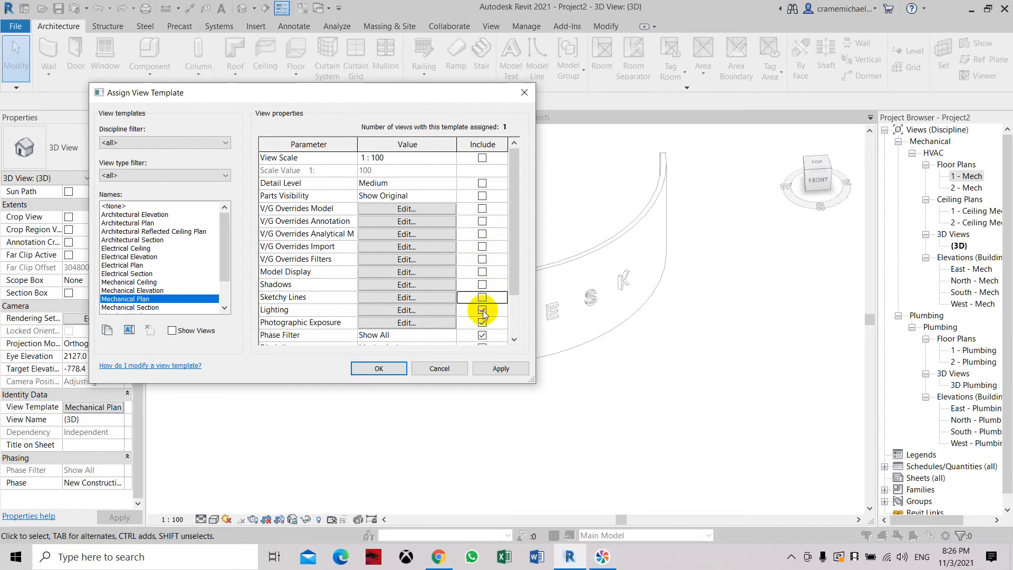
{"action": "scroll", "scroll_direction": "down", "scroll_amount": 3}
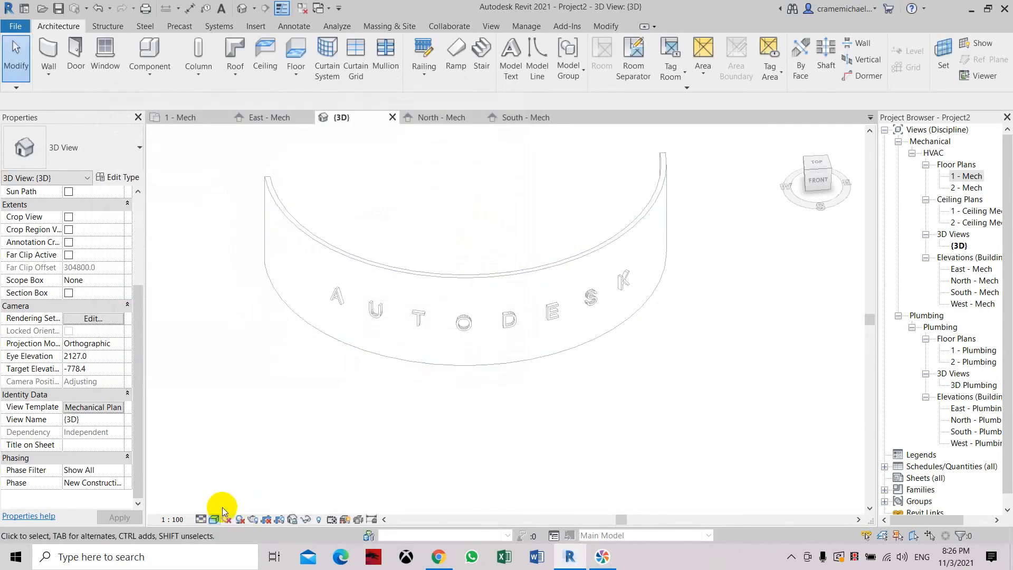
Set the 3D view's Discipline to Architectural and switch to Shaded visual style.
{"action": "left_click", "coordinate": [214, 519]}
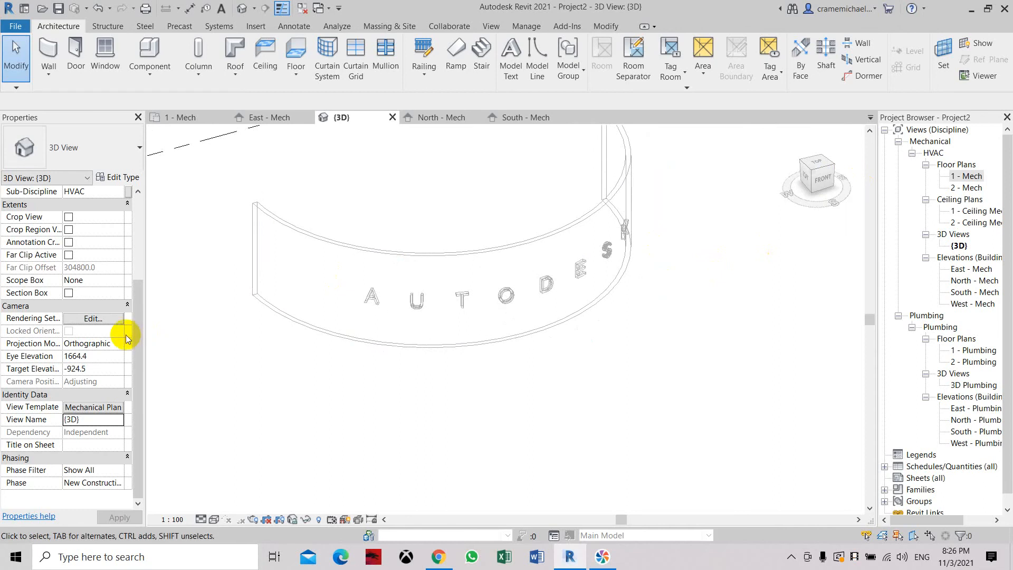
{"action": "scroll", "scroll_direction": "up", "scroll_amount": 3}
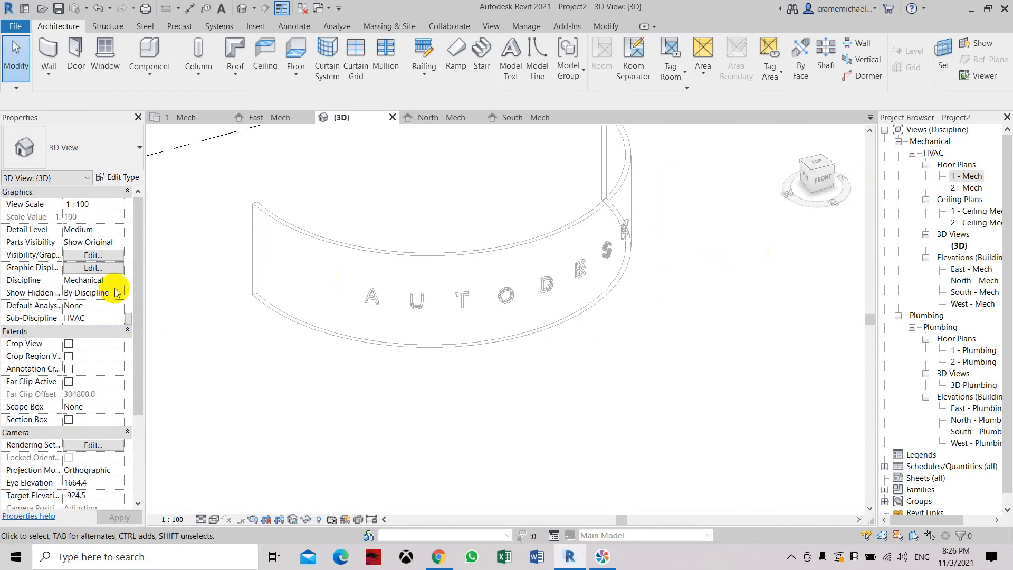
{"action": "left_click", "coordinate": [117, 280]}
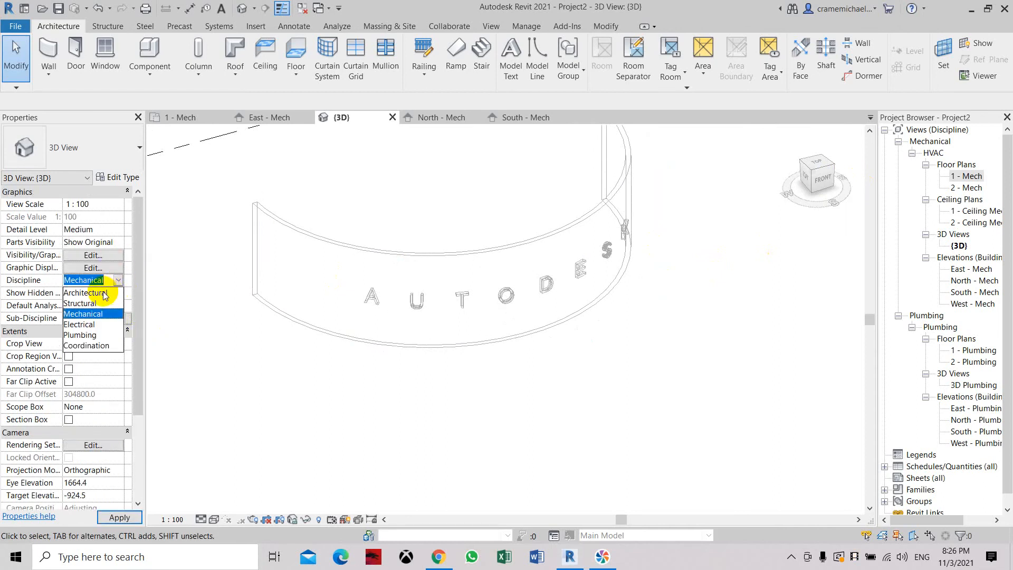
{"action": "left_click", "coordinate": [84, 293]}
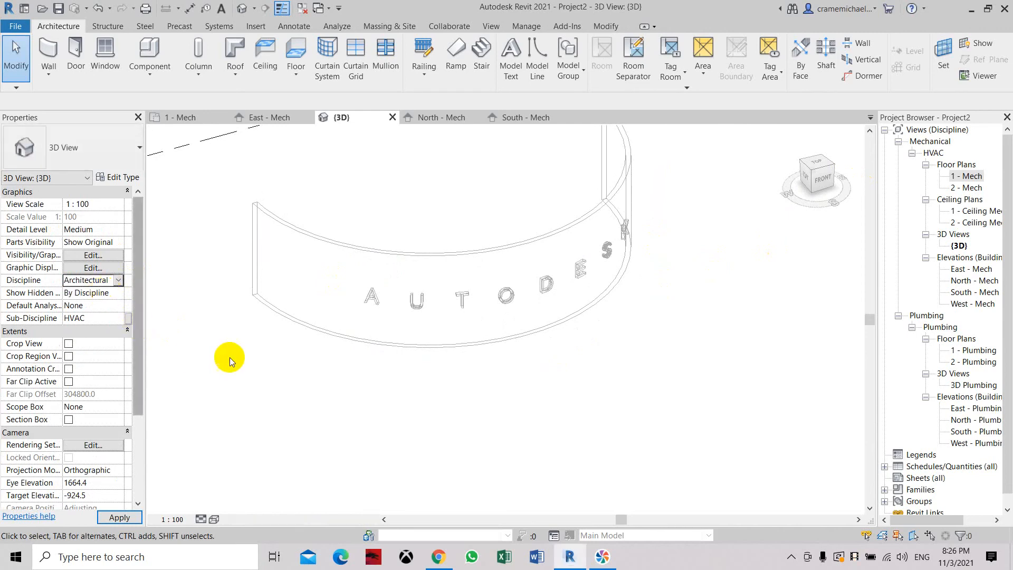
{"action": "left_click", "coordinate": [219, 521]}
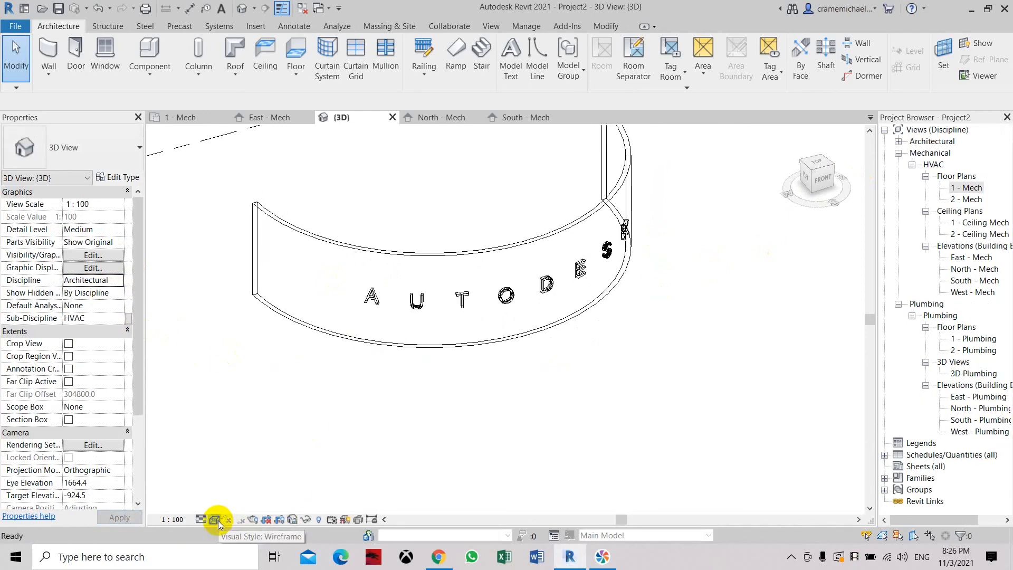
{"action": "left_click", "coordinate": [218, 518]}
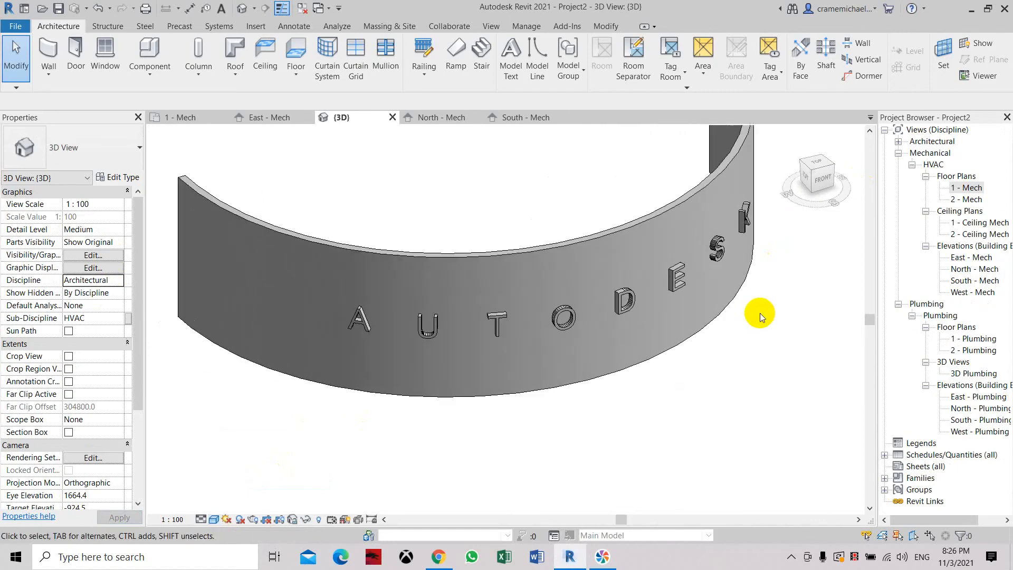
Select all eight AUTODESK letters and enter a depth of 250.
{"action": "left_click", "coordinate": [360, 321]}
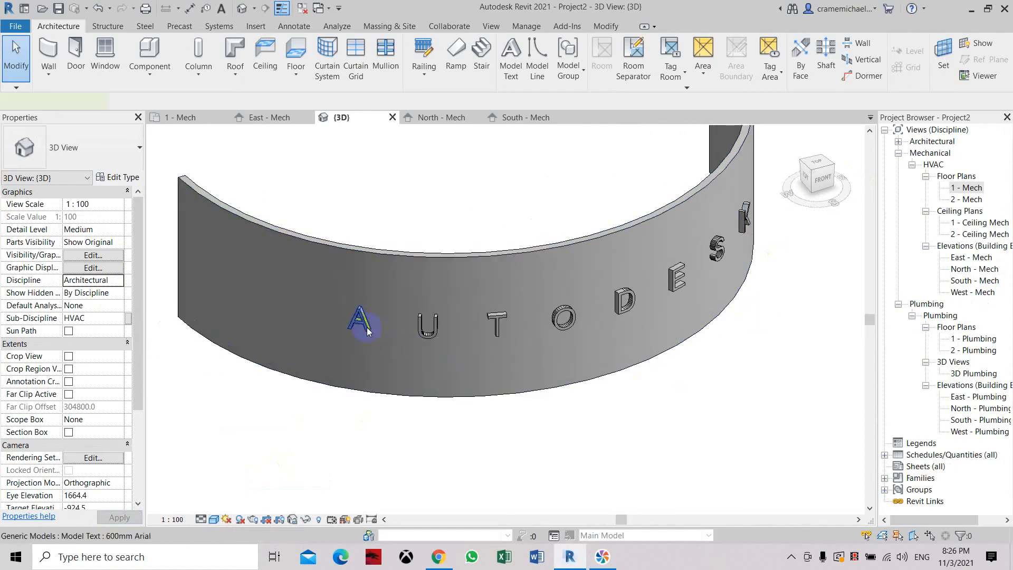
{"action": "left_click", "coordinate": [563, 318]}
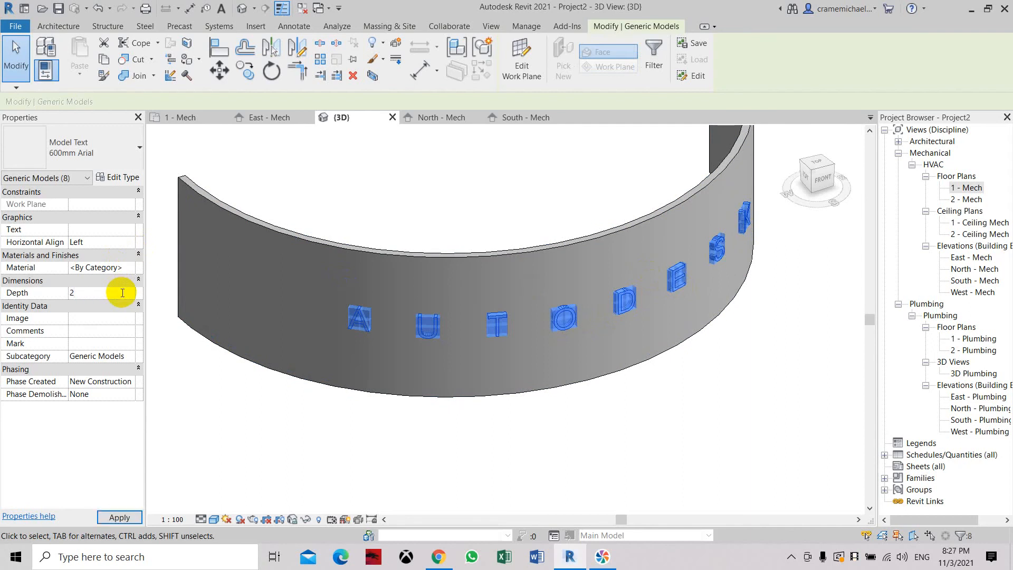
{"action": "type", "text": "250"}
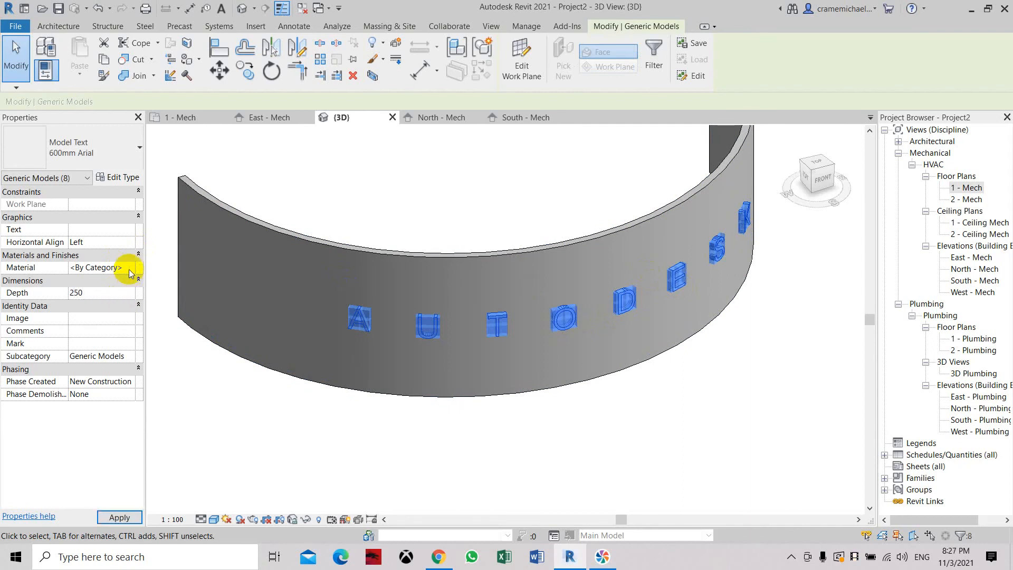
Assign the Copper material to the AUTODESK letters.
{"action": "left_click", "coordinate": [130, 267]}
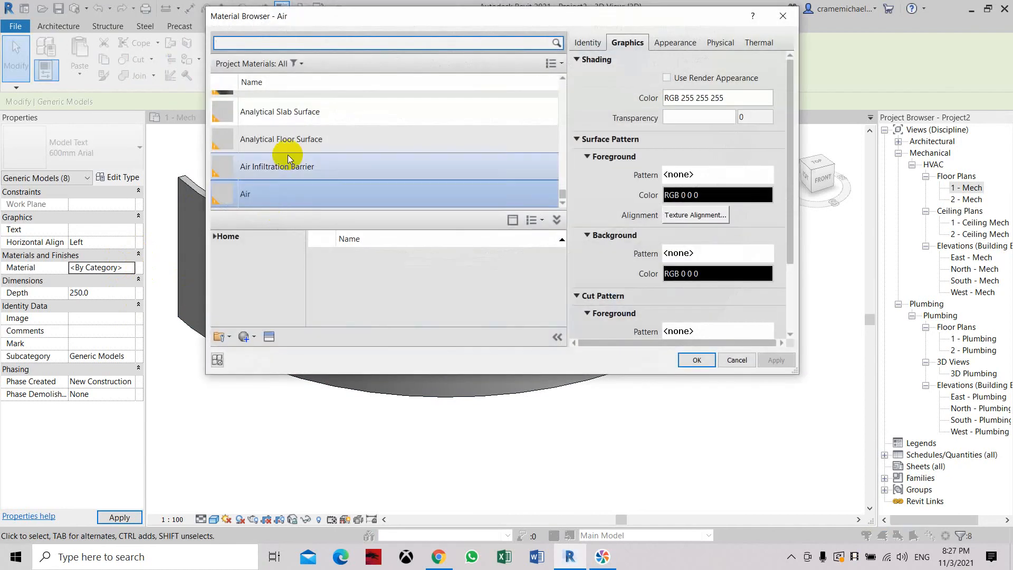
{"action": "type", "text": "copper"}
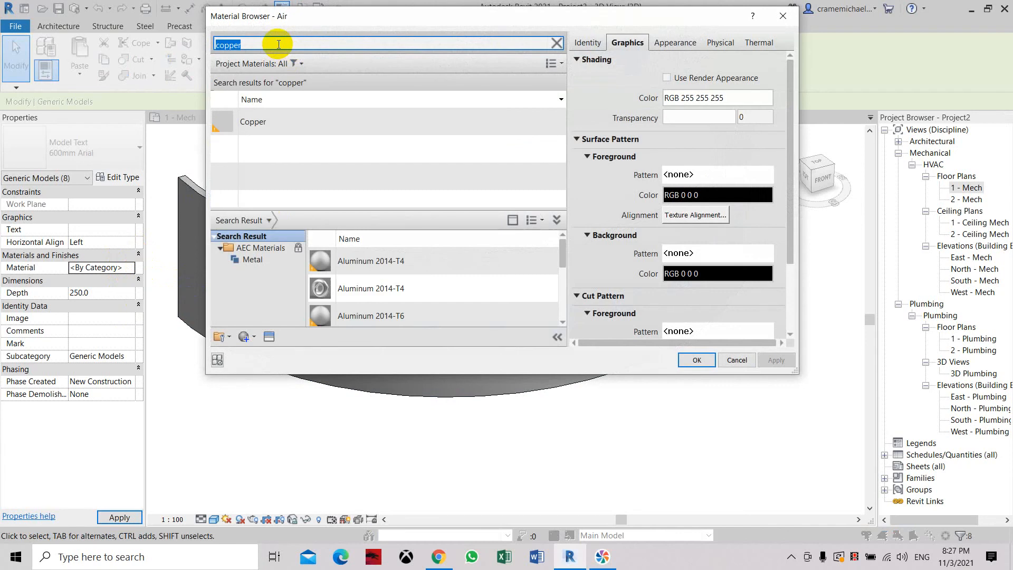
{"action": "left_click", "coordinate": [696, 360]}
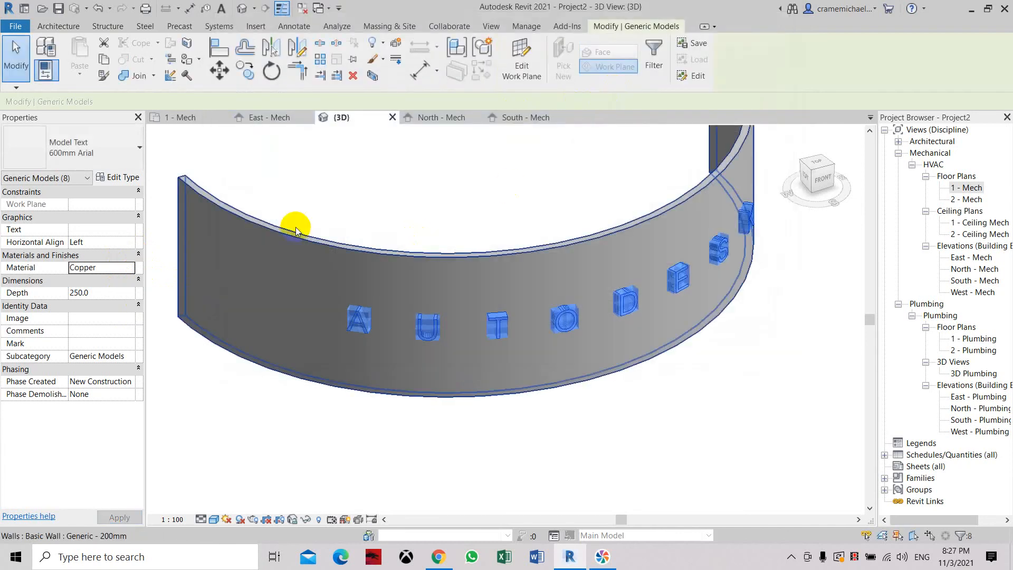
Make Copper's shading use its render appearance colour and confirm the material settings.
{"action": "left_click", "coordinate": [129, 267]}
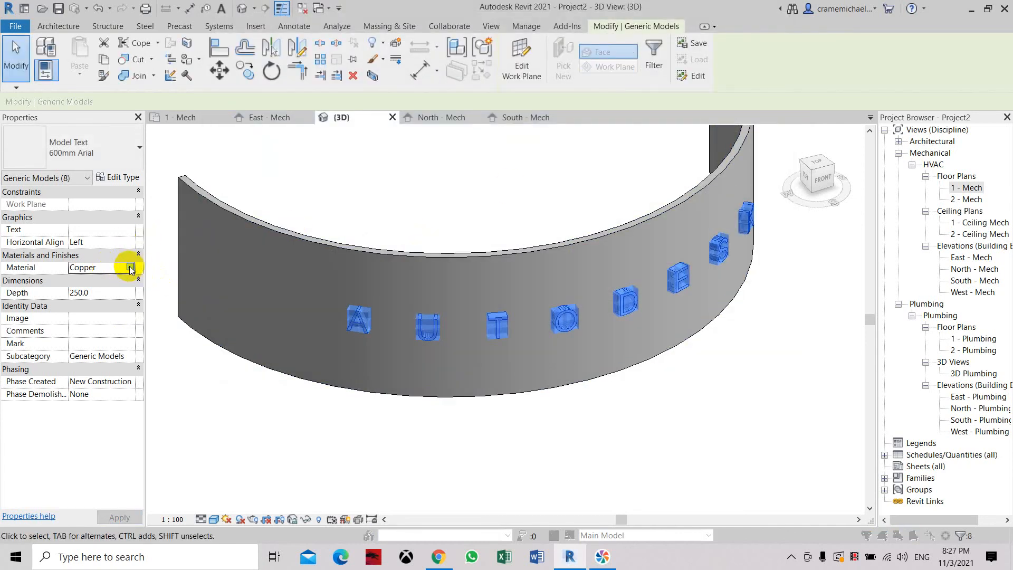
{"action": "left_click", "coordinate": [130, 267]}
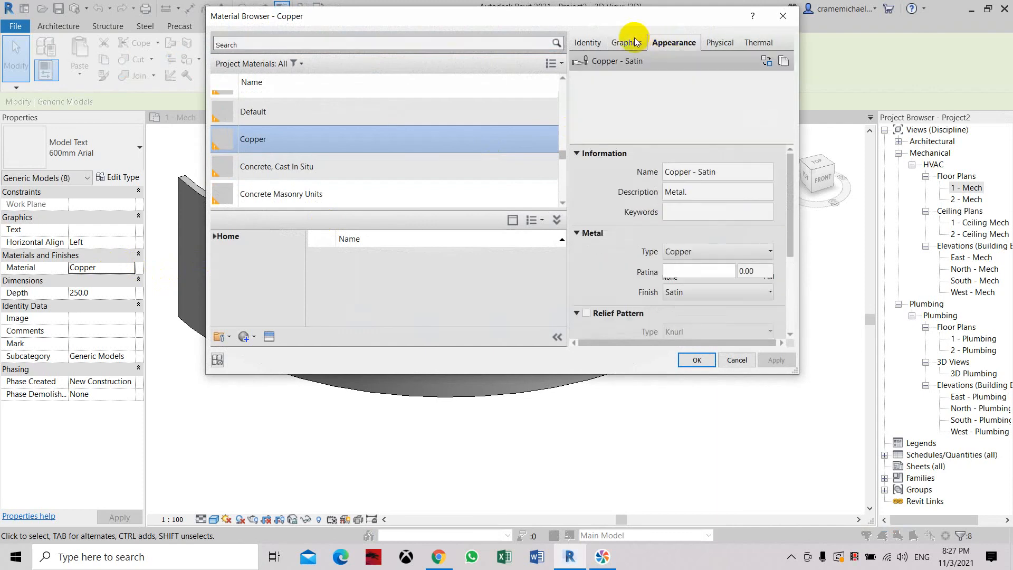
{"action": "left_click", "coordinate": [626, 42]}
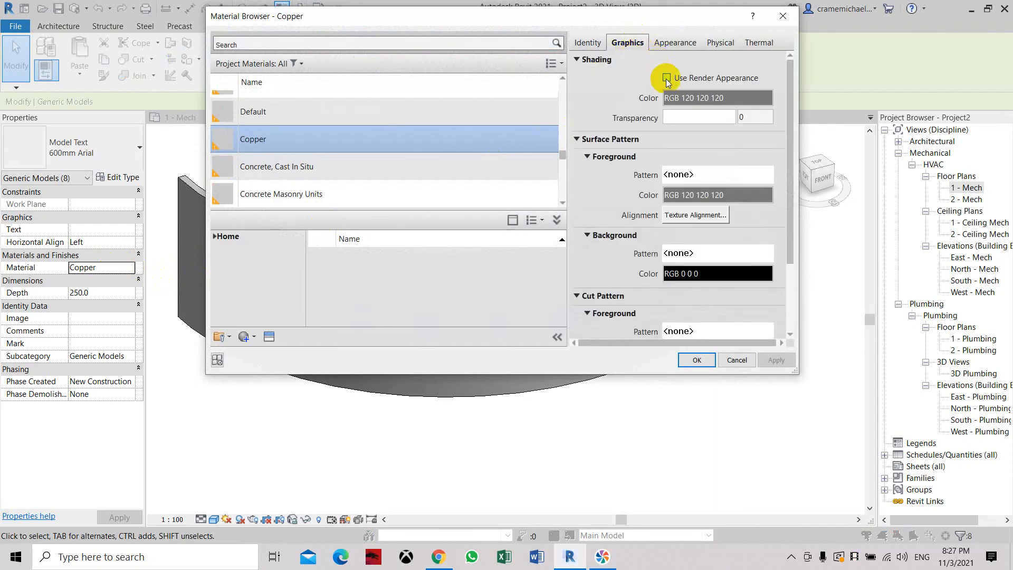
{"action": "left_click", "coordinate": [666, 77]}
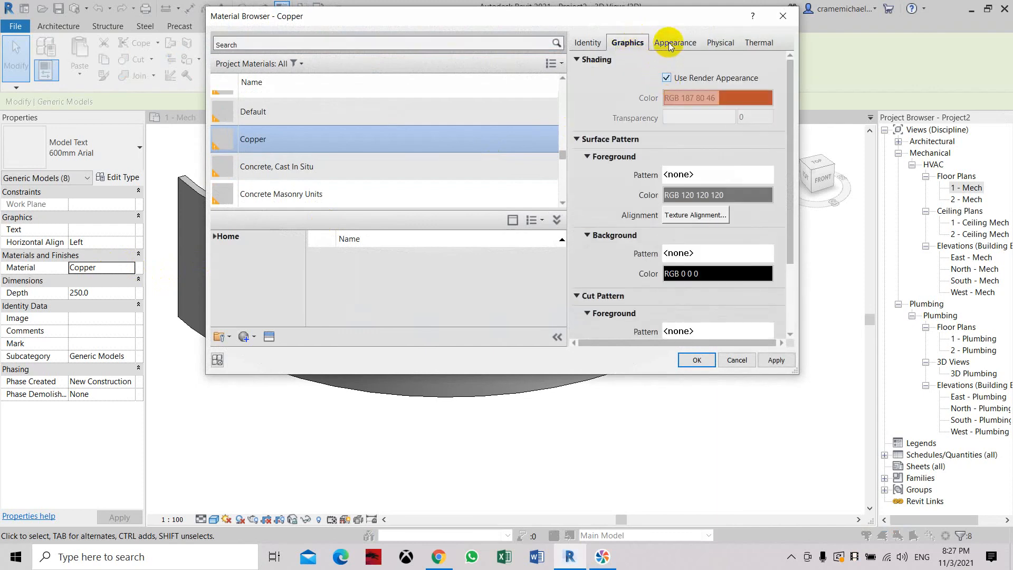
{"action": "left_click", "coordinate": [674, 42]}
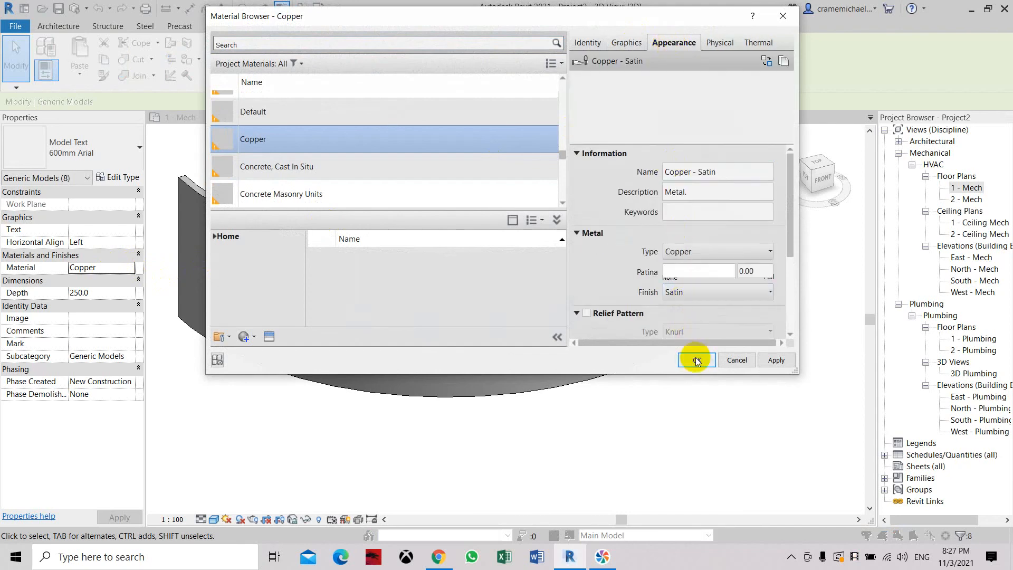
{"action": "left_click", "coordinate": [697, 360]}
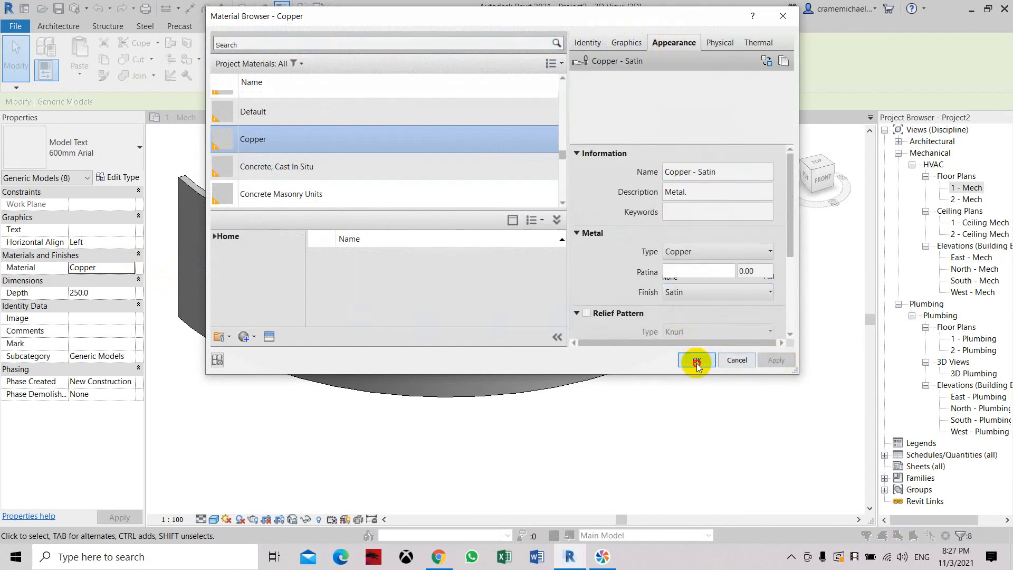
{"action": "left_click", "coordinate": [696, 360]}
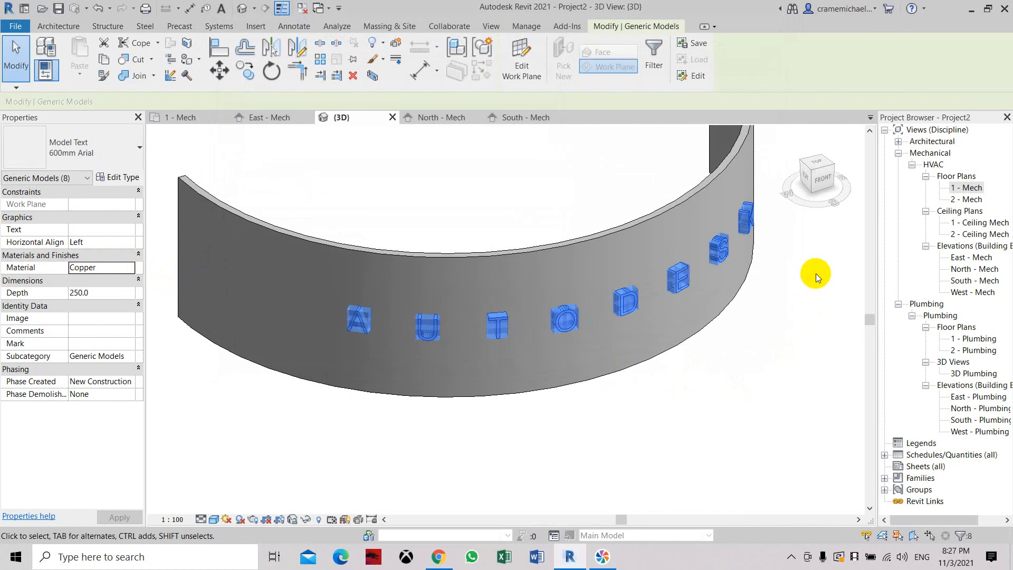